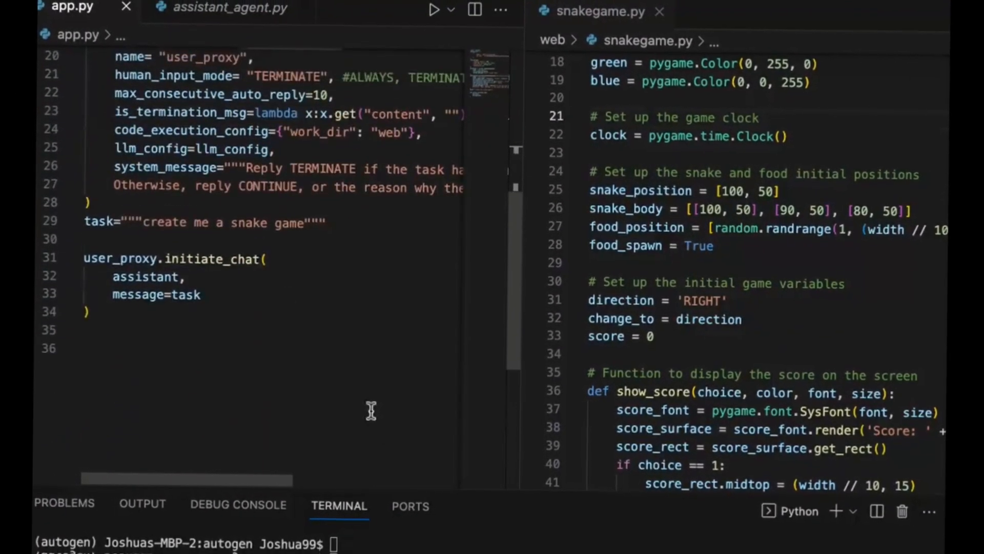
Step: Select the 'create me a snake game' task in app.py and review snakegame.py
{"action": "double_click", "coordinate": [226, 224]}
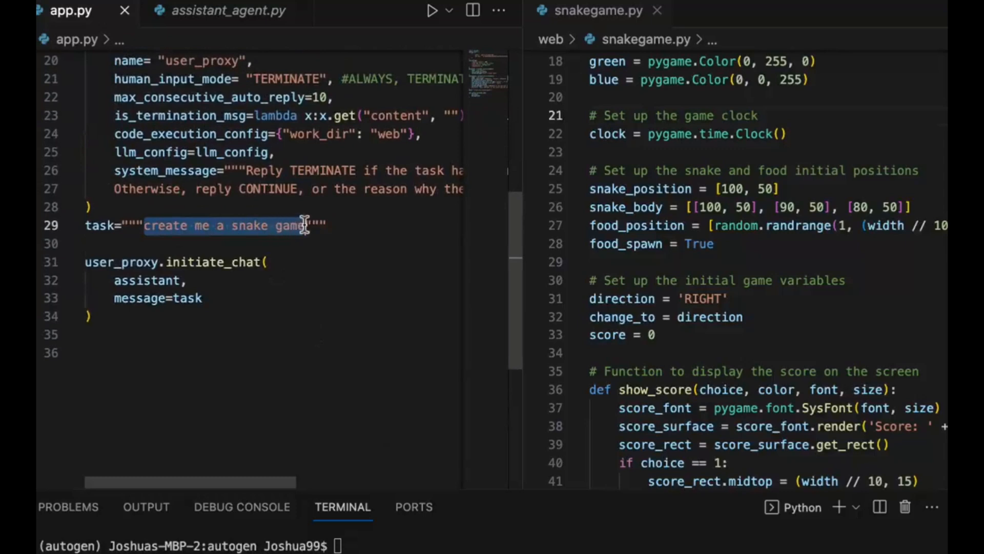
{"action": "scroll", "scroll_direction": "up", "scroll_amount": 3}
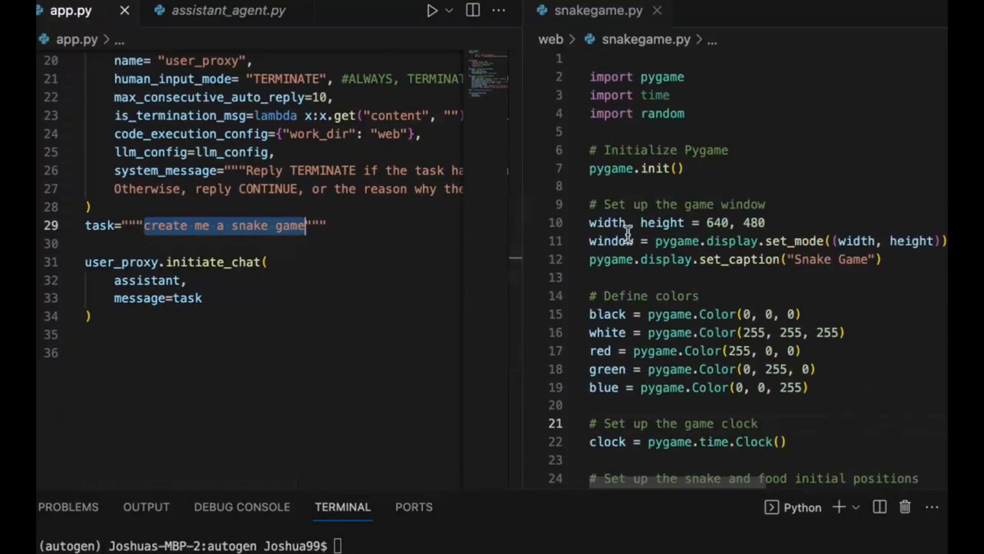
{"action": "scroll", "scroll_direction": "down", "scroll_amount": 3}
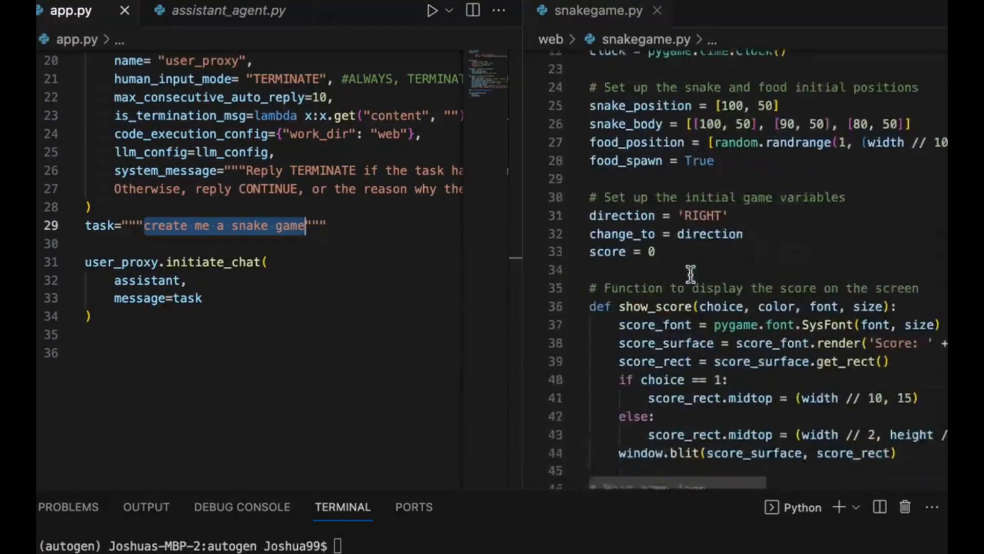
{"action": "scroll", "scroll_direction": "down", "scroll_amount": 3}
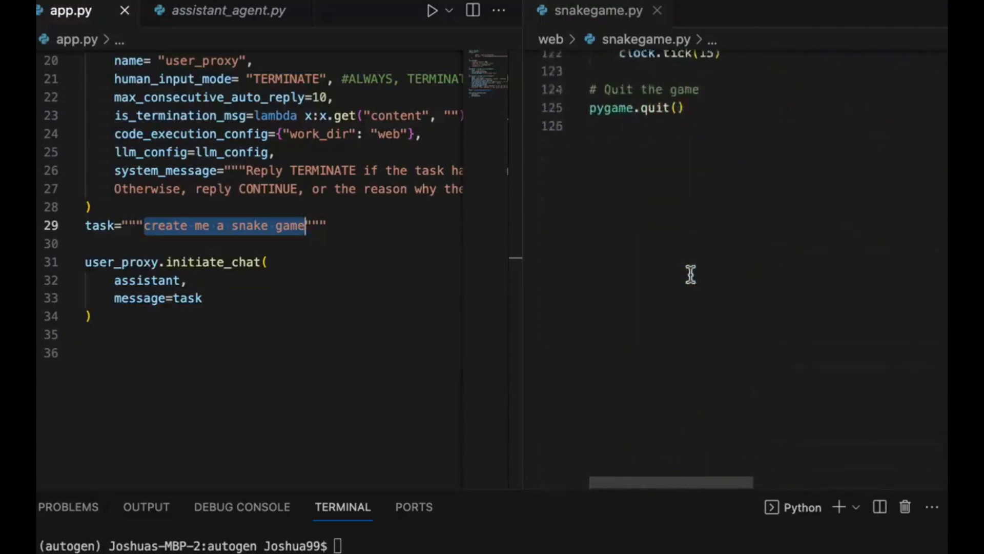
{"action": "scroll", "scroll_direction": "up", "scroll_amount": 3}
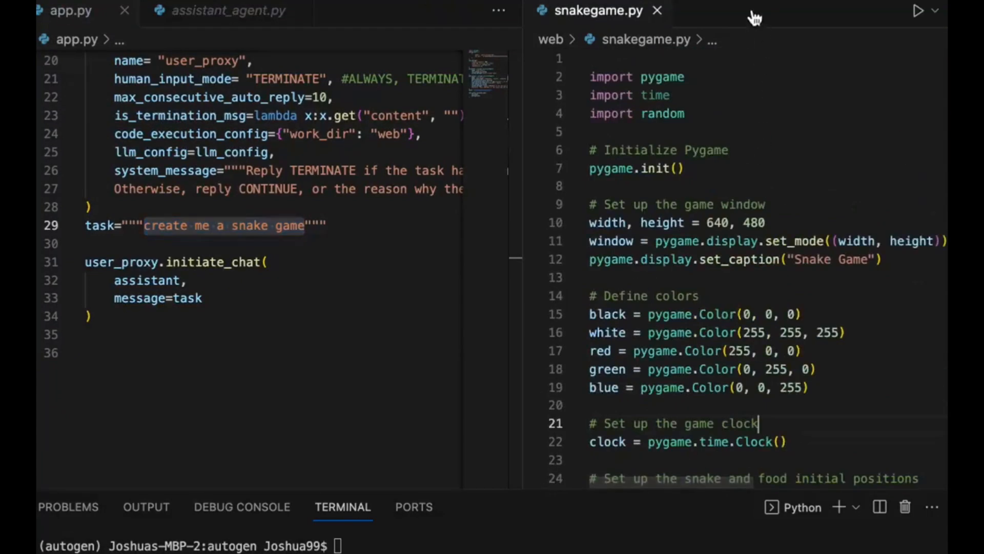
Step: Run snakegame.py and steer the snake with the arrow keys
{"action": "left_click", "coordinate": [916, 11]}
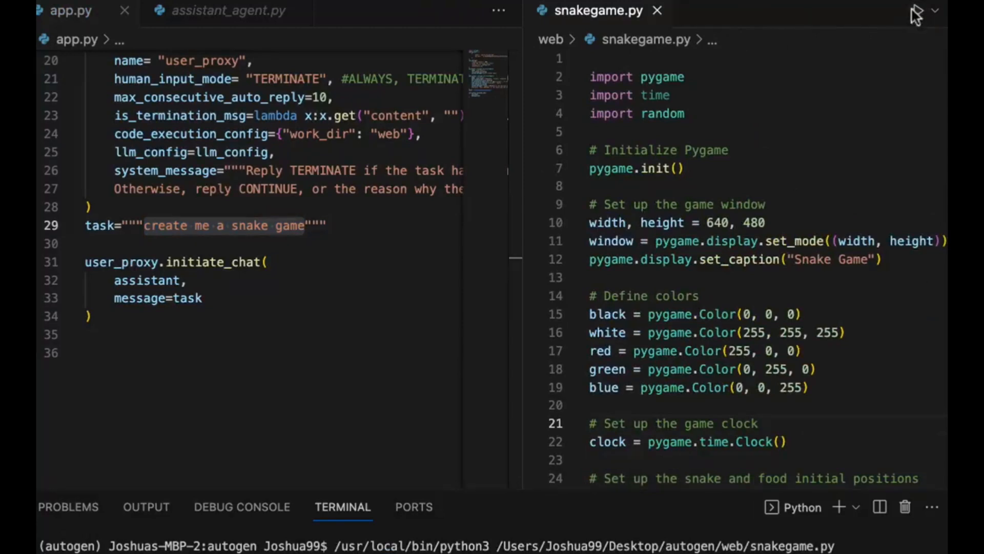
{"action": "left_click", "coordinate": [917, 10]}
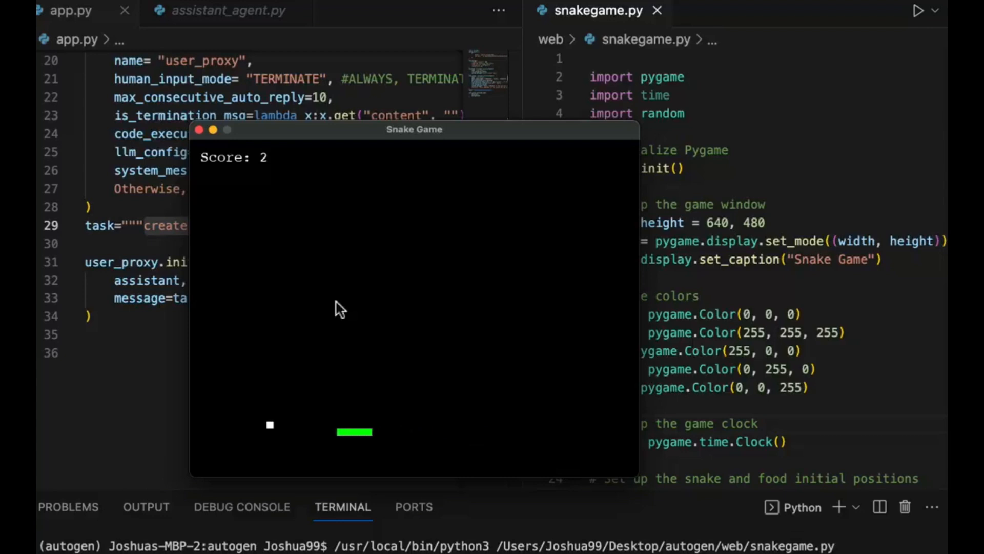
{"action": "key", "text": "up"}
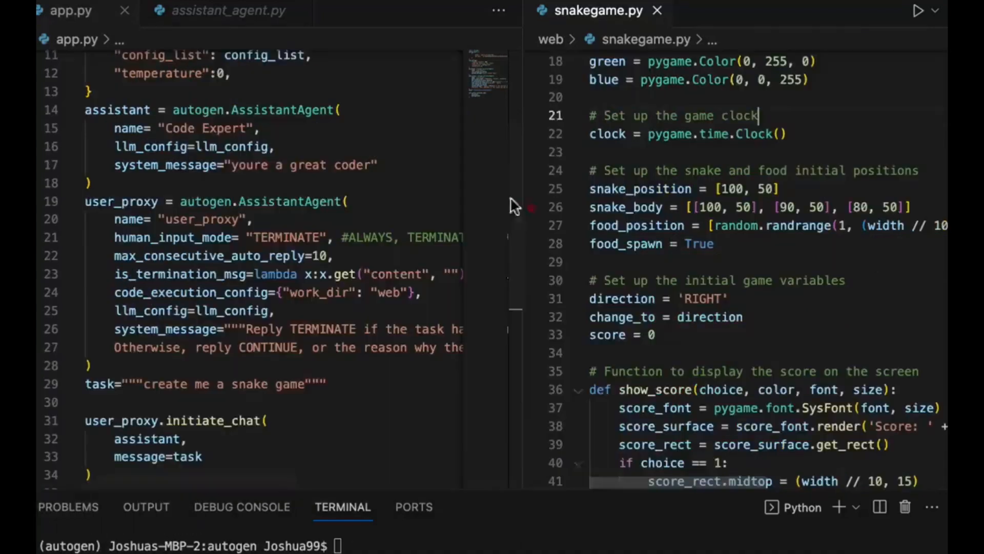
{"action": "mouse_move", "coordinate": [213, 56]}
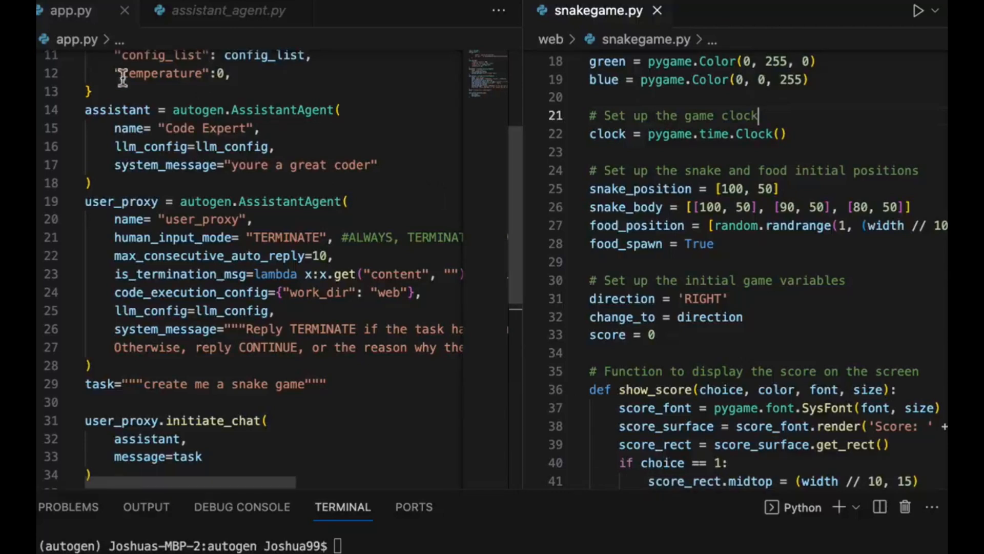
{"action": "scroll", "scroll_direction": "up", "scroll_amount": 3}
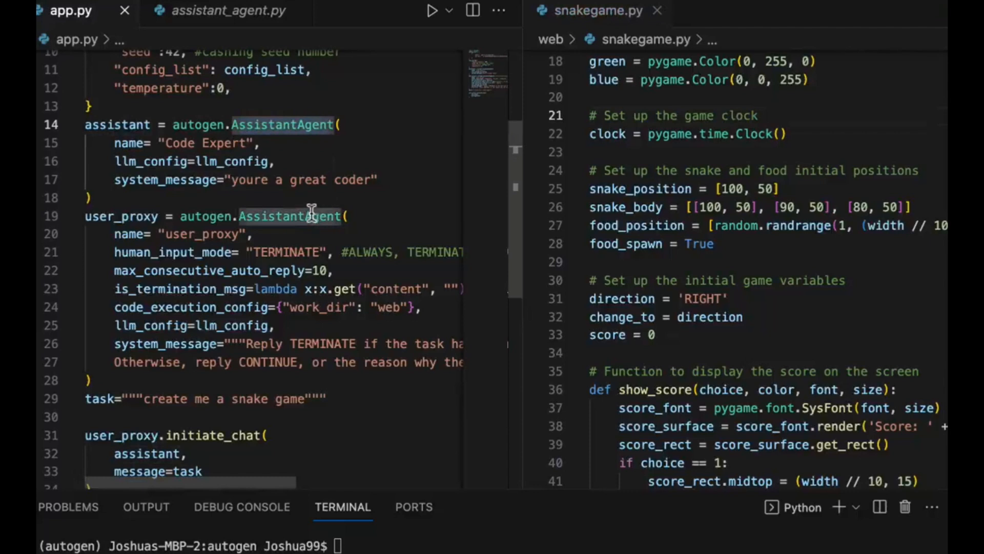
{"action": "mouse_move", "coordinate": [380, 413]}
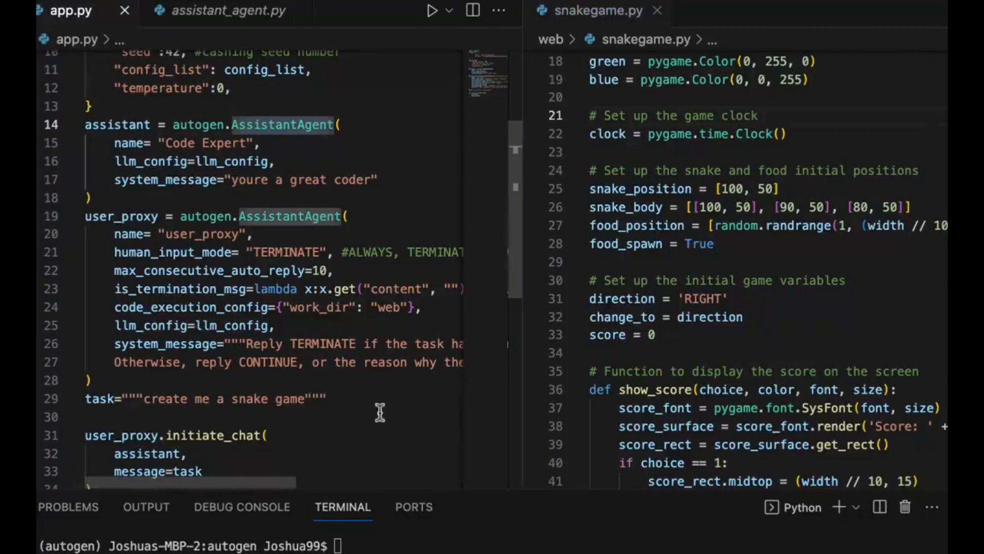
{"action": "scroll", "scroll_direction": "down", "scroll_amount": 3}
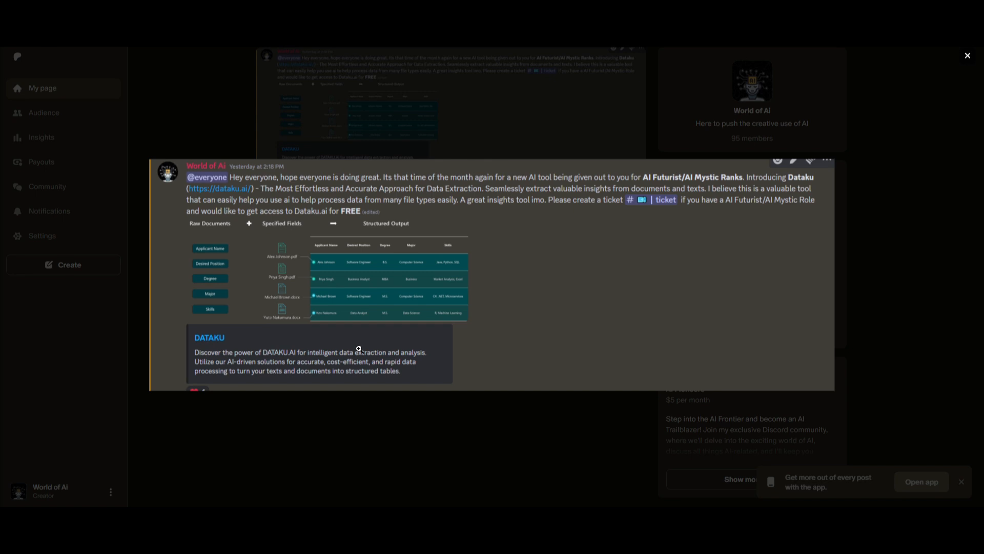
{"action": "mouse_move", "coordinate": [279, 240]}
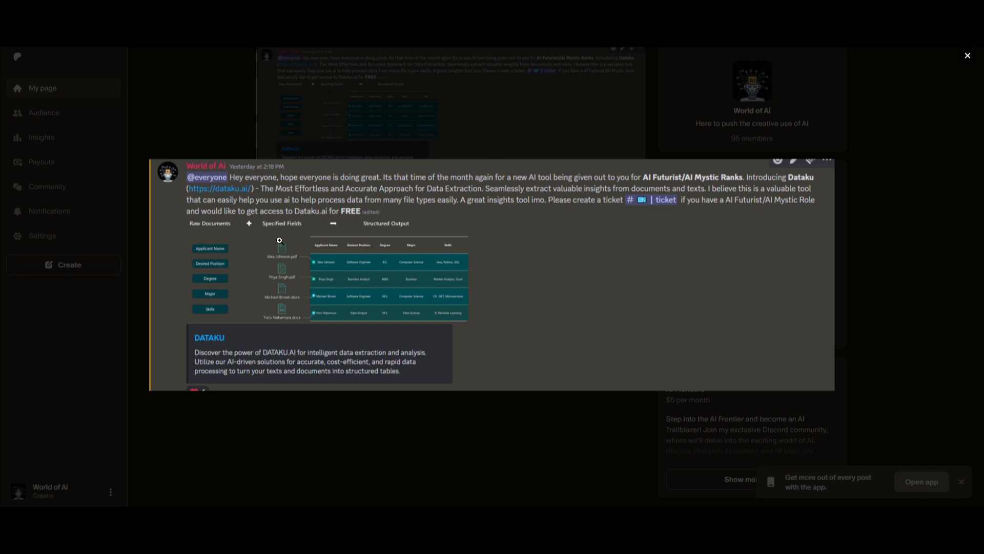
{"action": "mouse_move", "coordinate": [452, 174]}
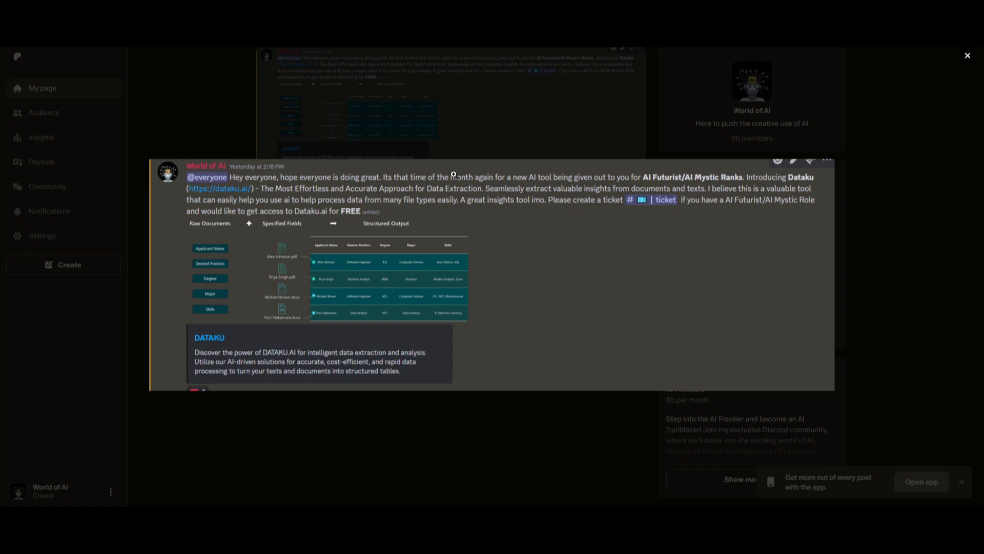
{"action": "mouse_move", "coordinate": [208, 423]}
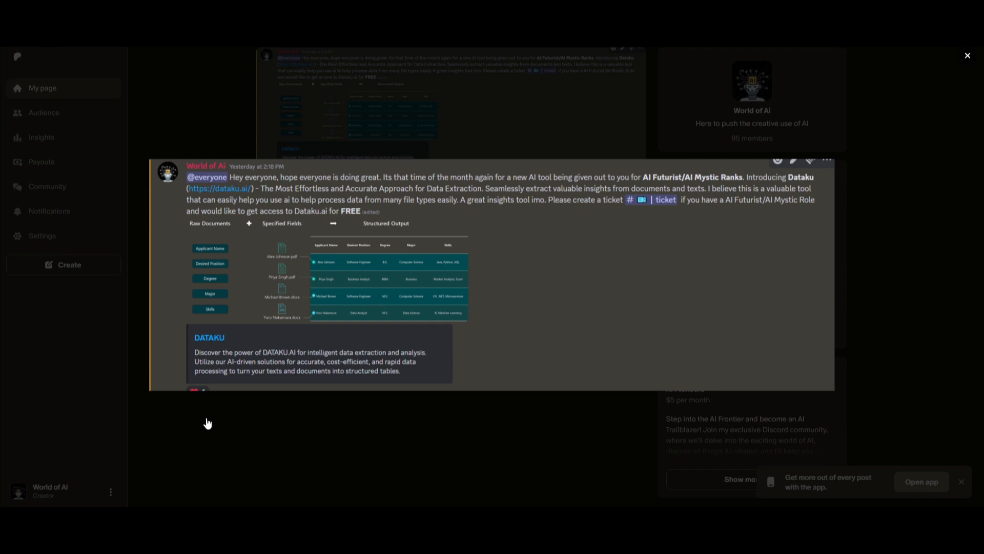
{"action": "mouse_move", "coordinate": [348, 285]}
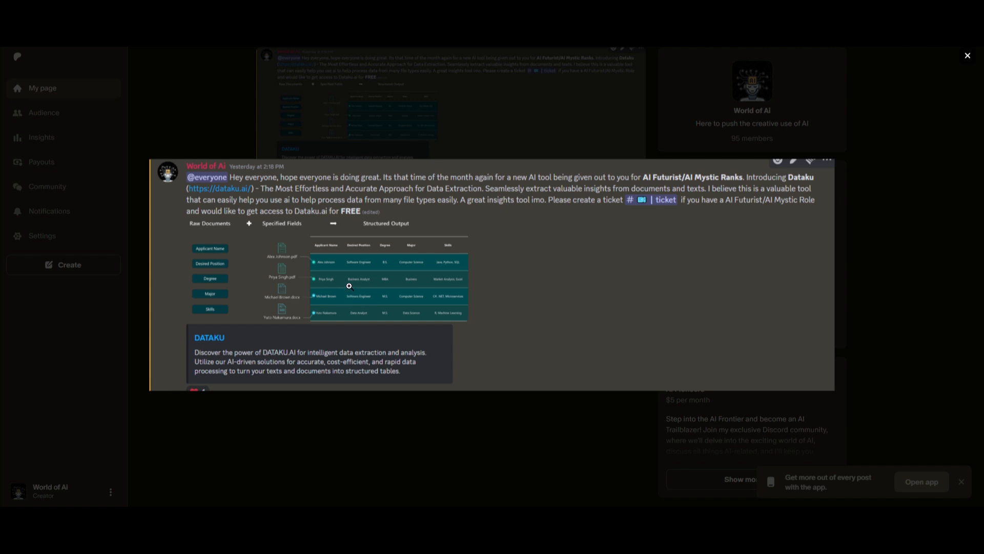
{"action": "mouse_move", "coordinate": [320, 288]}
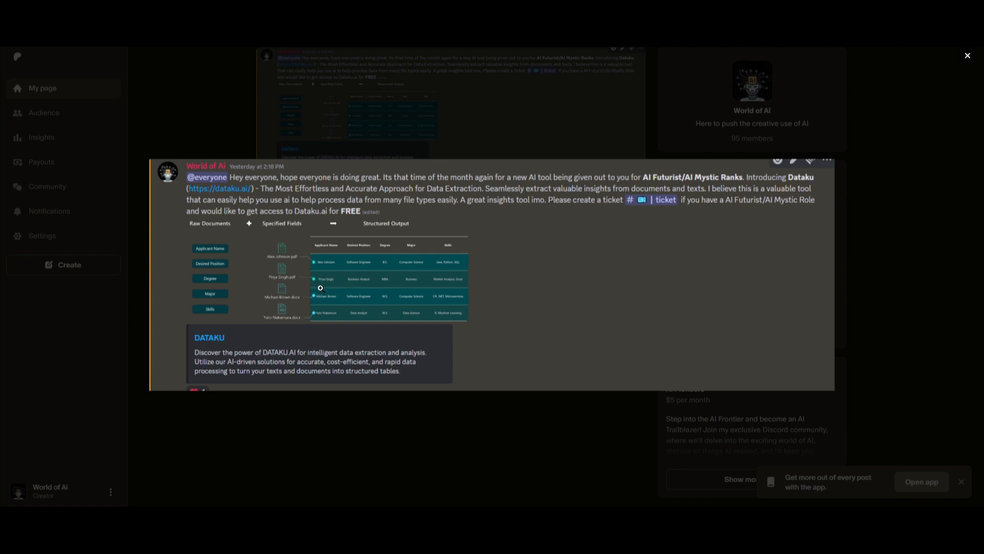
{"action": "mouse_move", "coordinate": [399, 286]}
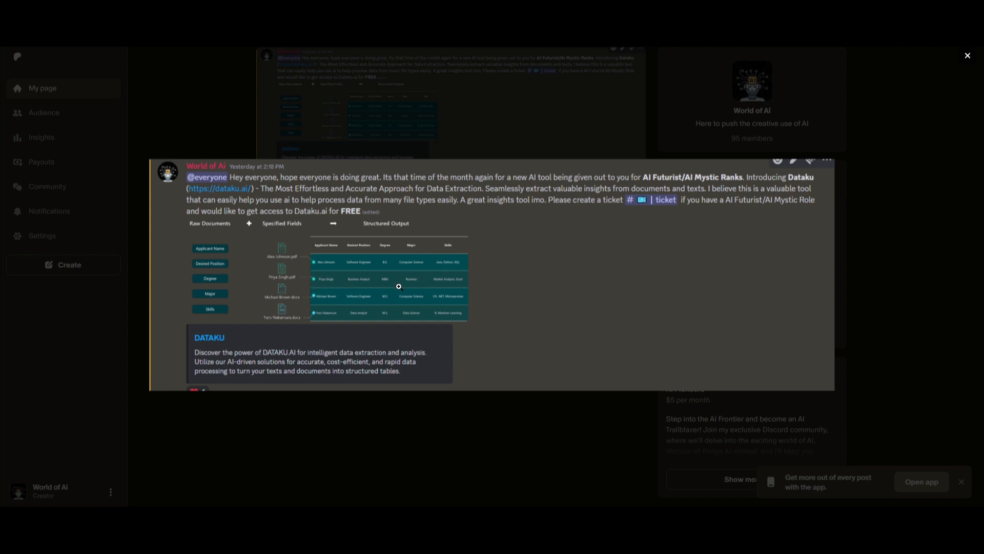
{"action": "mouse_move", "coordinate": [394, 282]}
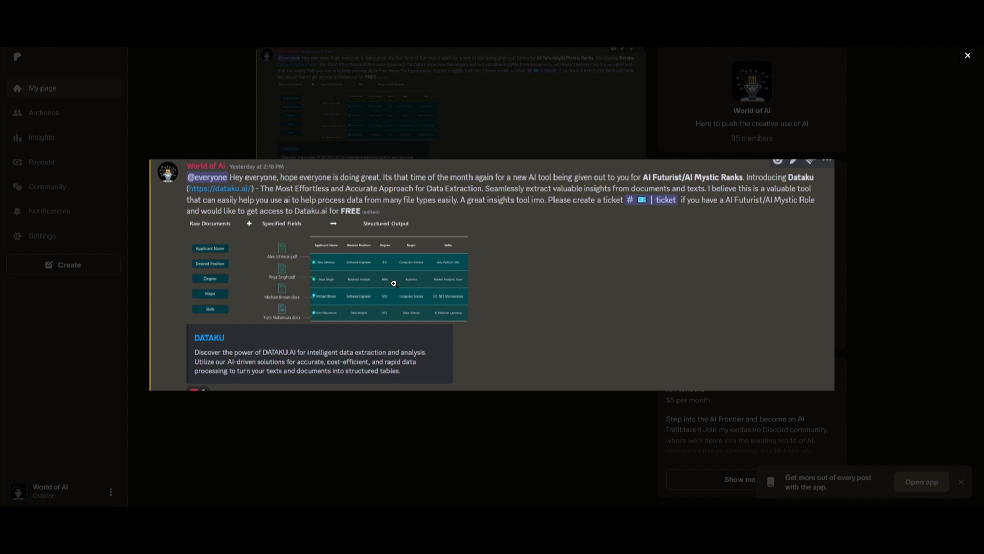
{"action": "mouse_move", "coordinate": [385, 291]}
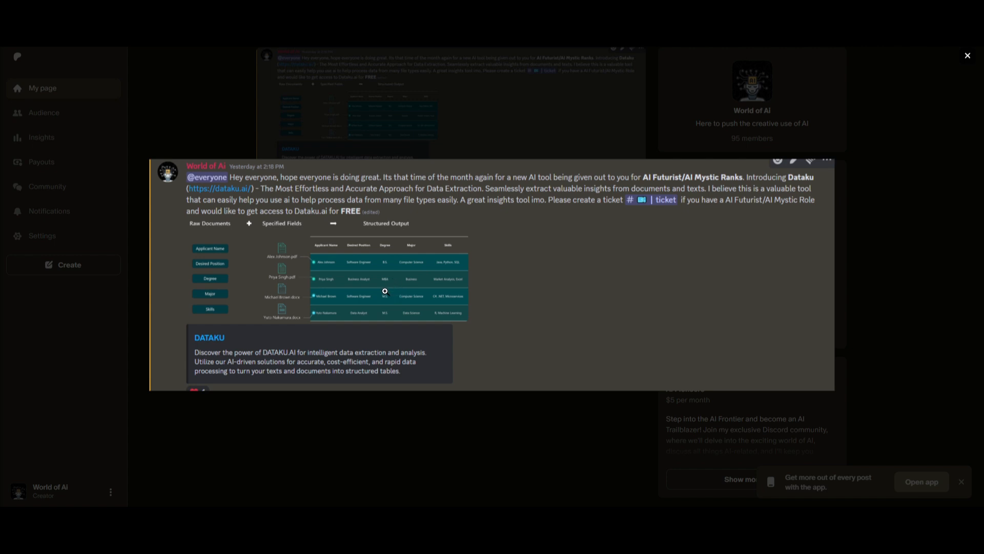
{"action": "mouse_move", "coordinate": [378, 314]}
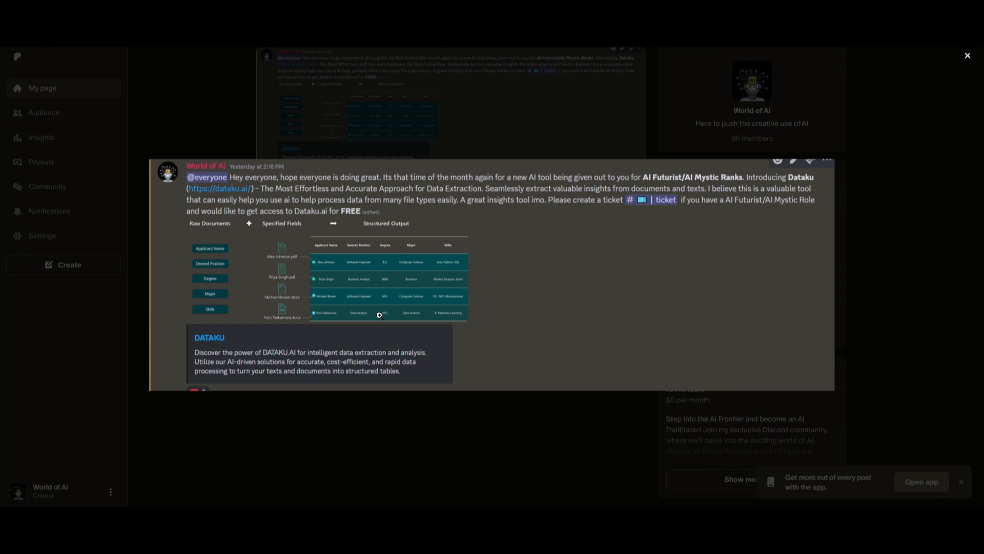
{"action": "mouse_move", "coordinate": [296, 257]}
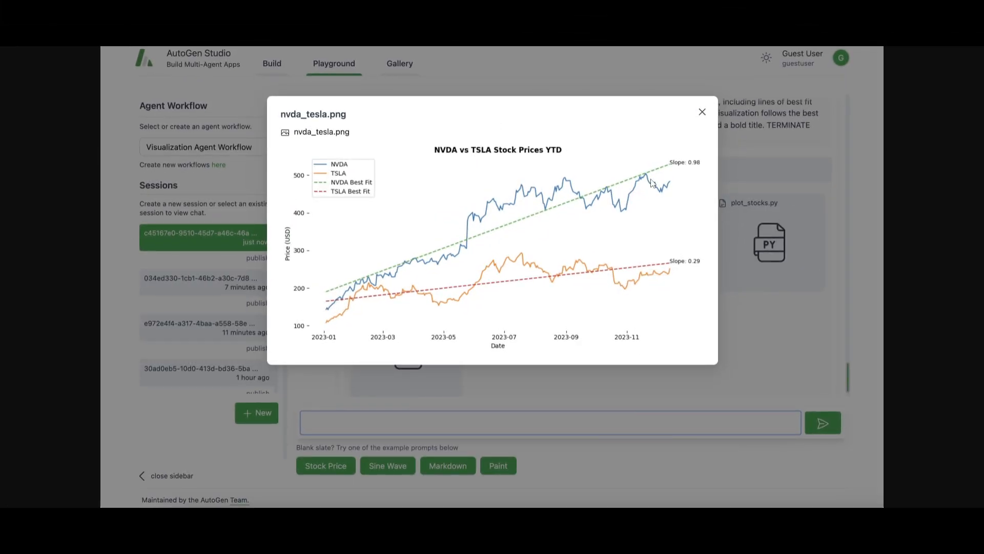
{"action": "mouse_move", "coordinate": [713, 267]}
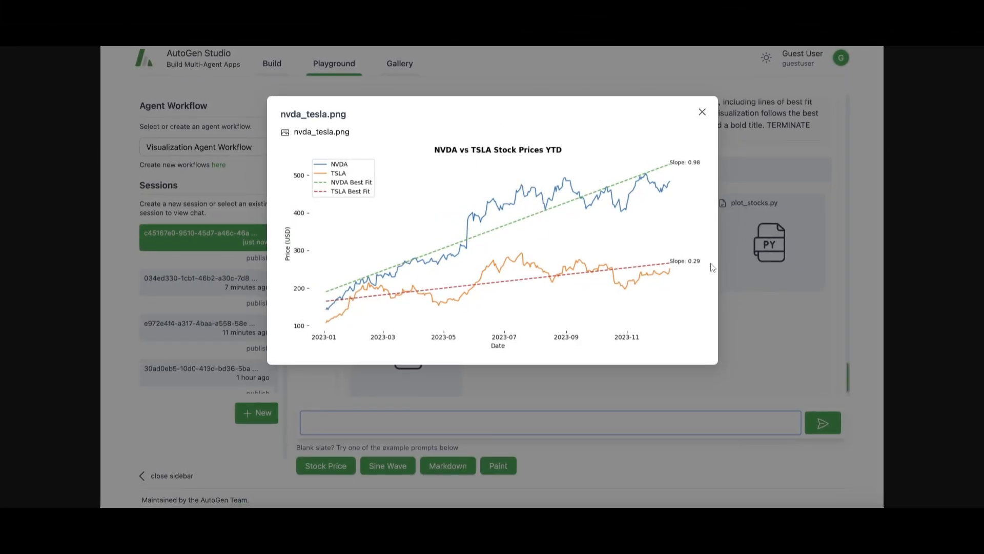
{"action": "mouse_move", "coordinate": [799, 190]}
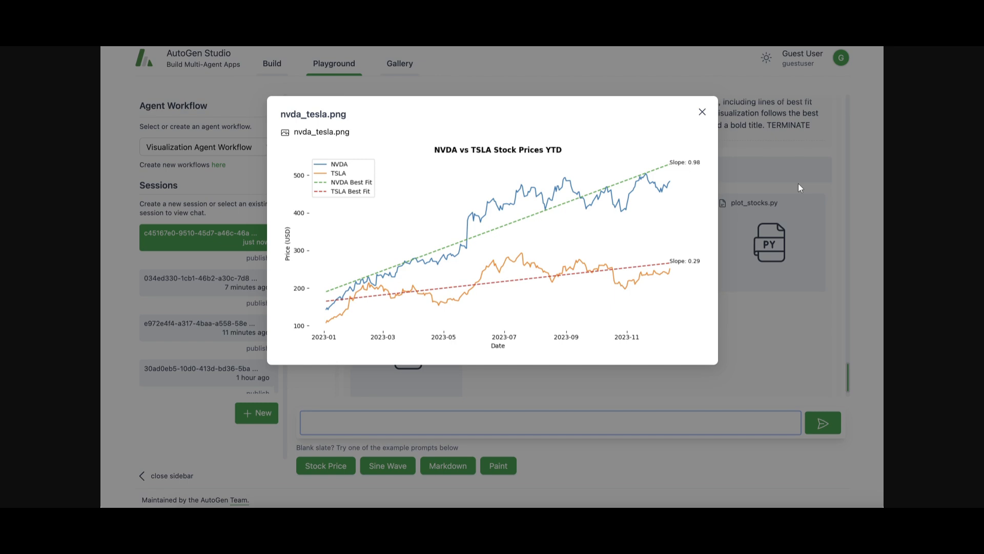
{"action": "mouse_move", "coordinate": [800, 187]}
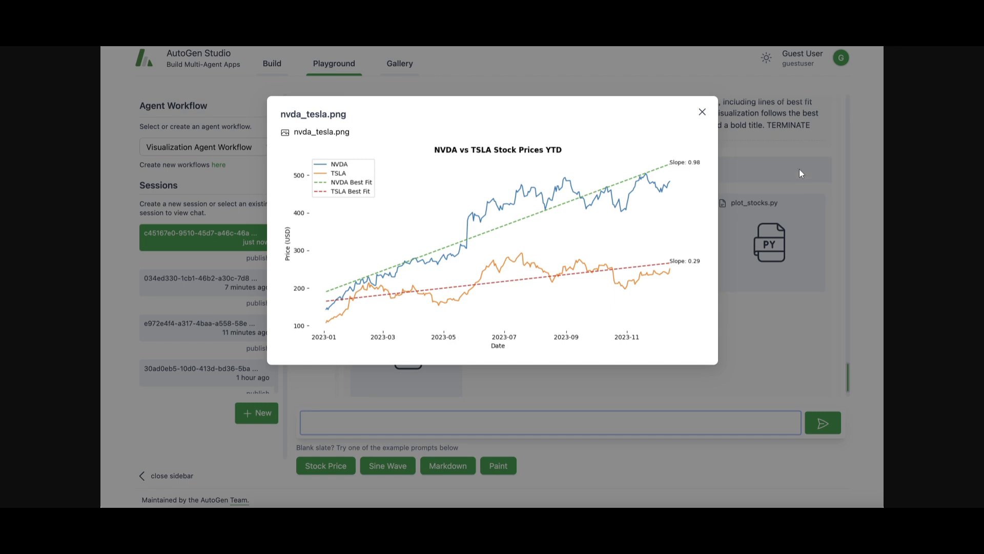
{"action": "mouse_move", "coordinate": [801, 181]}
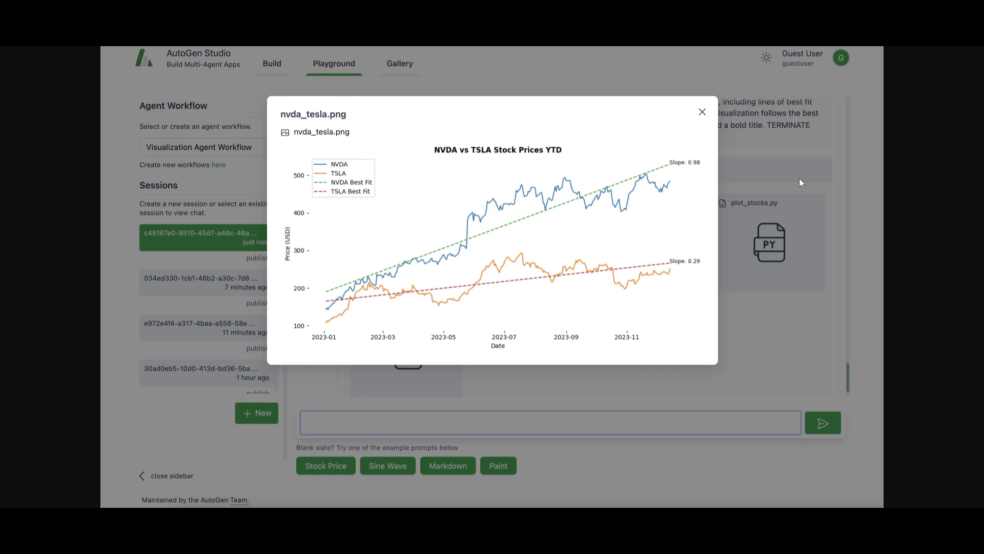
{"action": "mouse_move", "coordinate": [288, 95]}
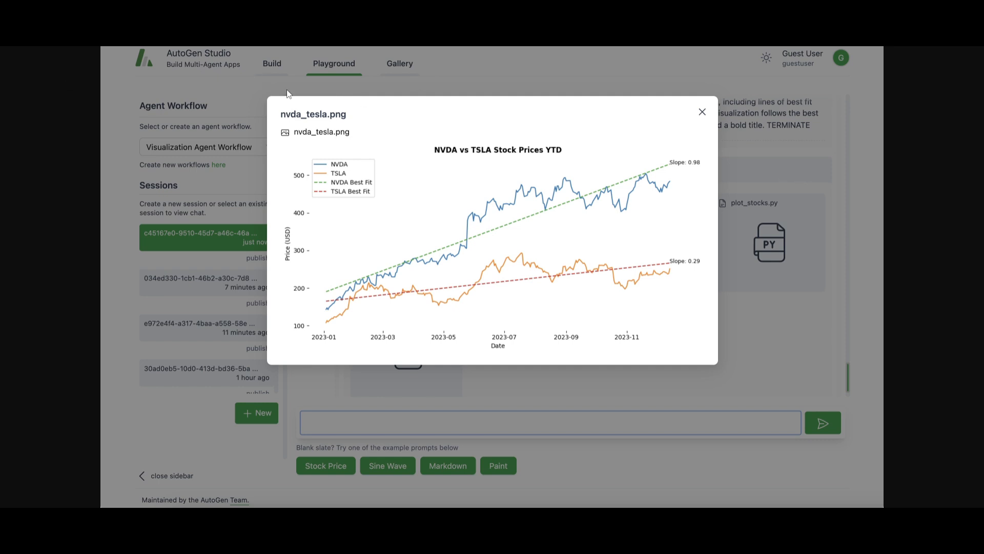
{"action": "mouse_move", "coordinate": [435, 53]}
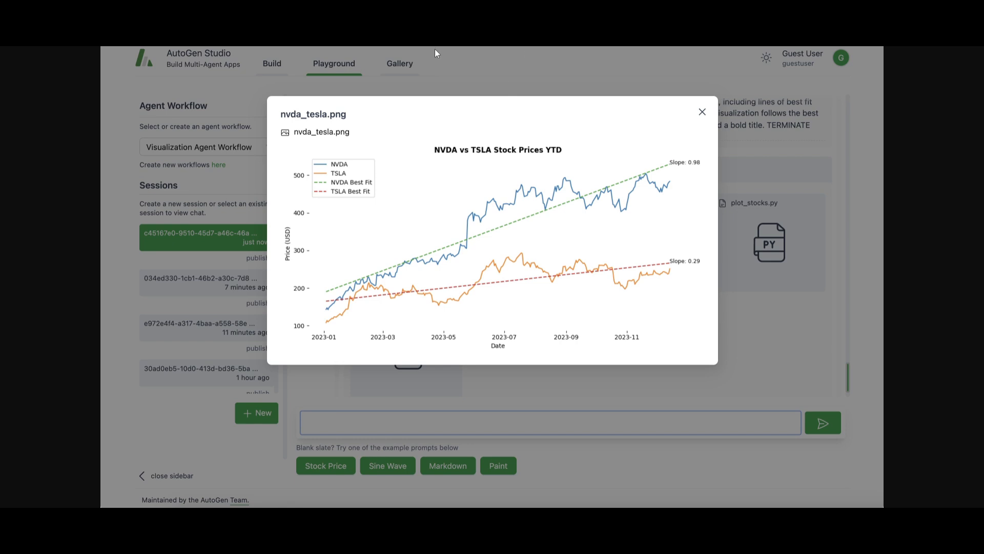
{"action": "mouse_move", "coordinate": [320, 86]}
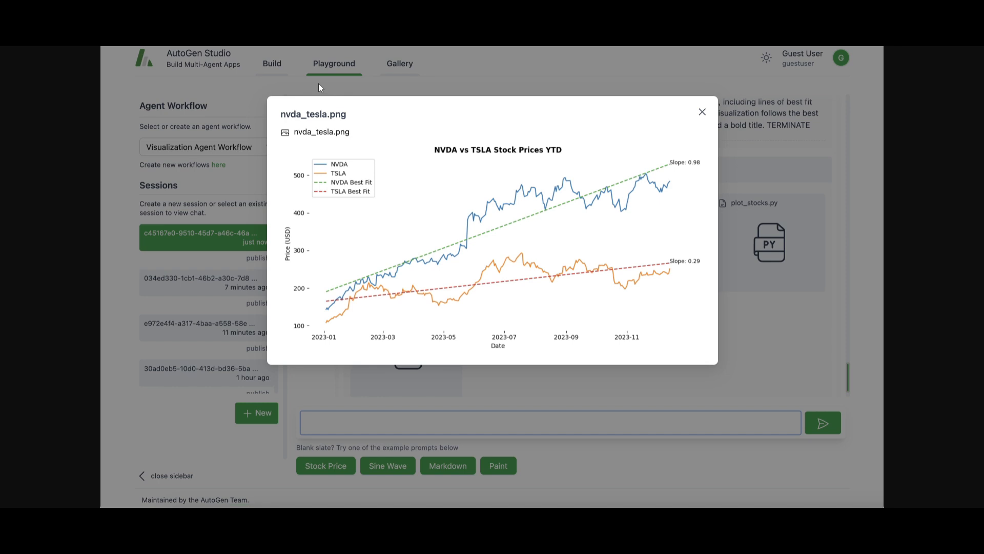
{"action": "mouse_move", "coordinate": [375, 55]}
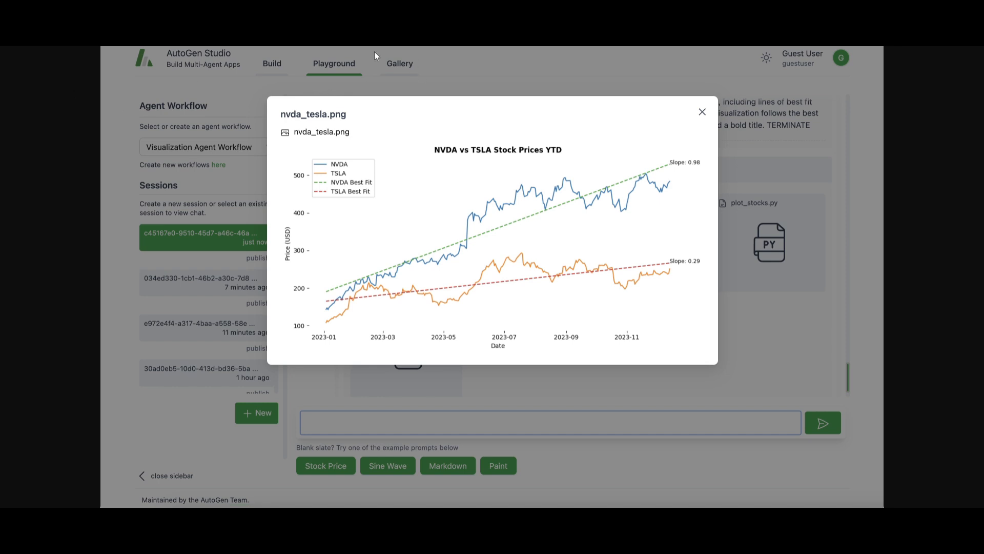
{"action": "mouse_move", "coordinate": [315, 141]}
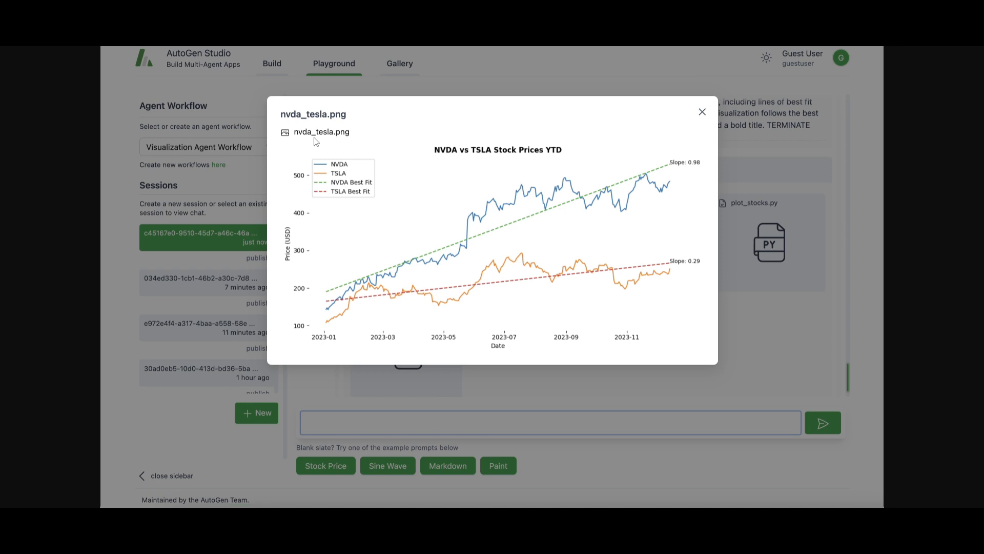
{"action": "mouse_move", "coordinate": [309, 180]}
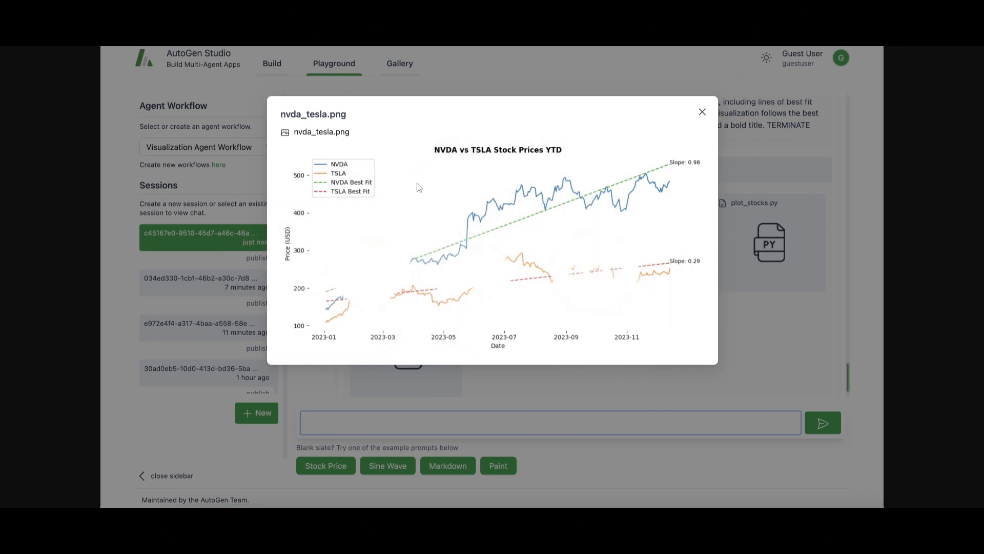
{"action": "mouse_move", "coordinate": [497, 166]}
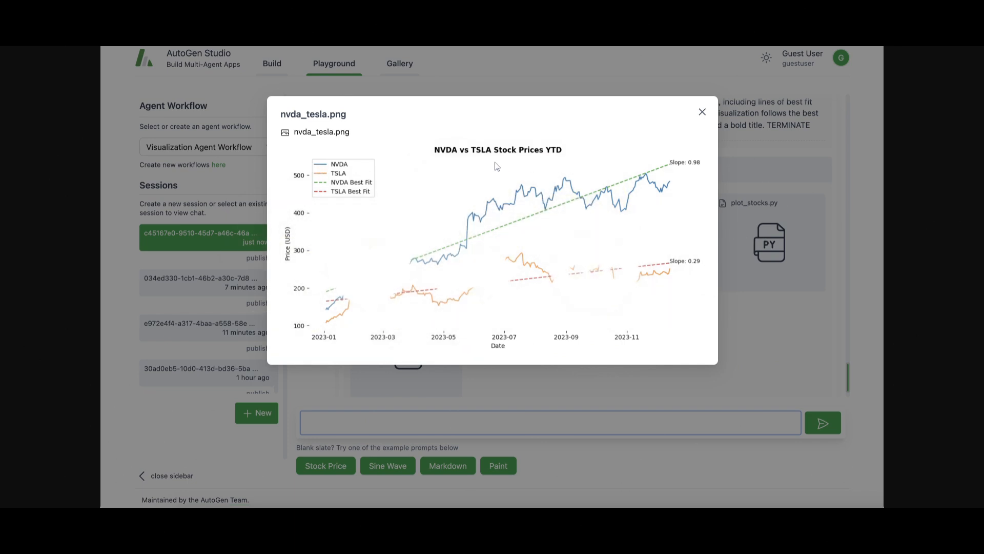
{"action": "mouse_move", "coordinate": [541, 168]}
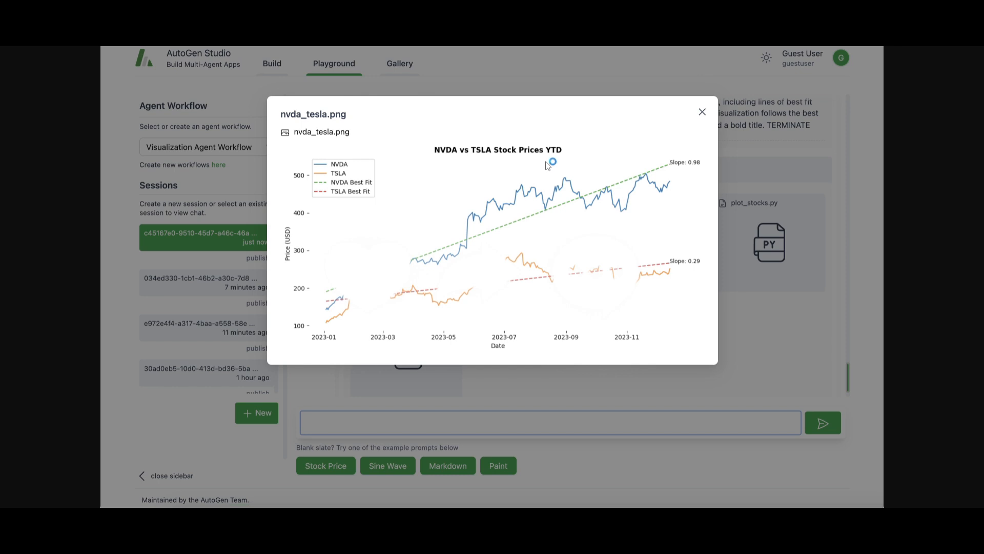
{"action": "mouse_move", "coordinate": [542, 207]}
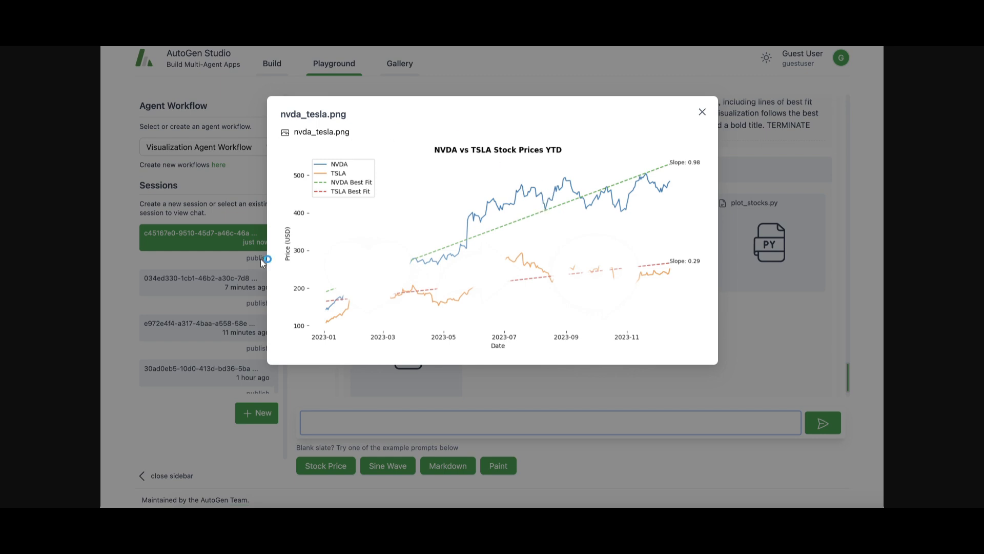
{"action": "mouse_move", "coordinate": [264, 260]}
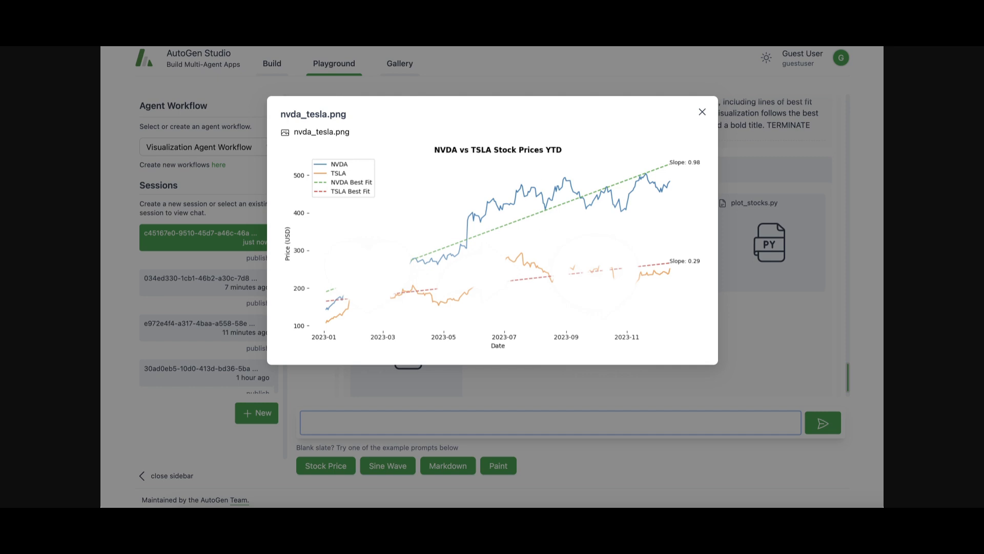
{"action": "mouse_move", "coordinate": [320, 253]}
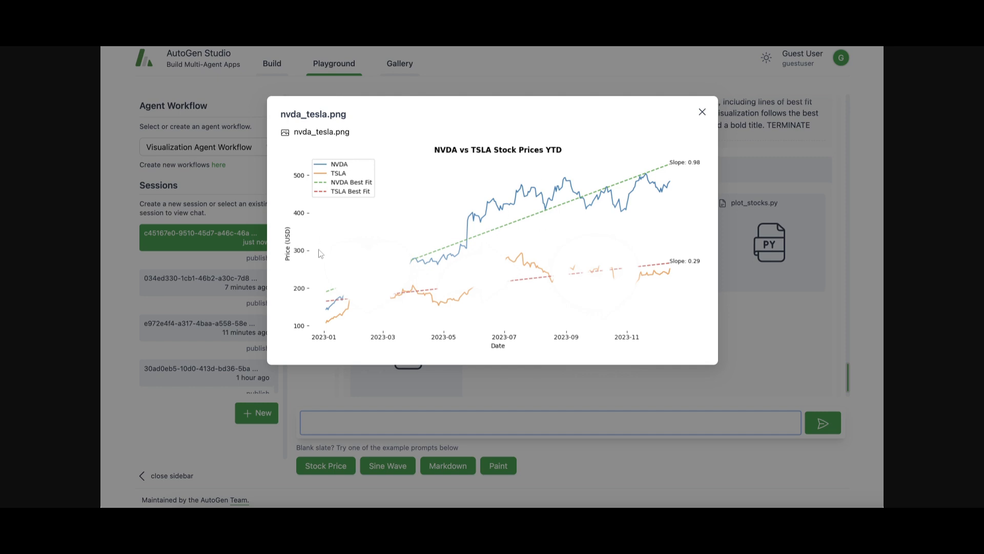
{"action": "mouse_move", "coordinate": [615, 173]}
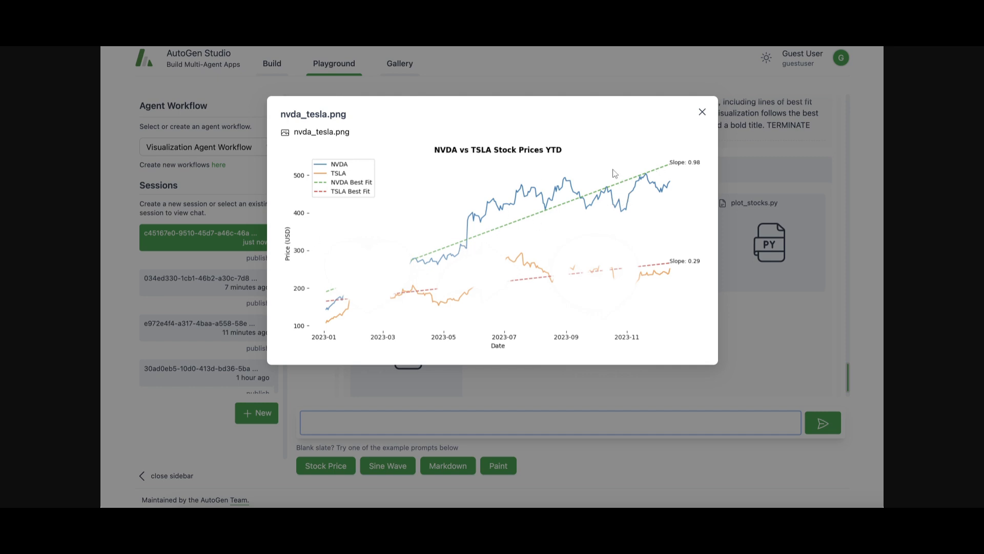
{"action": "mouse_move", "coordinate": [190, 56]}
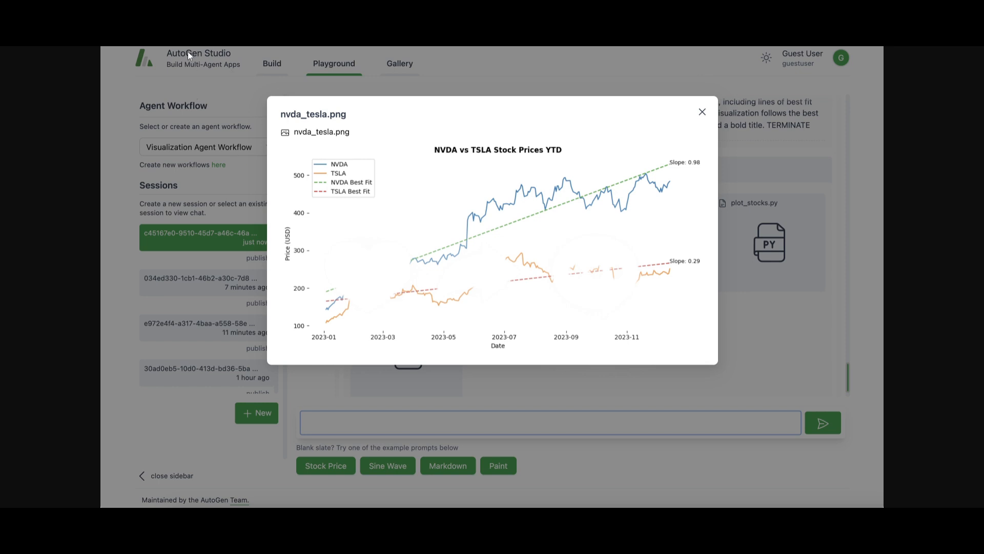
{"action": "mouse_move", "coordinate": [388, 132]}
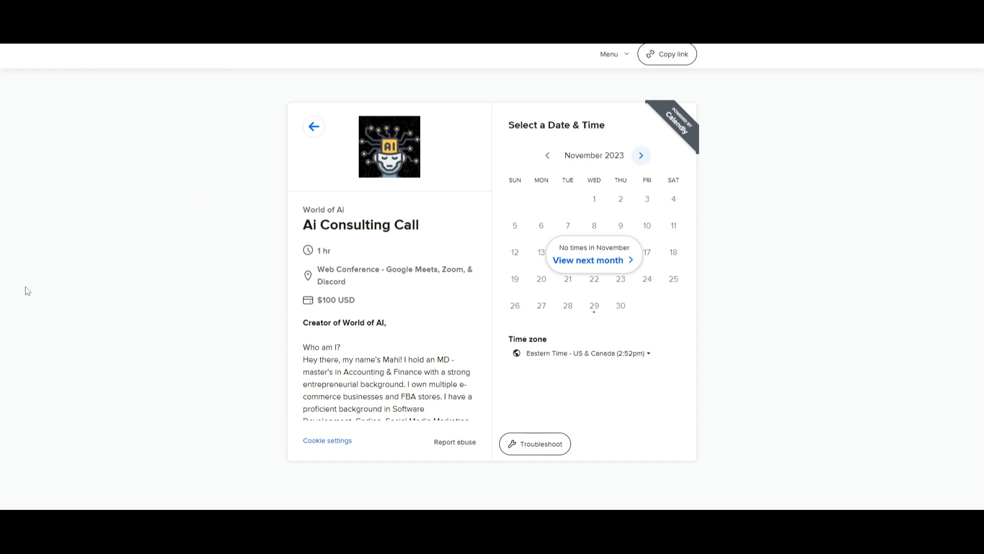
Step: Advance the Calendly booking calendar from November to December 2023
{"action": "left_click", "coordinate": [641, 155]}
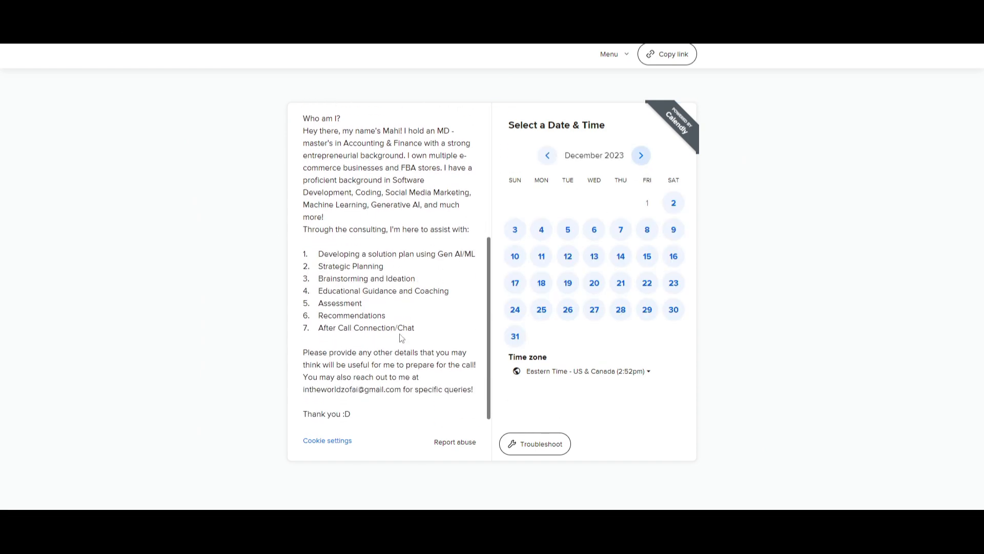
{"action": "mouse_move", "coordinate": [406, 344]}
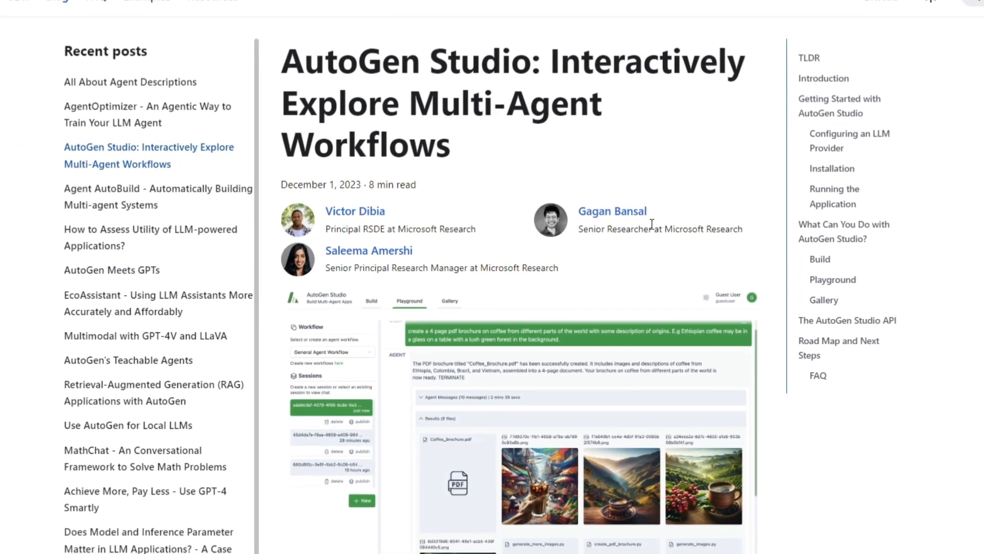
{"action": "scroll", "scroll_direction": "up", "scroll_amount": 3}
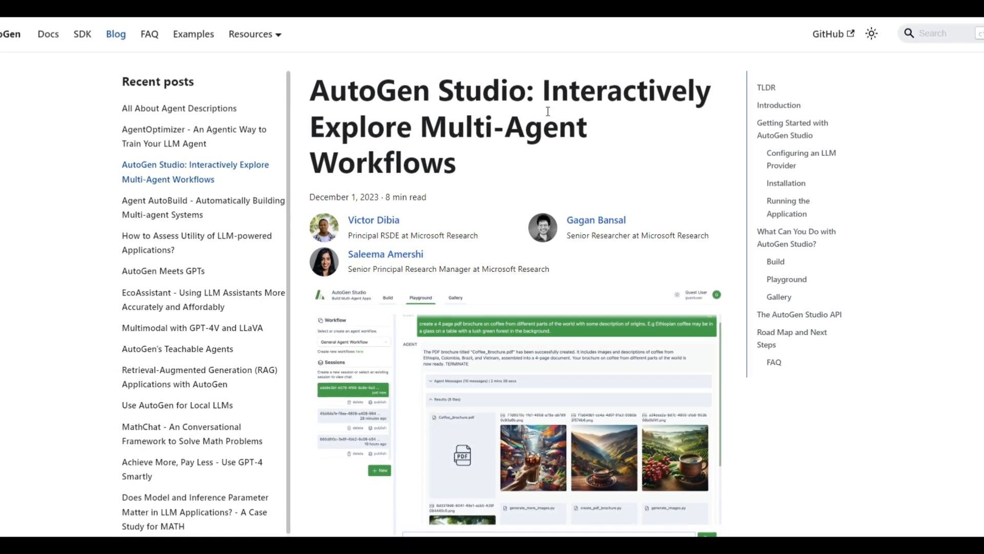
{"action": "scroll", "scroll_direction": "down", "scroll_amount": 3}
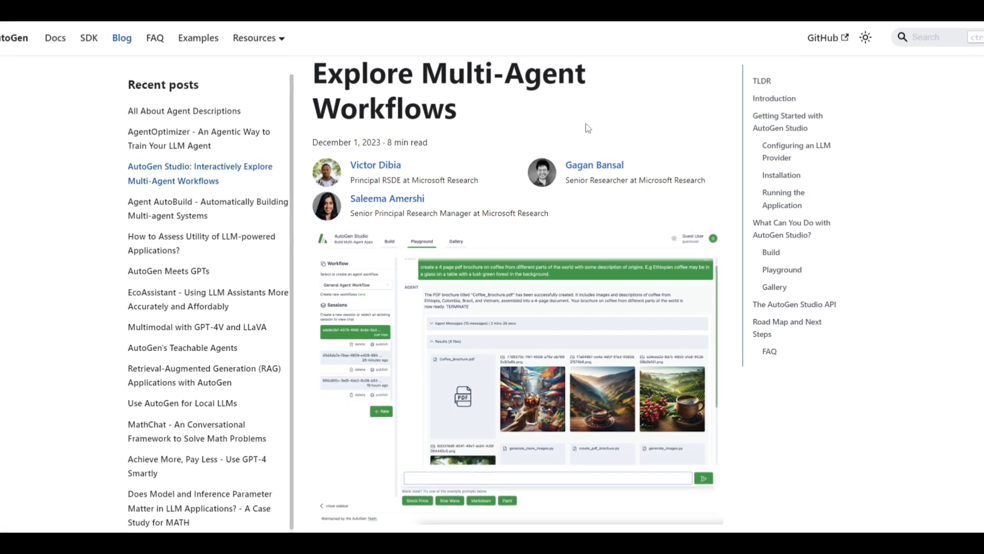
{"action": "scroll", "scroll_direction": "down", "scroll_amount": 3}
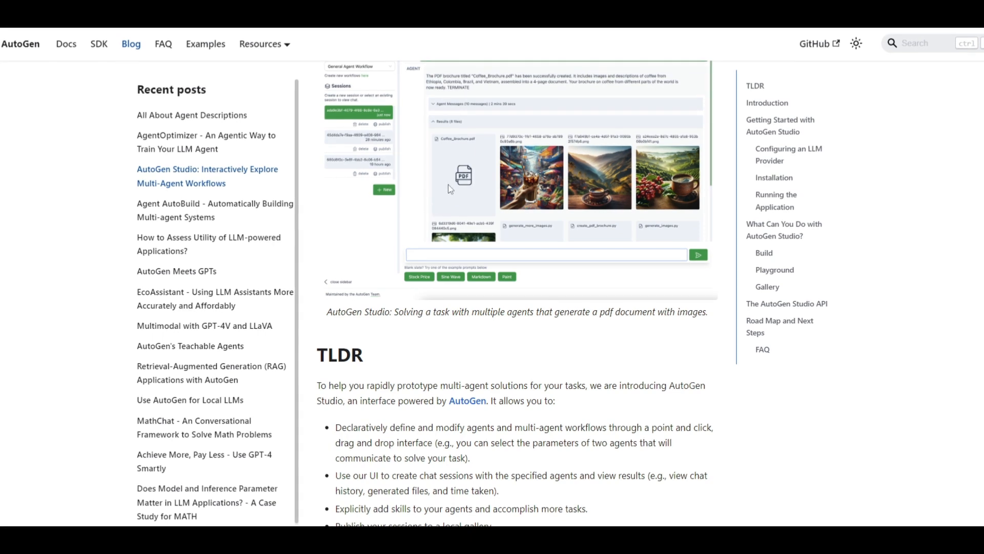
{"action": "scroll", "scroll_direction": "down", "scroll_amount": 3}
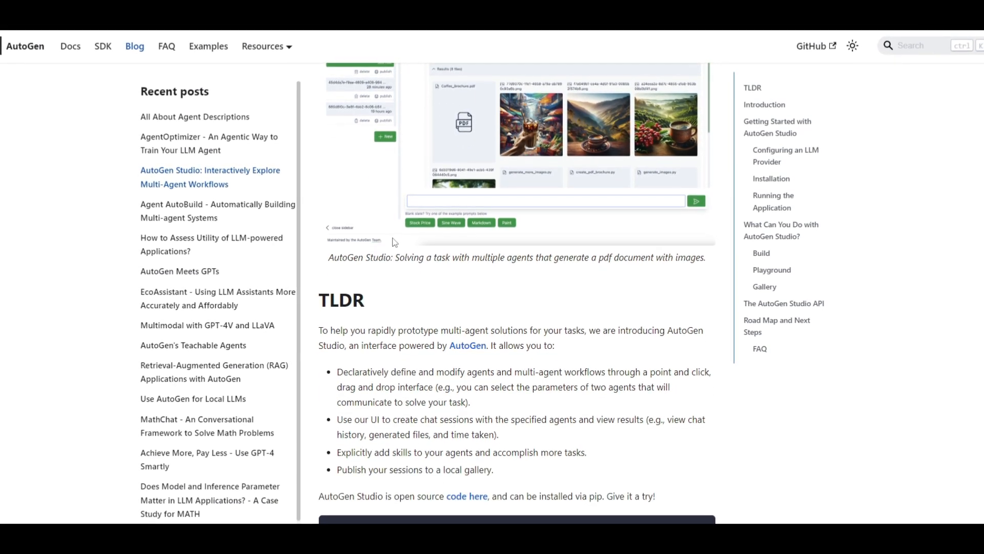
{"action": "scroll", "scroll_direction": "down", "scroll_amount": 3}
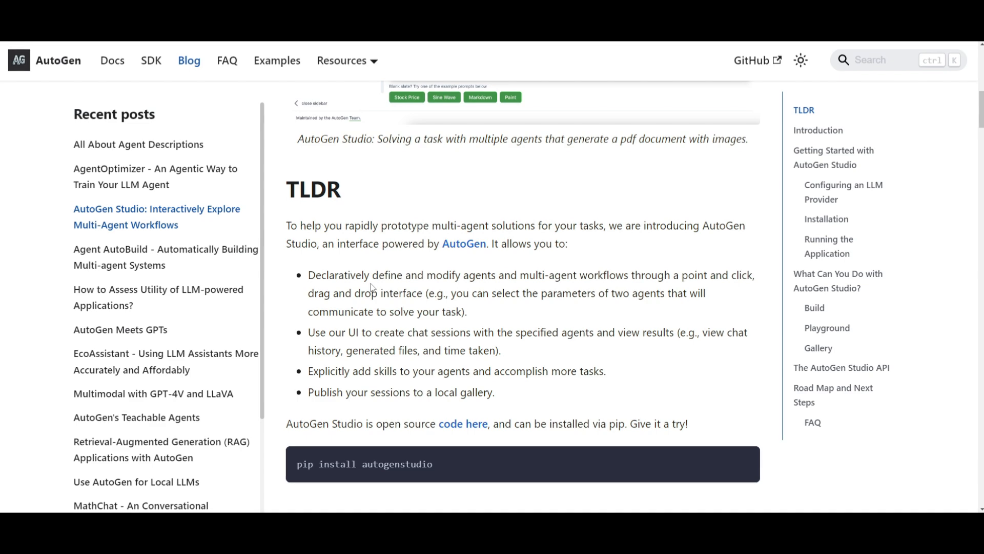
{"action": "scroll", "scroll_direction": "up", "scroll_amount": 3}
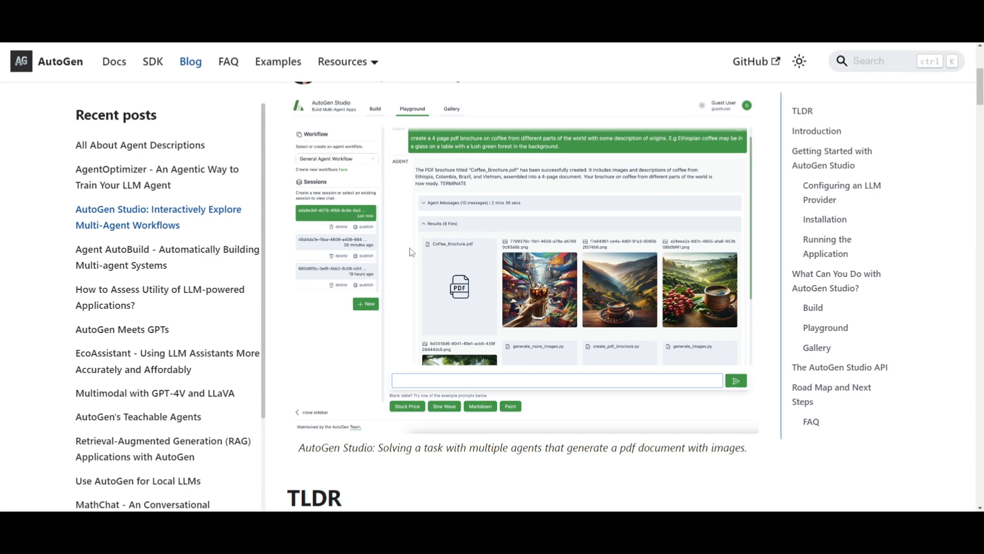
{"action": "mouse_move", "coordinate": [624, 332]}
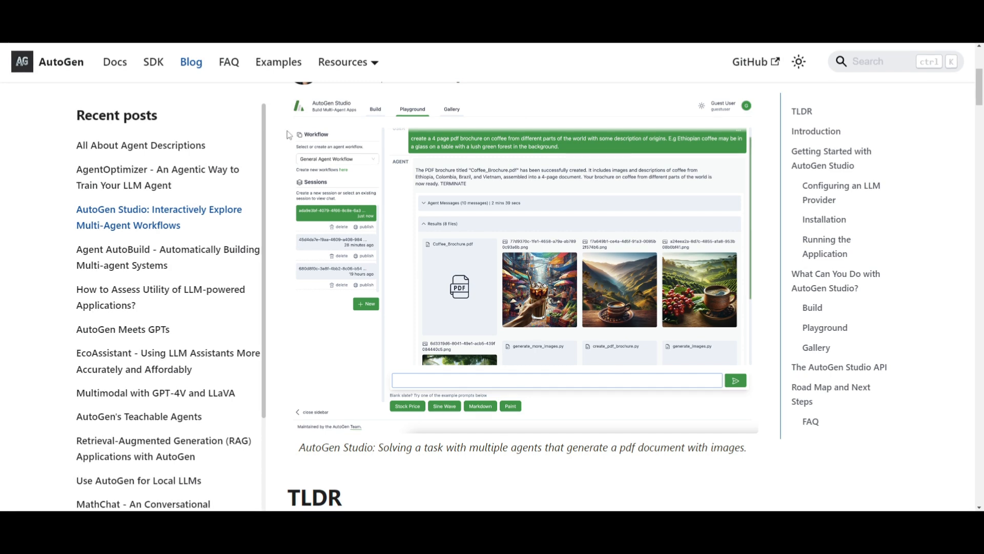
{"action": "scroll", "scroll_direction": "down", "scroll_amount": 3}
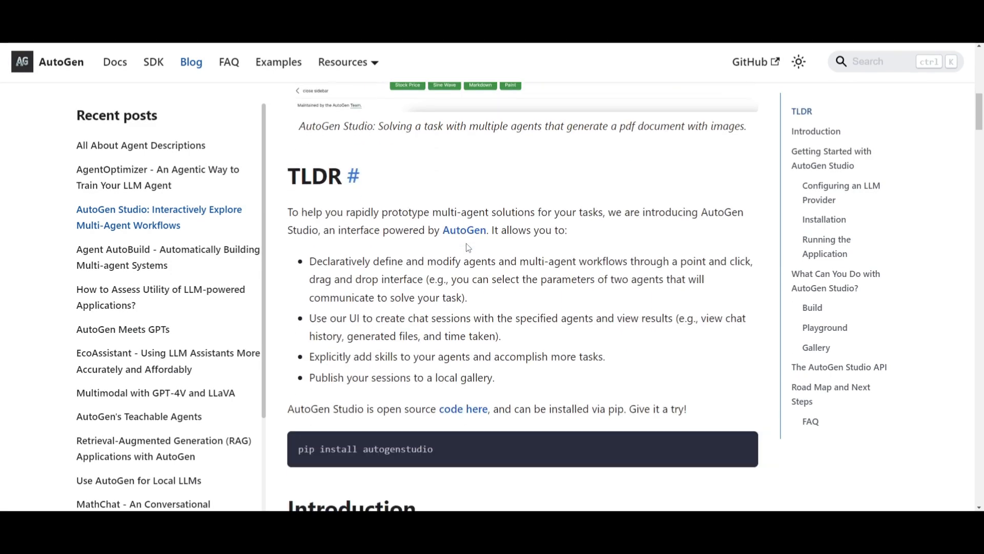
{"action": "scroll", "scroll_direction": "down", "scroll_amount": 3}
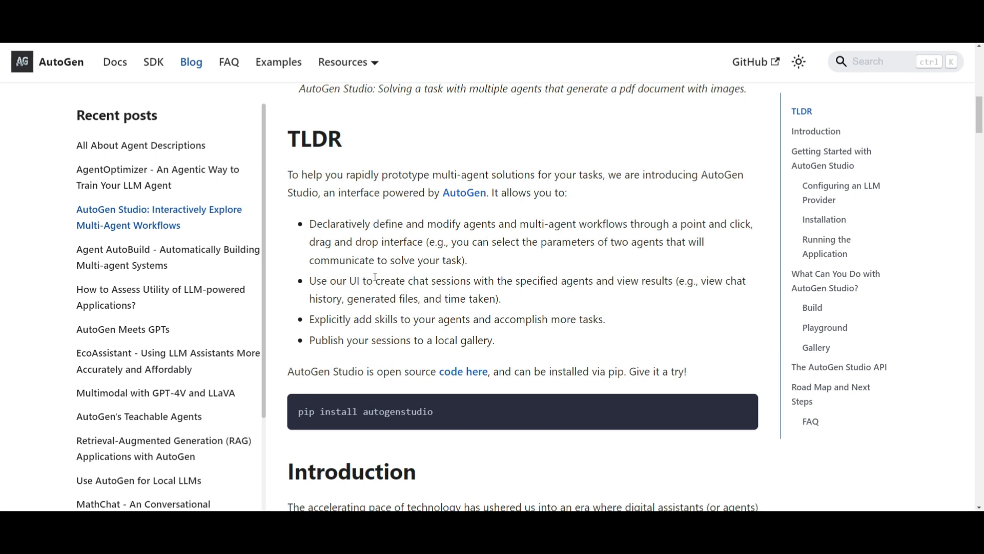
{"action": "mouse_move", "coordinate": [512, 279]}
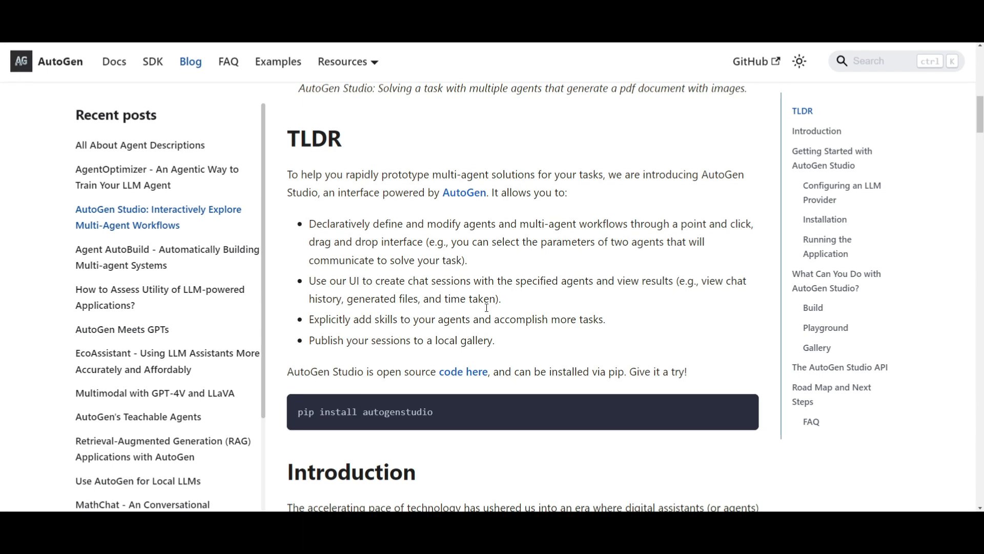
{"action": "mouse_move", "coordinate": [701, 185]}
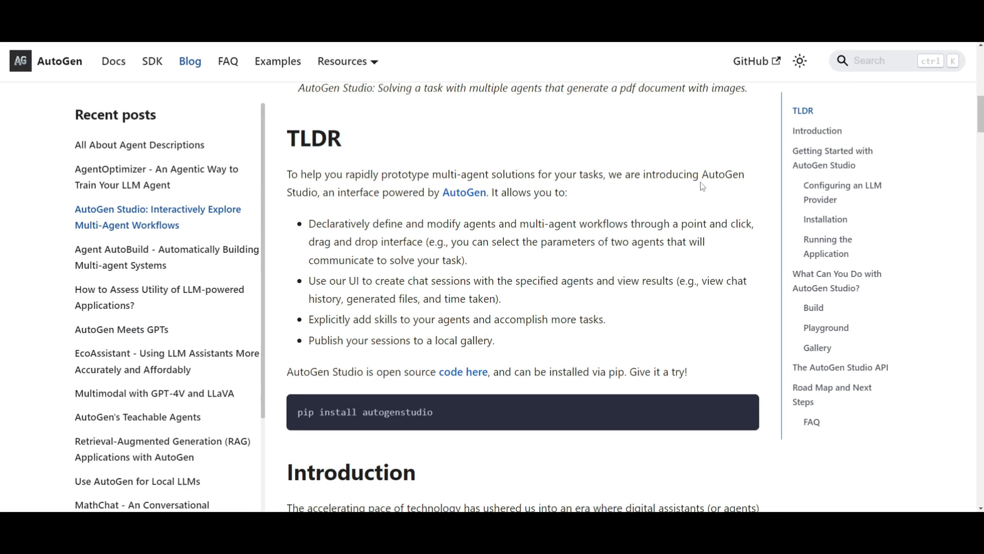
{"action": "mouse_move", "coordinate": [406, 315]}
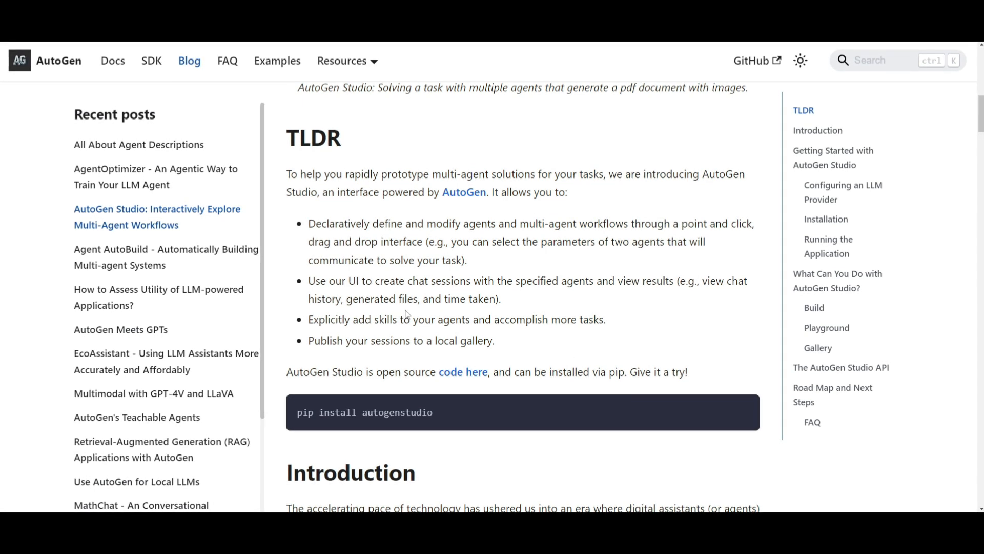
{"action": "mouse_move", "coordinate": [570, 314]}
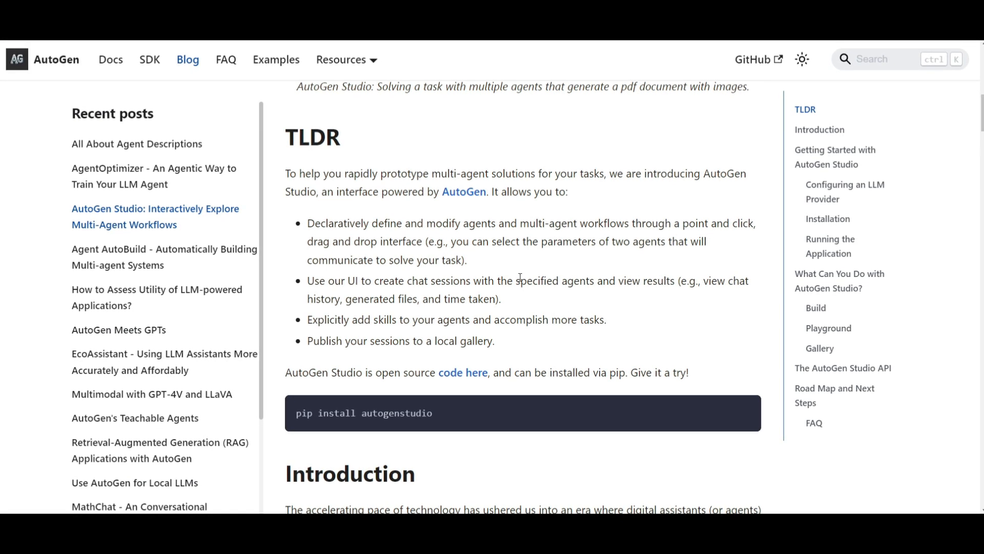
{"action": "scroll", "scroll_direction": "up", "scroll_amount": 3}
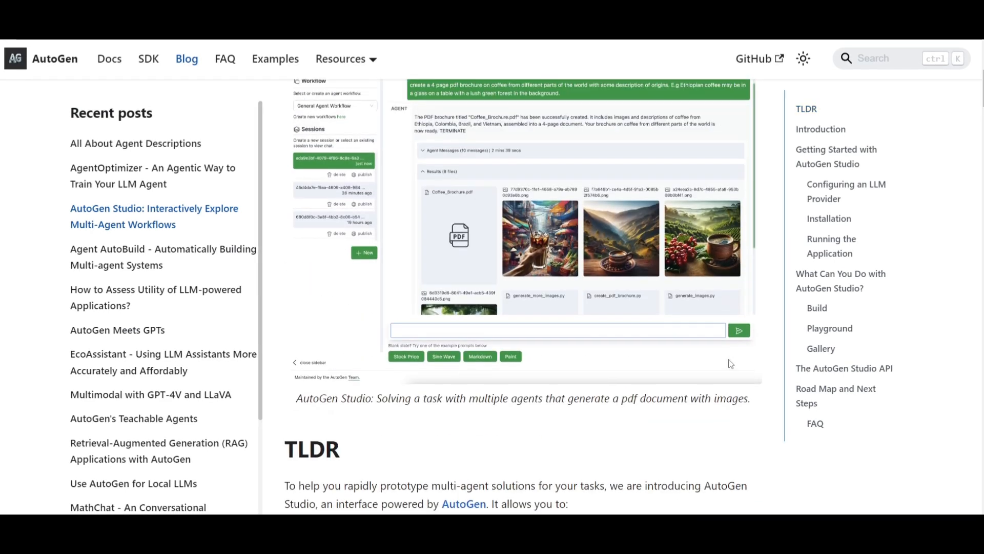
{"action": "scroll", "scroll_direction": "up", "scroll_amount": 3}
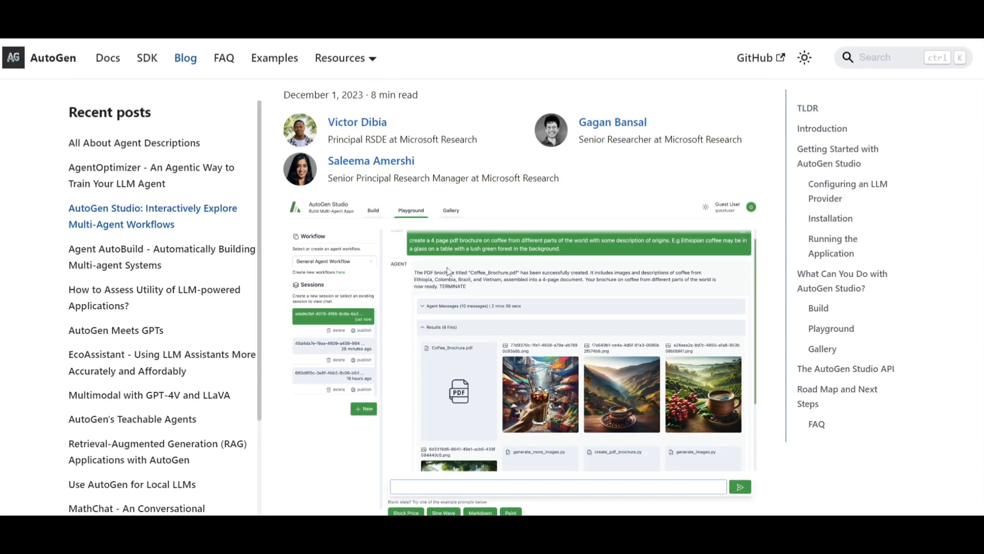
{"action": "scroll", "scroll_direction": "down", "scroll_amount": 3}
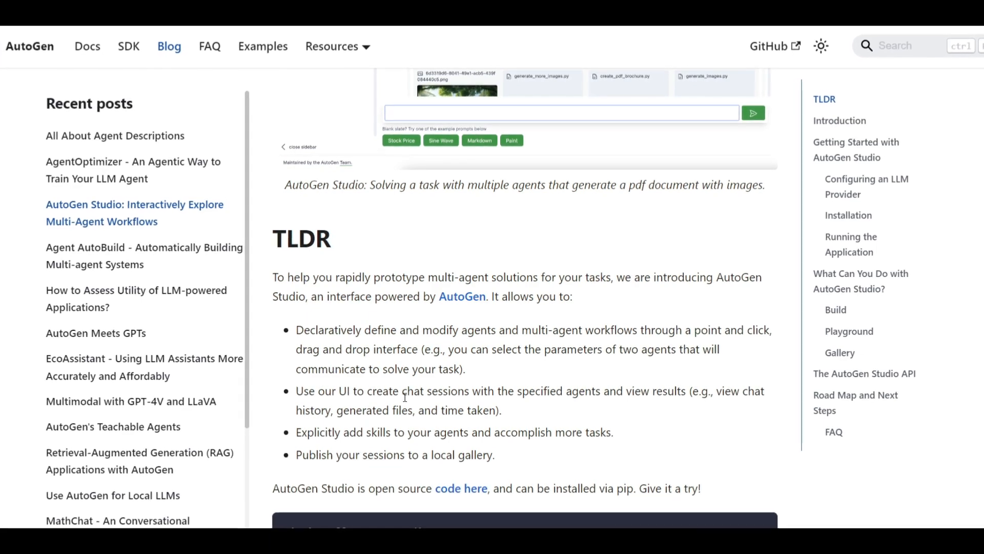
{"action": "scroll", "scroll_direction": "down", "scroll_amount": 3}
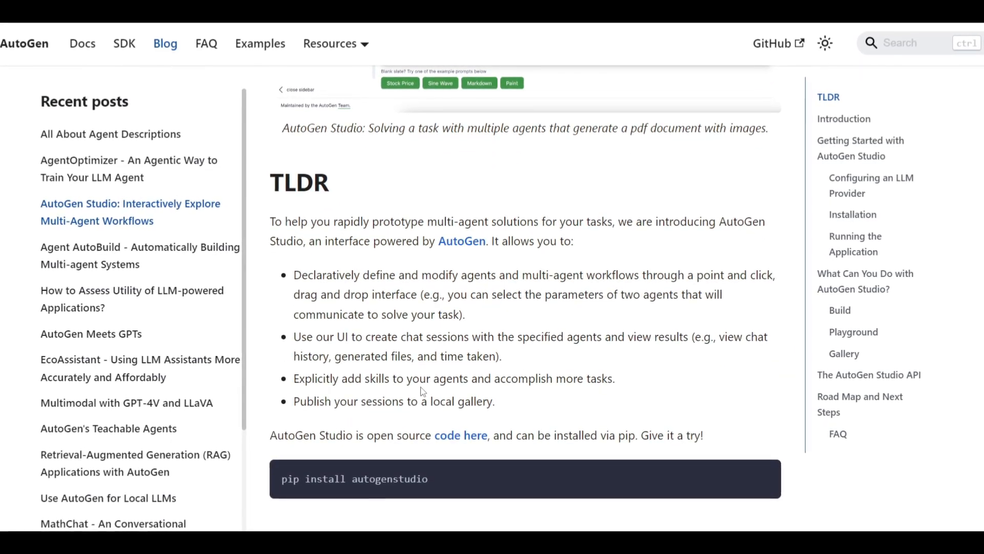
{"action": "scroll", "scroll_direction": "up", "scroll_amount": 3}
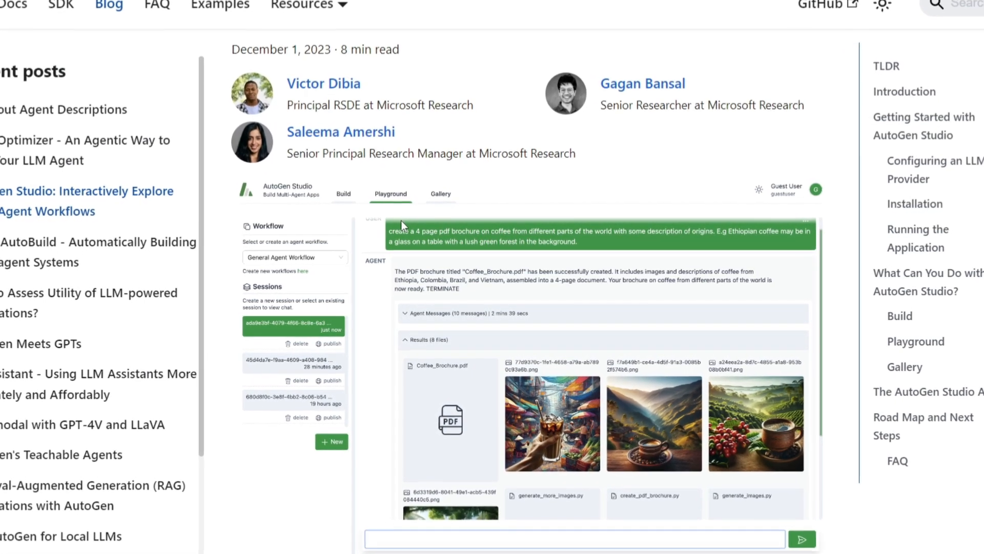
{"action": "scroll", "scroll_direction": "down", "scroll_amount": 3}
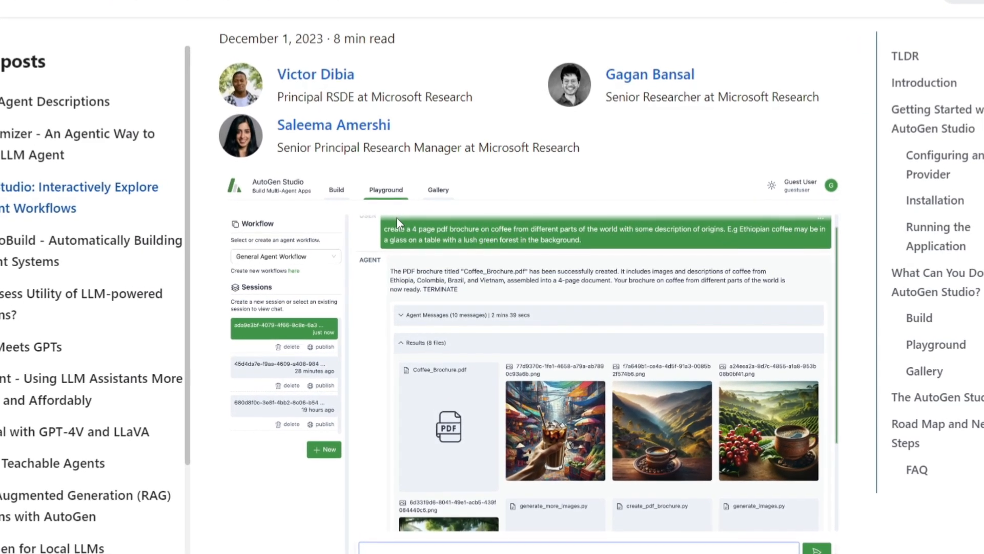
{"action": "scroll", "scroll_direction": "down", "scroll_amount": 3}
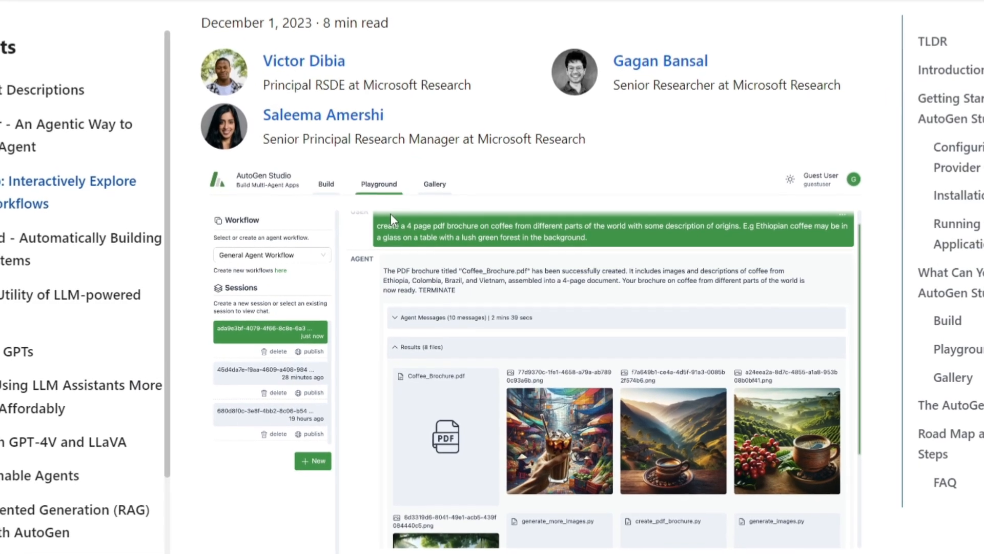
{"action": "scroll", "scroll_direction": "down", "scroll_amount": 3}
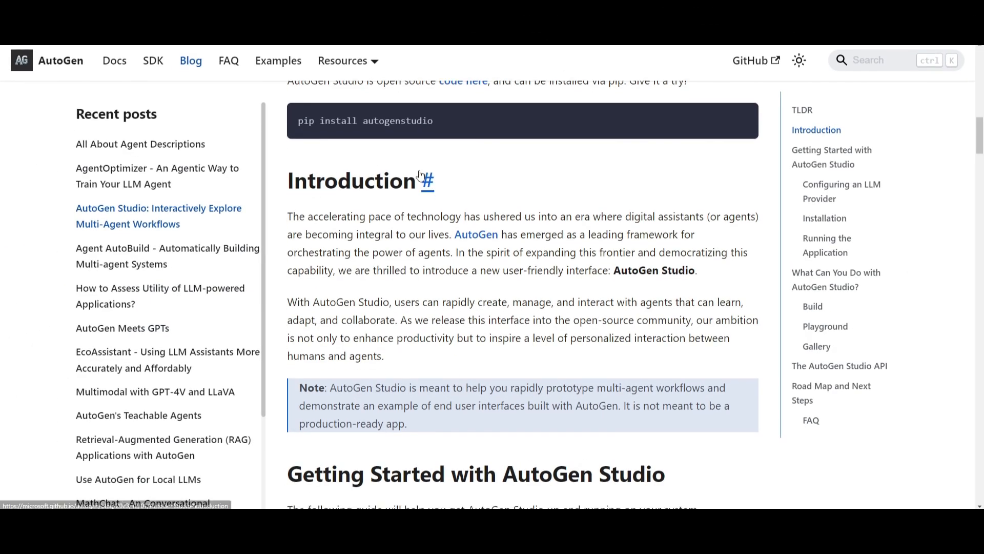
{"action": "scroll", "scroll_direction": "down", "scroll_amount": 3}
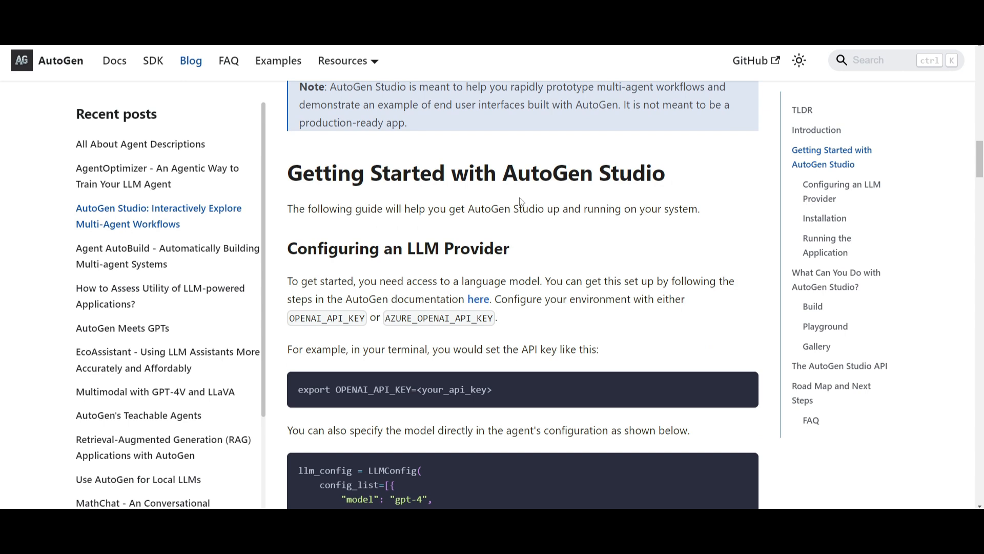
{"action": "mouse_move", "coordinate": [429, 151]}
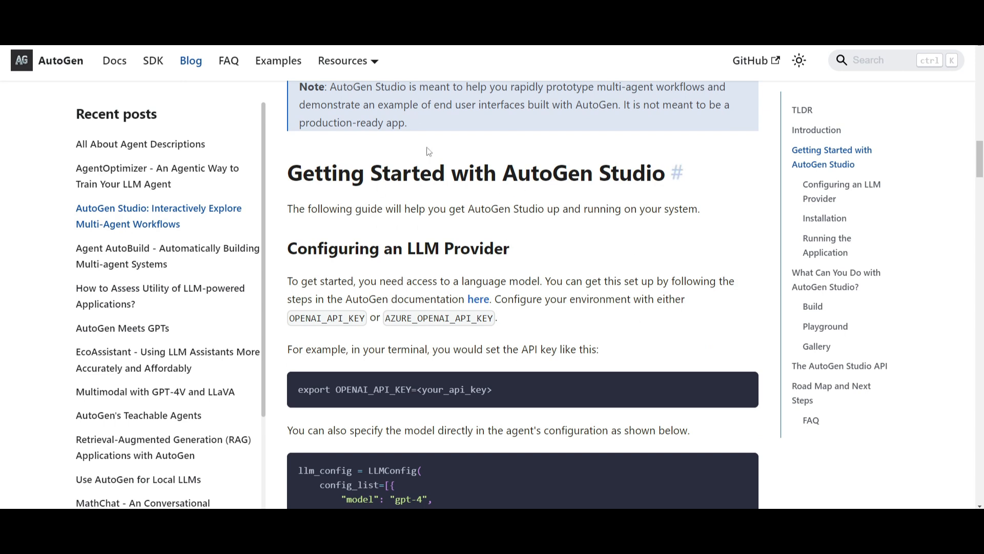
{"action": "mouse_move", "coordinate": [358, 316]}
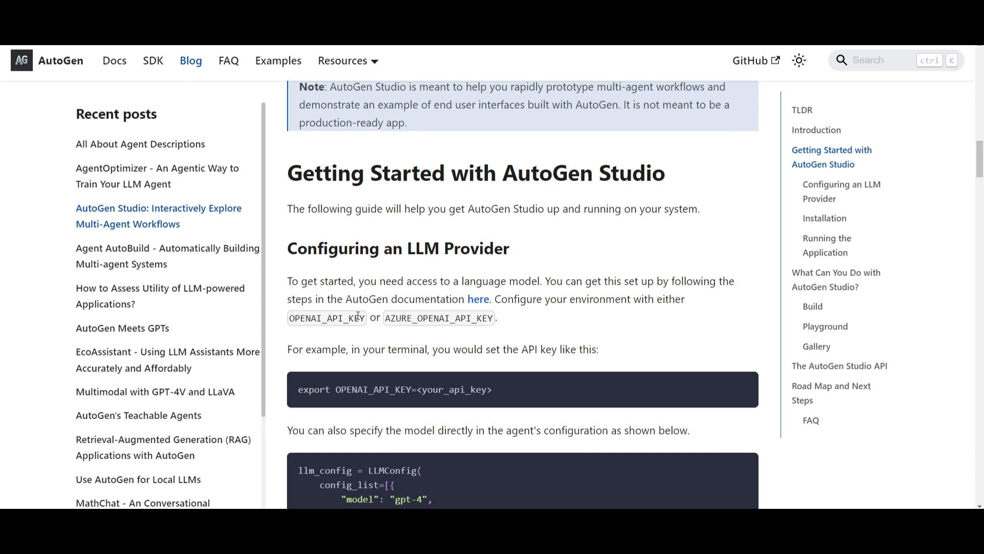
{"action": "mouse_move", "coordinate": [461, 321]}
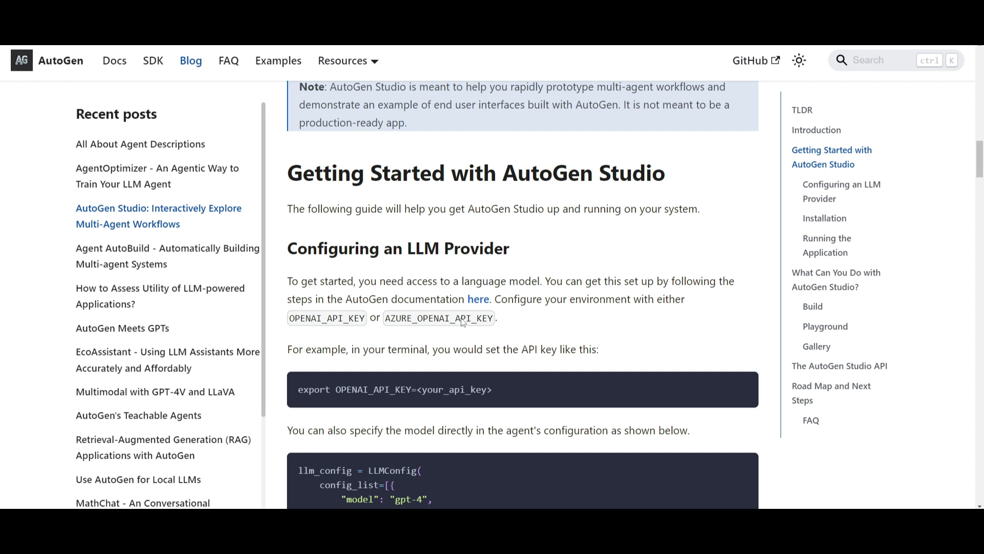
{"action": "mouse_move", "coordinate": [349, 327]}
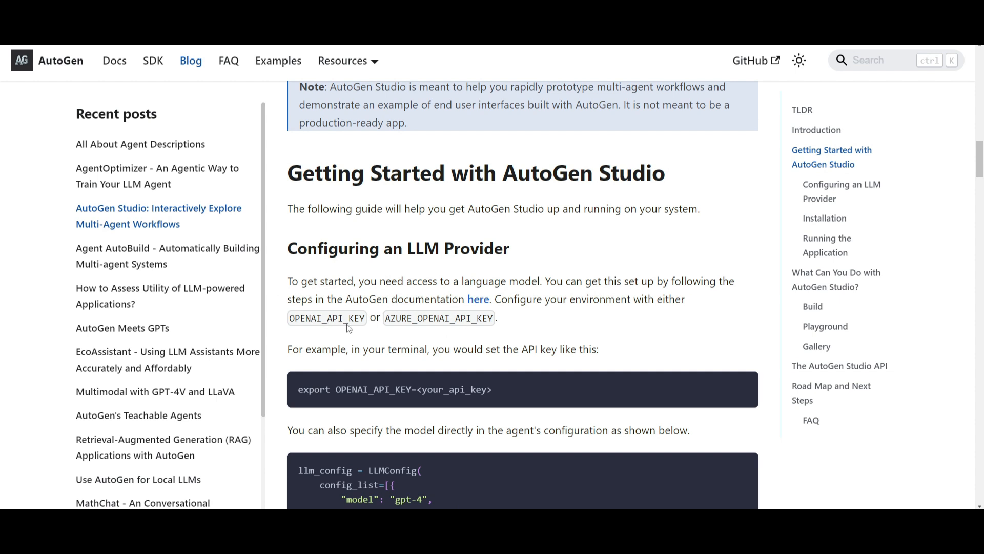
{"action": "mouse_move", "coordinate": [506, 297]}
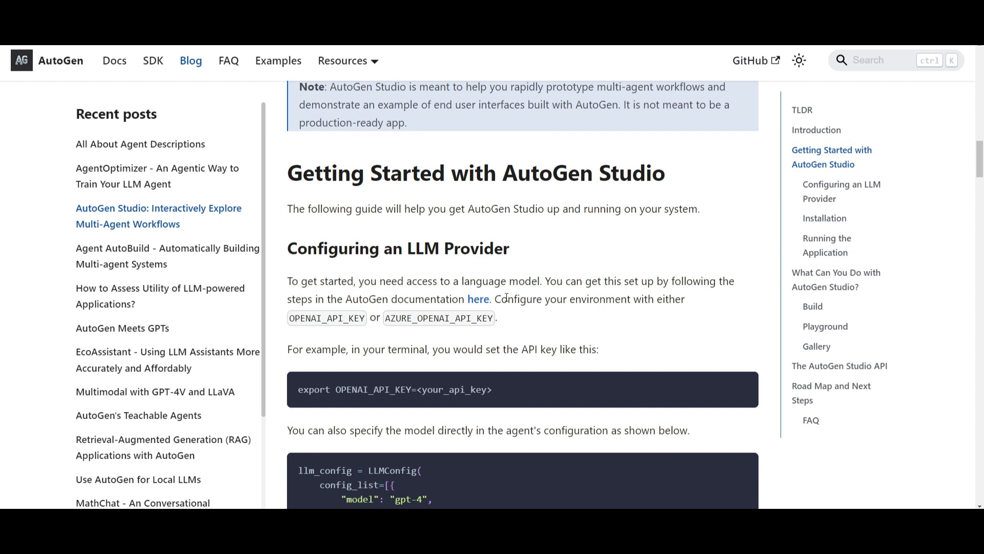
{"action": "scroll", "scroll_direction": "down", "scroll_amount": 3}
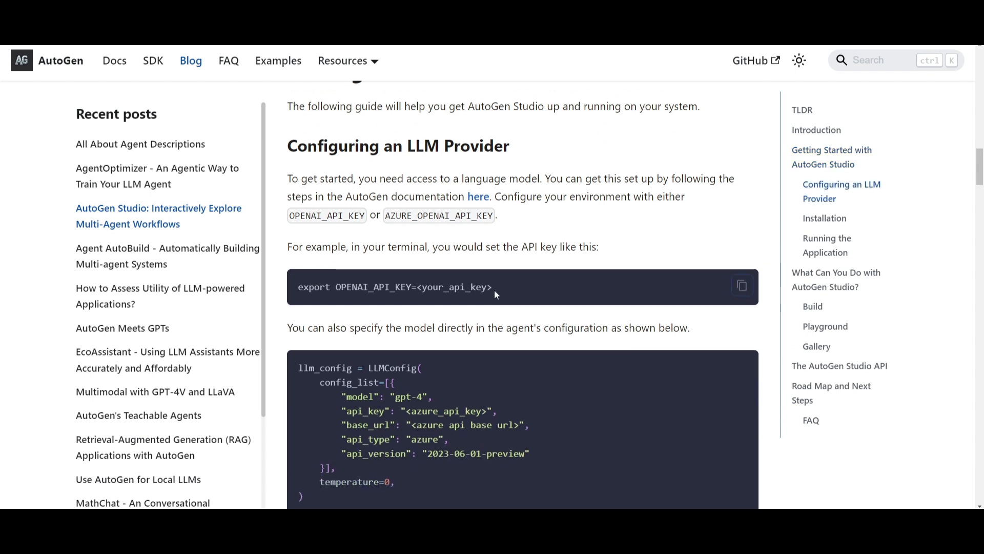
{"action": "mouse_move", "coordinate": [489, 350]}
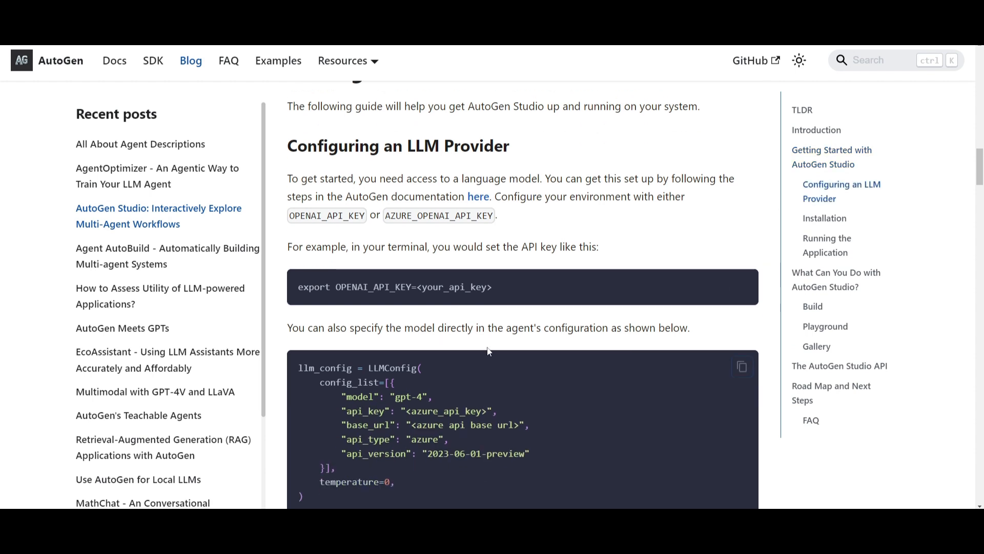
{"action": "mouse_move", "coordinate": [499, 315]}
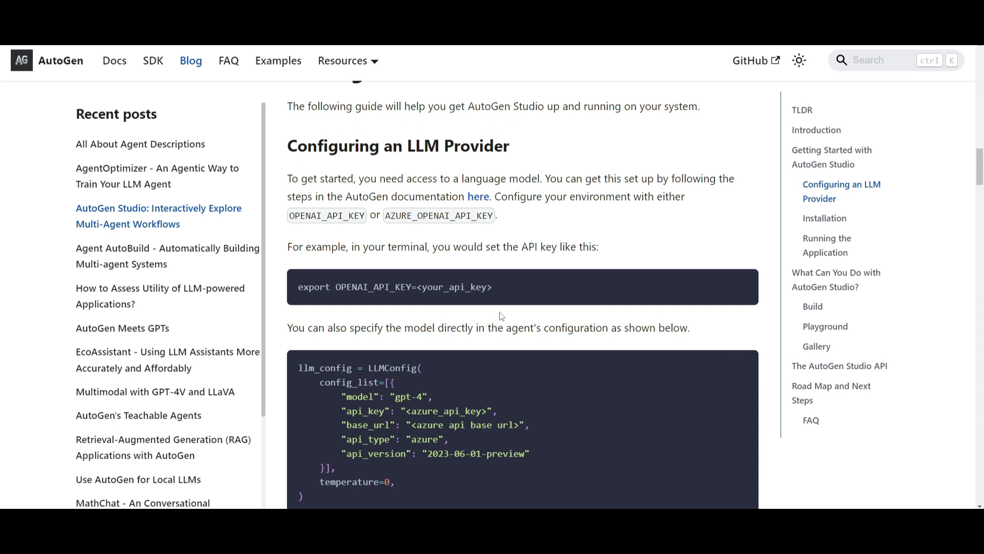
{"action": "scroll", "scroll_direction": "down", "scroll_amount": 3}
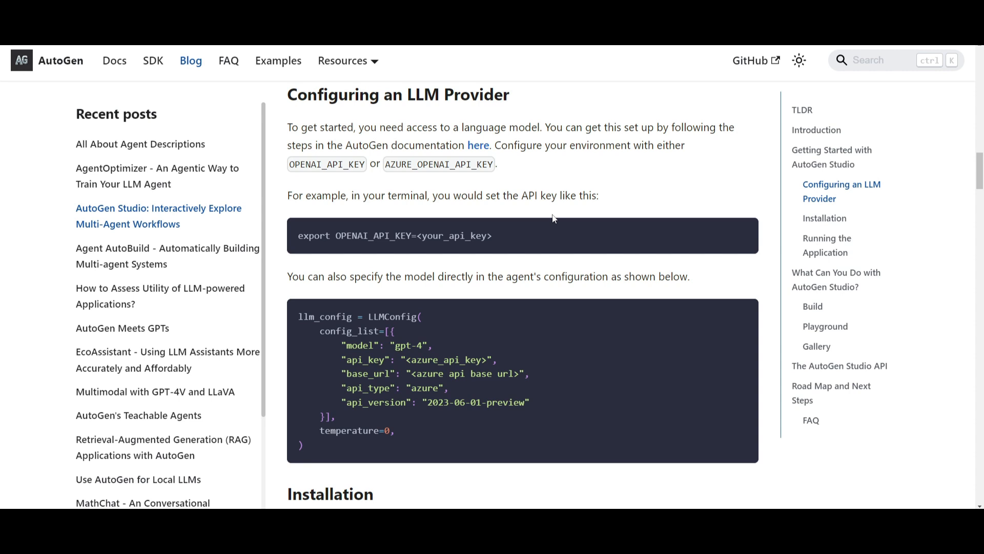
{"action": "mouse_move", "coordinate": [542, 199]}
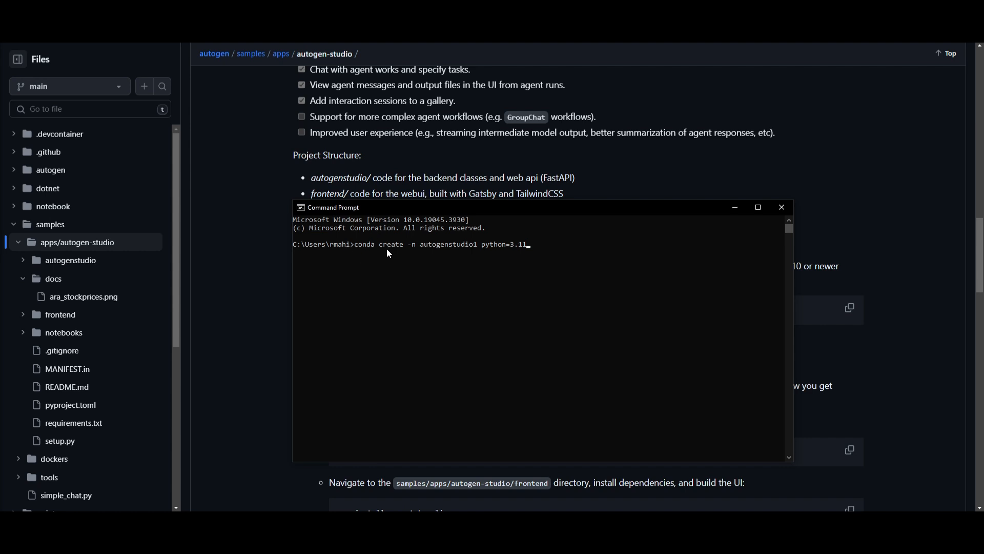
Step: Run conda create for autogenstudio1 with Python 3.11 and review the activation instructions
{"action": "left_click_drag", "start_coordinate": [386, 207], "coordinate": [450, 223]}
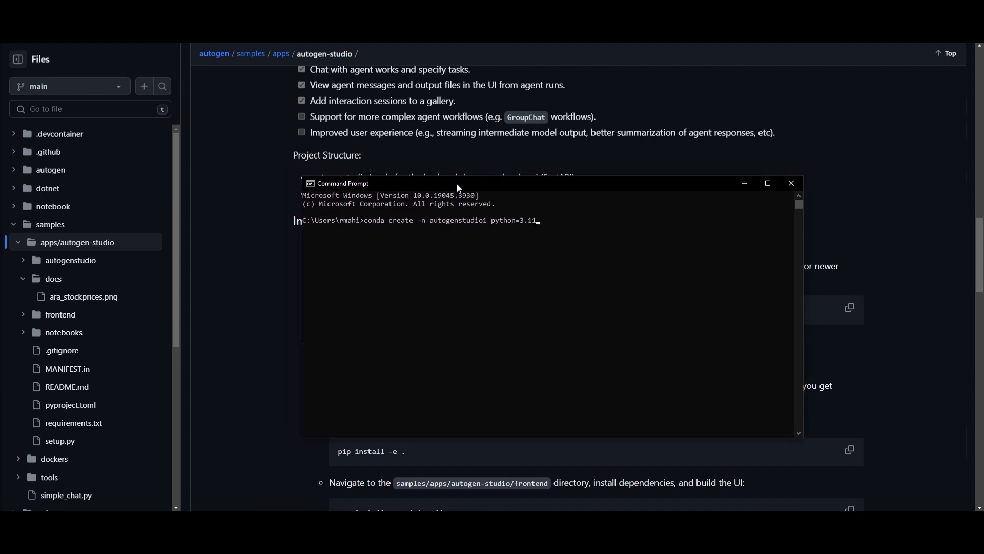
{"action": "mouse_move", "coordinate": [366, 234]}
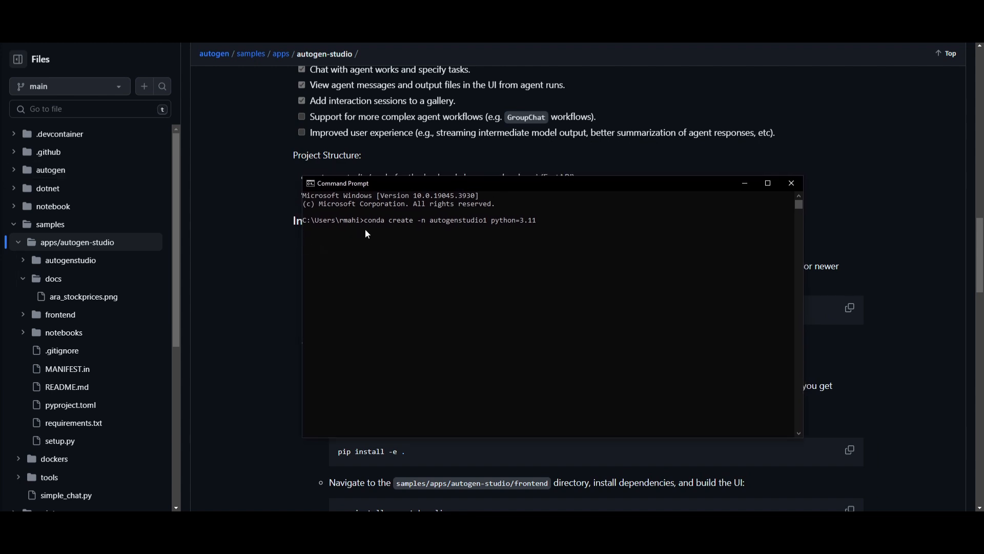
{"action": "mouse_move", "coordinate": [362, 214]}
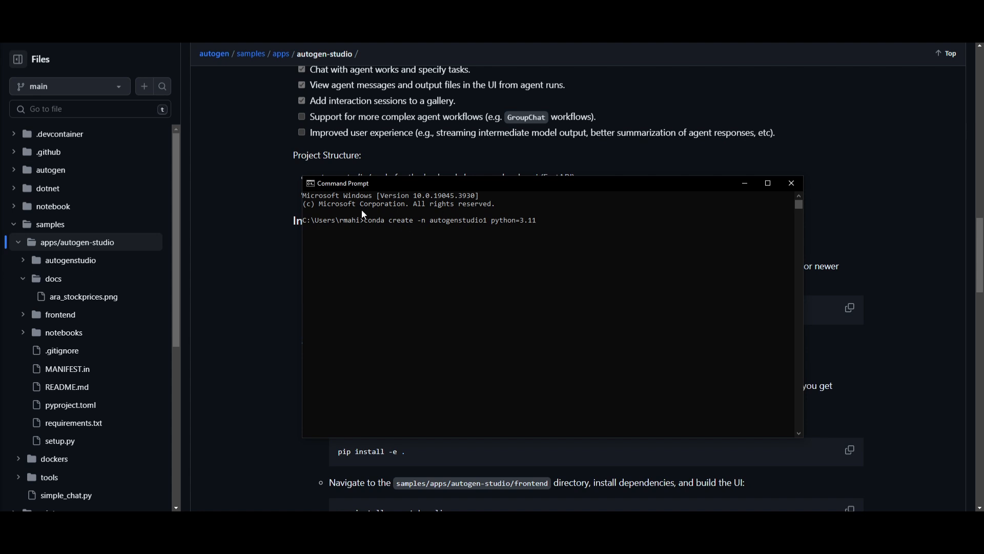
{"action": "mouse_move", "coordinate": [369, 224]}
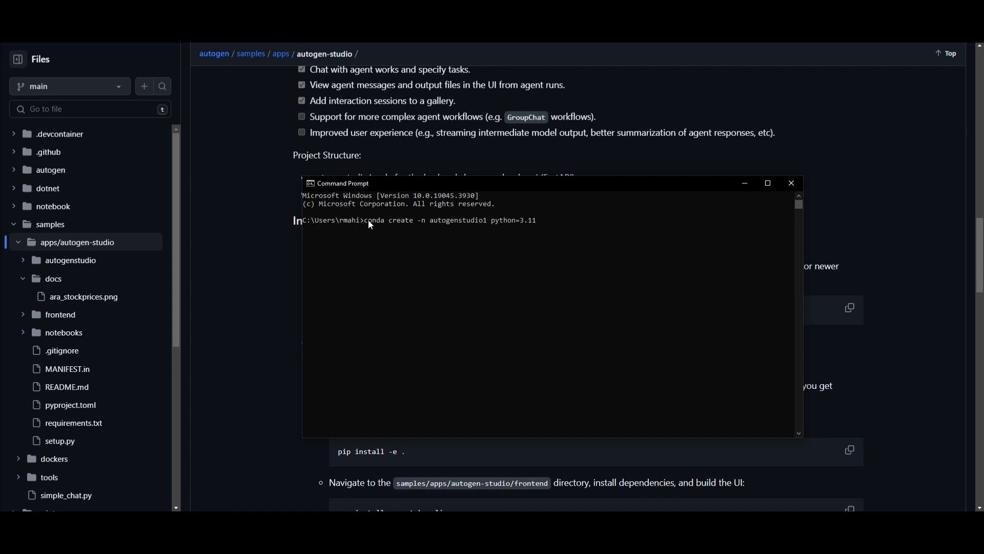
{"action": "mouse_move", "coordinate": [430, 227]}
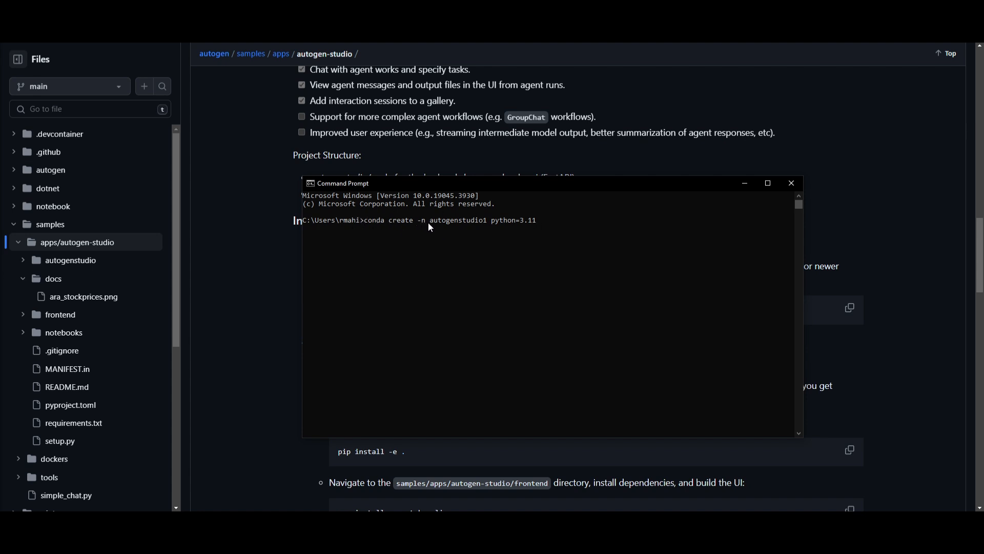
{"action": "mouse_move", "coordinate": [493, 230]}
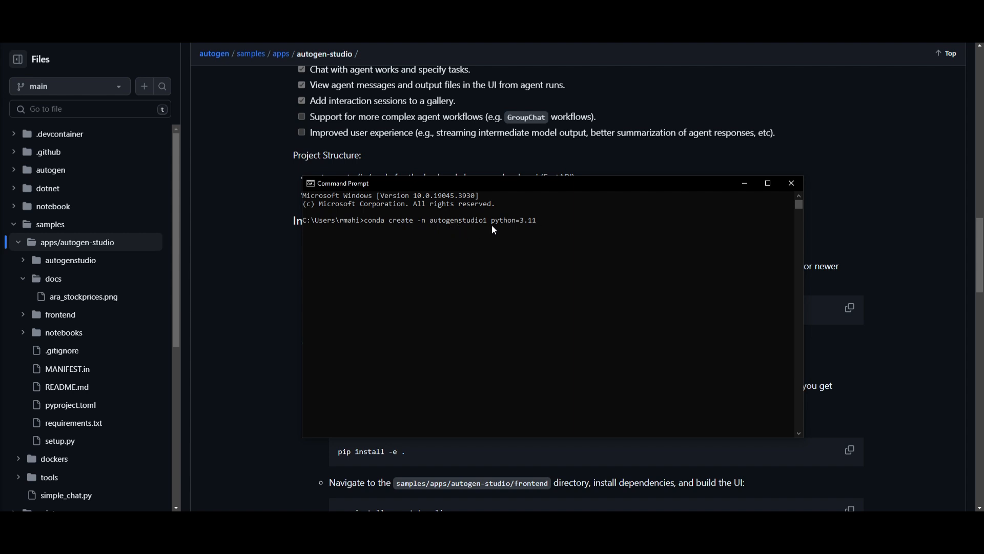
{"action": "mouse_move", "coordinate": [543, 286]}
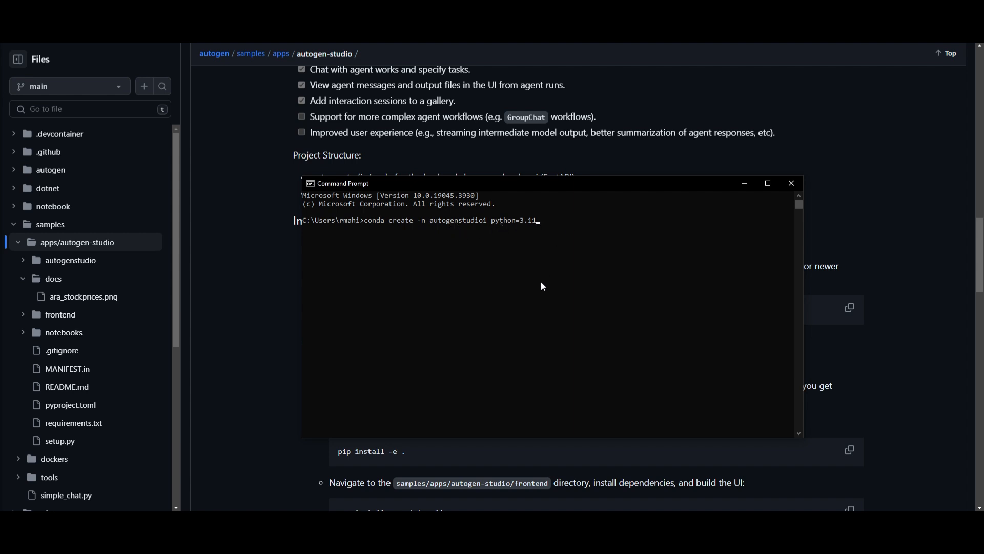
{"action": "key", "text": "Return"}
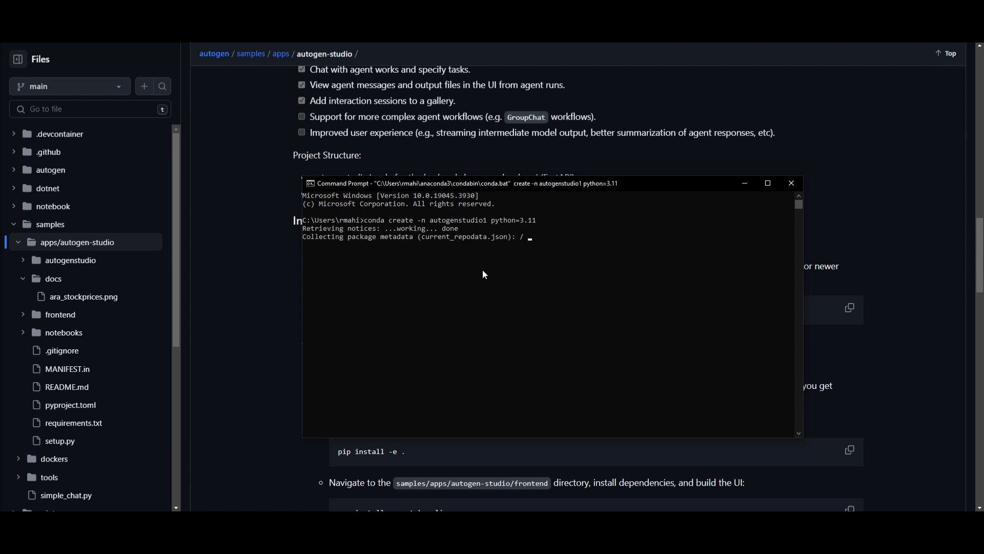
{"action": "mouse_move", "coordinate": [462, 289]}
{"action": "type", "text": "y"}
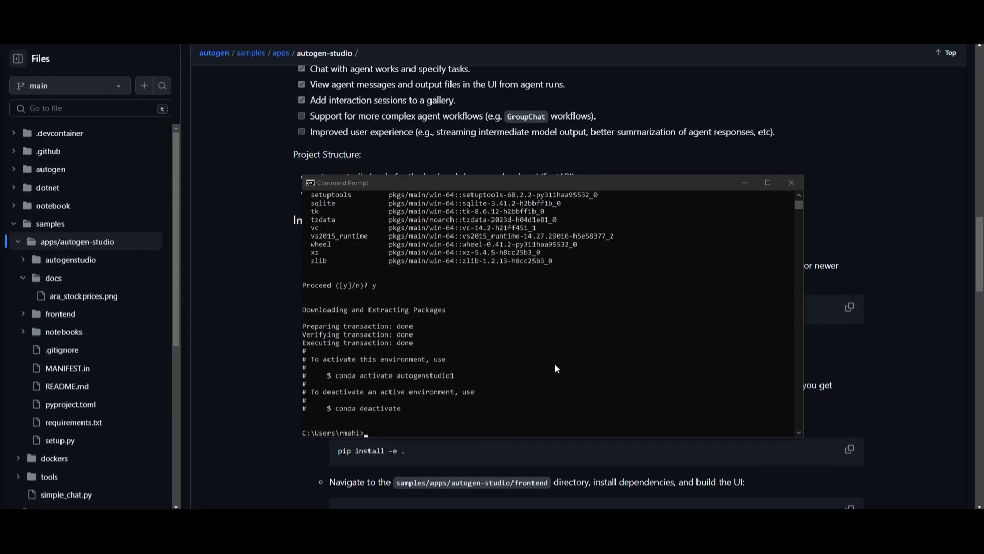
{"action": "scroll", "scroll_direction": "up", "scroll_amount": 3}
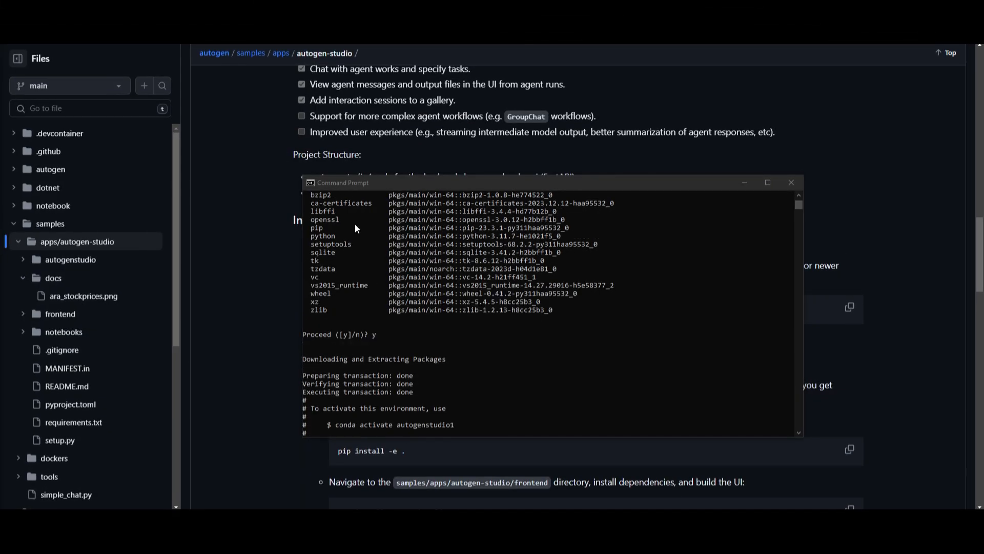
{"action": "mouse_move", "coordinate": [290, 330]}
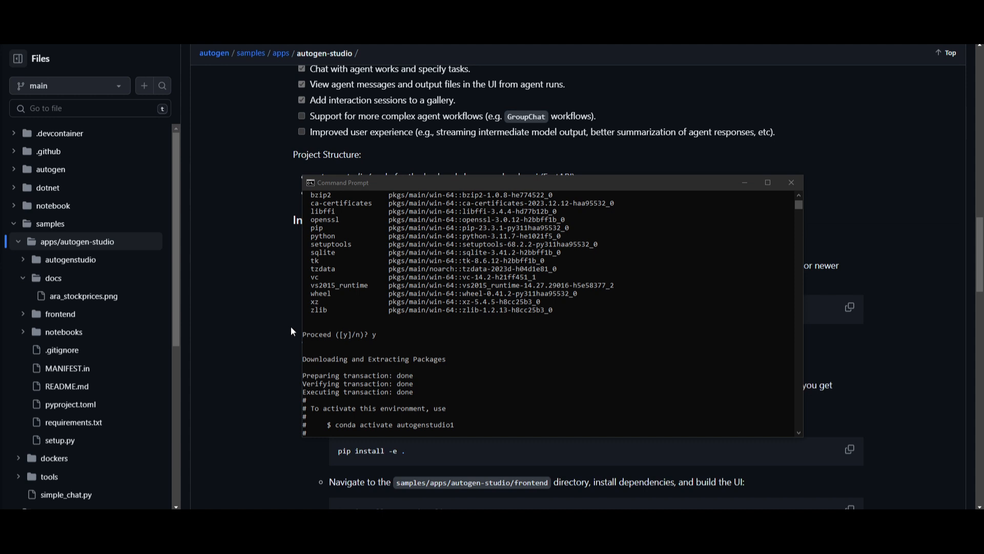
{"action": "mouse_move", "coordinate": [377, 333]}
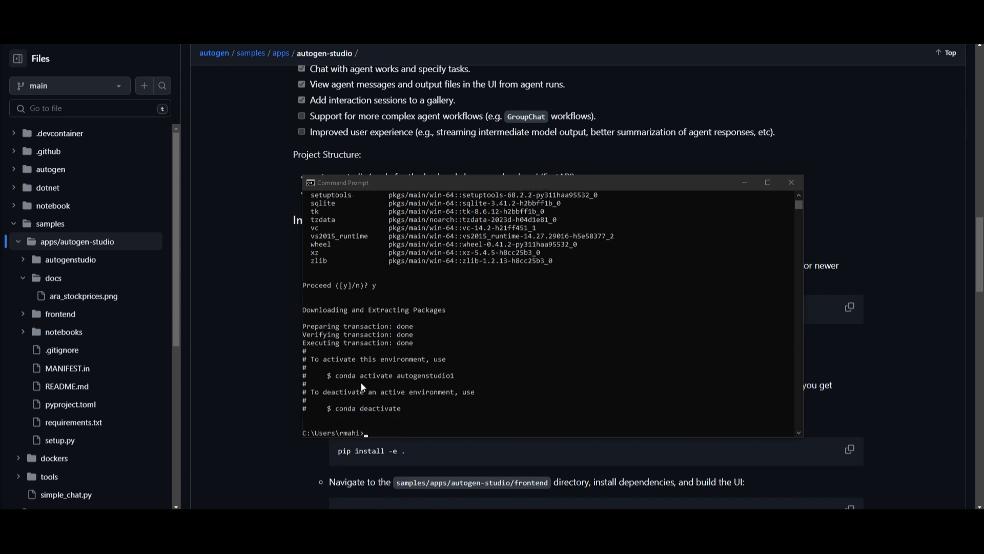
{"action": "scroll", "scroll_direction": "down", "scroll_amount": 3}
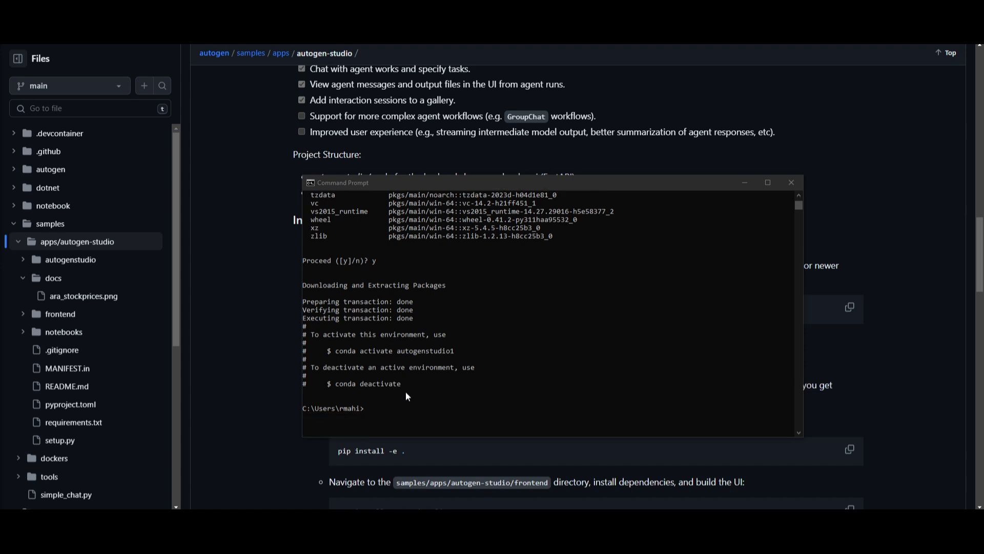
{"action": "mouse_move", "coordinate": [383, 409]}
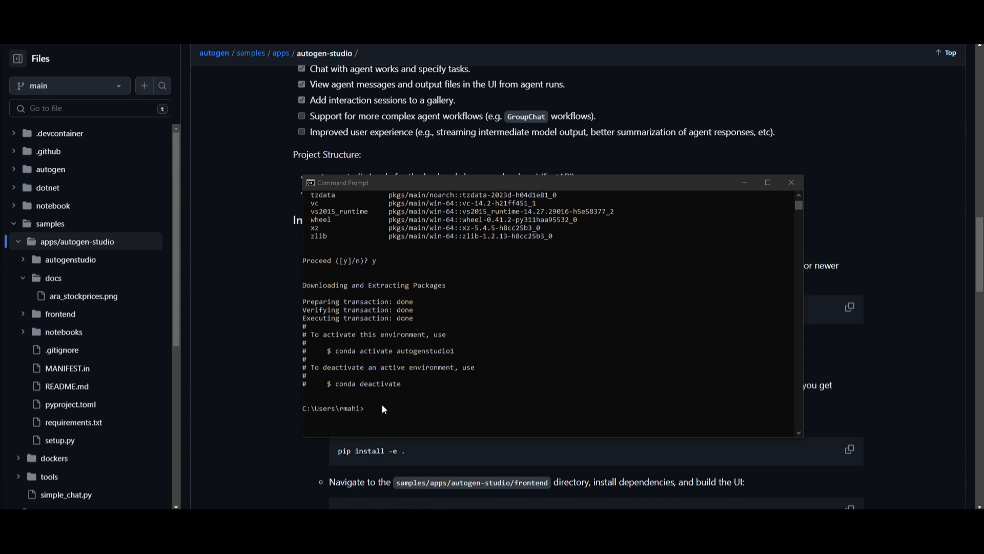
Step: Run 'conda activate autogenstudio1' in Command Prompt
{"action": "type", "text": "conda activate autogenstu"}
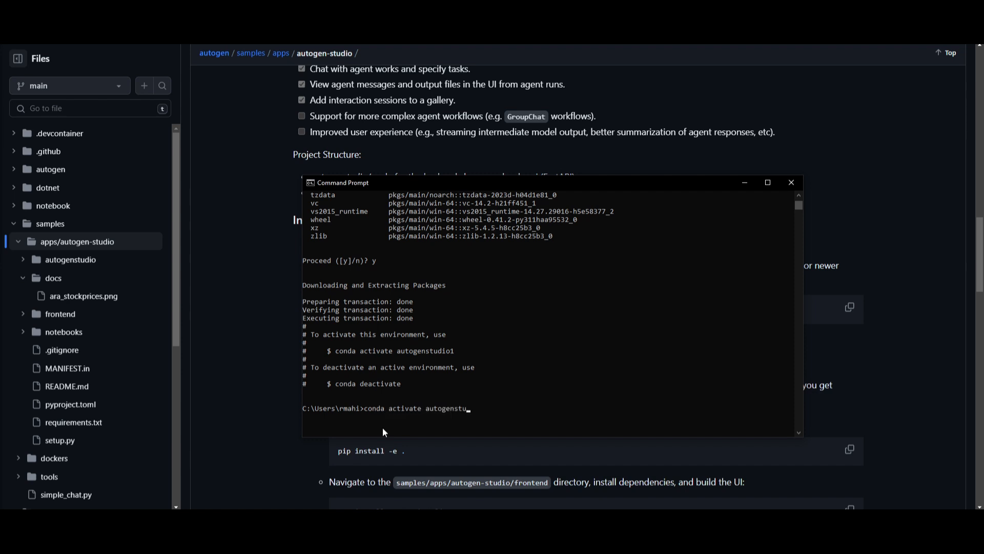
{"action": "key", "text": "Return"}
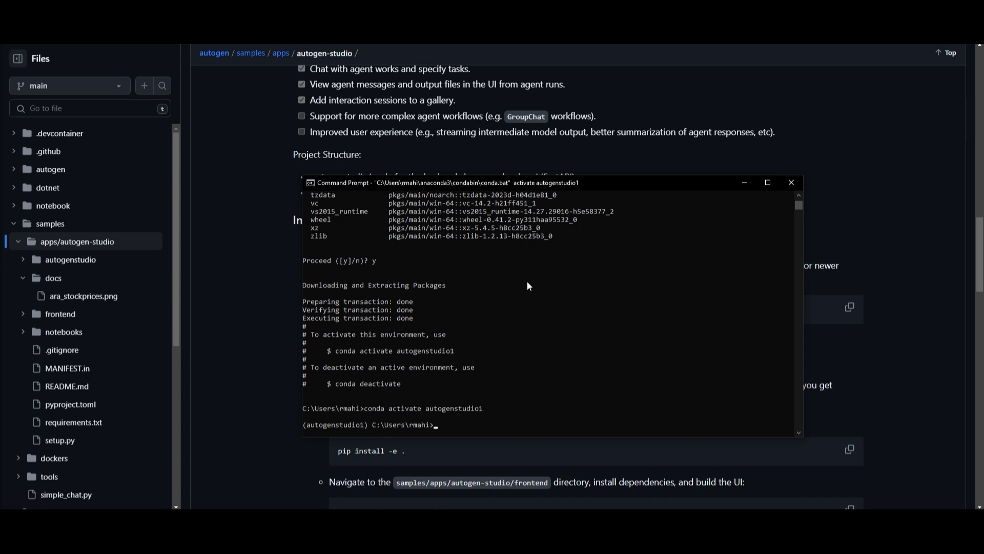
{"action": "mouse_move", "coordinate": [503, 271]}
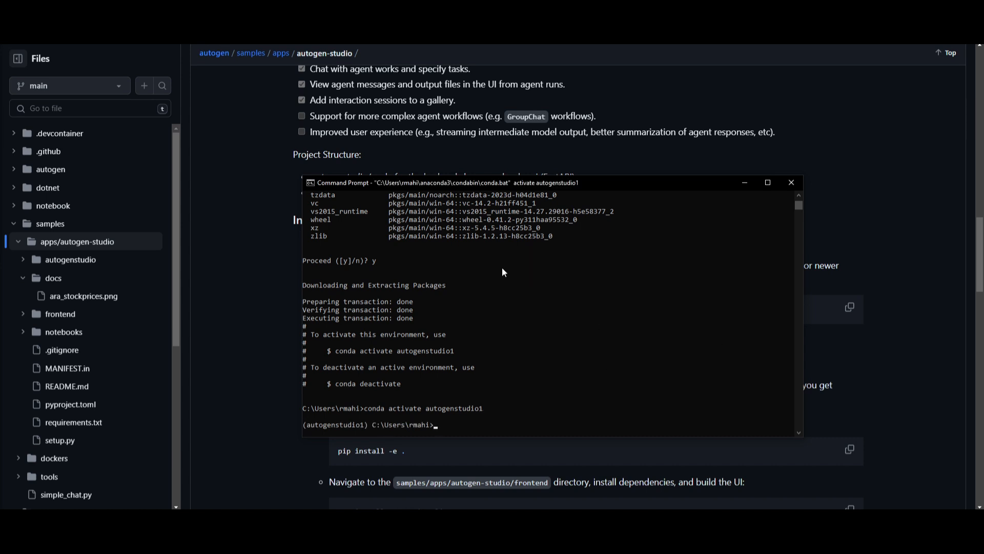
{"action": "mouse_move", "coordinate": [380, 271]}
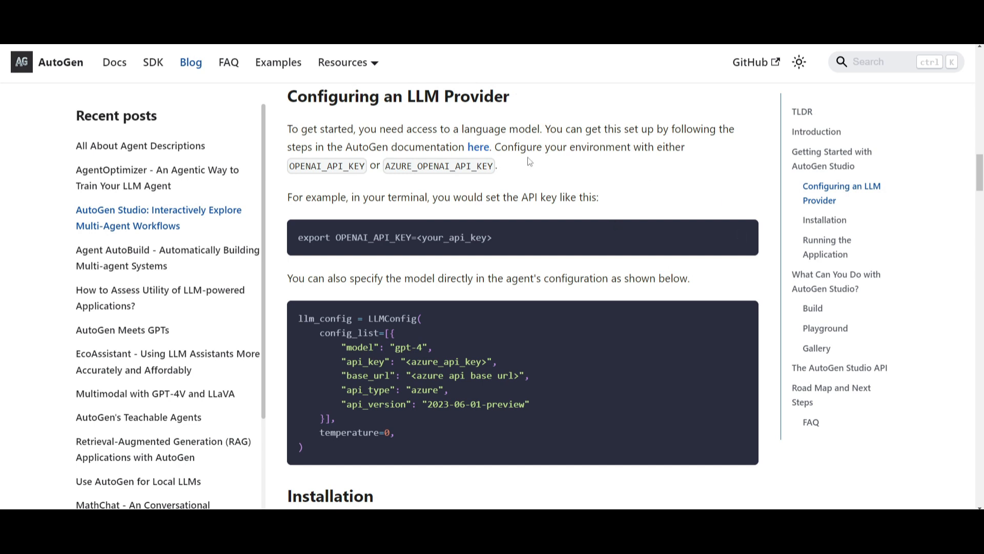
{"action": "mouse_move", "coordinate": [645, 383]}
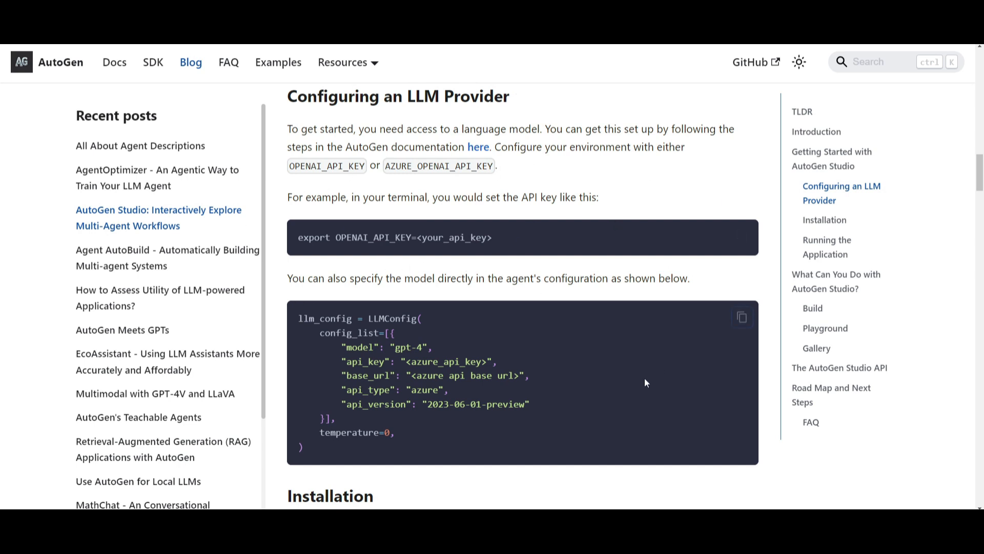
{"action": "mouse_move", "coordinate": [495, 137]}
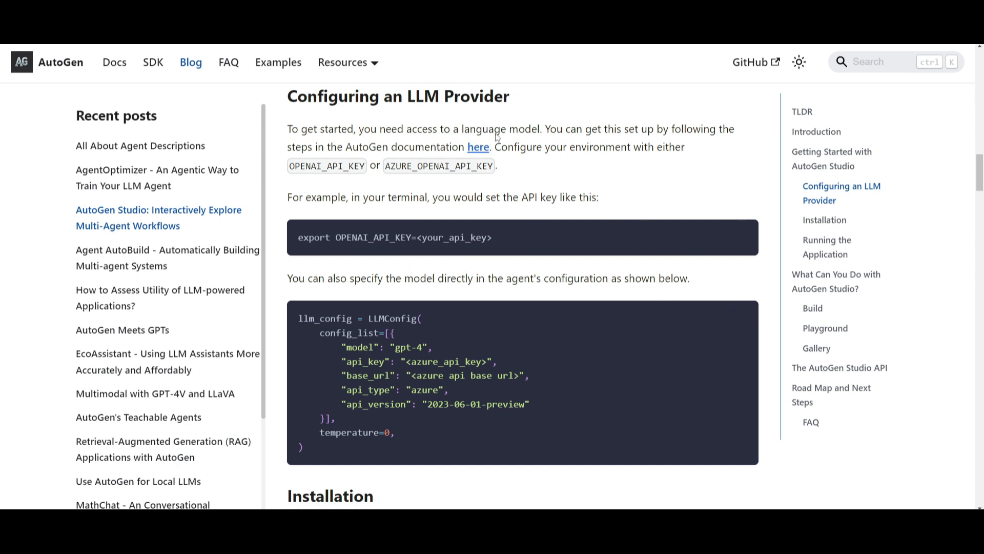
{"action": "mouse_move", "coordinate": [589, 273]}
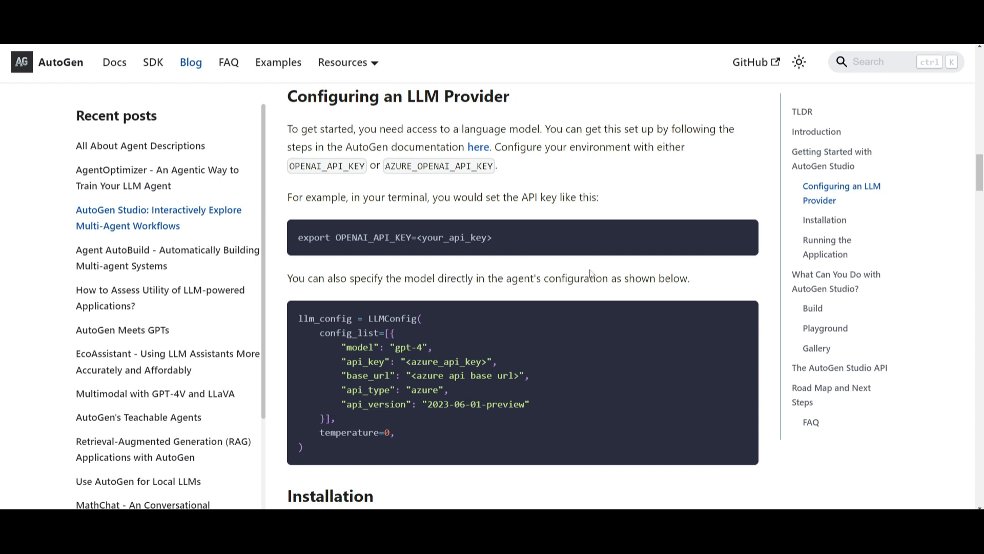
{"action": "mouse_move", "coordinate": [338, 207]}
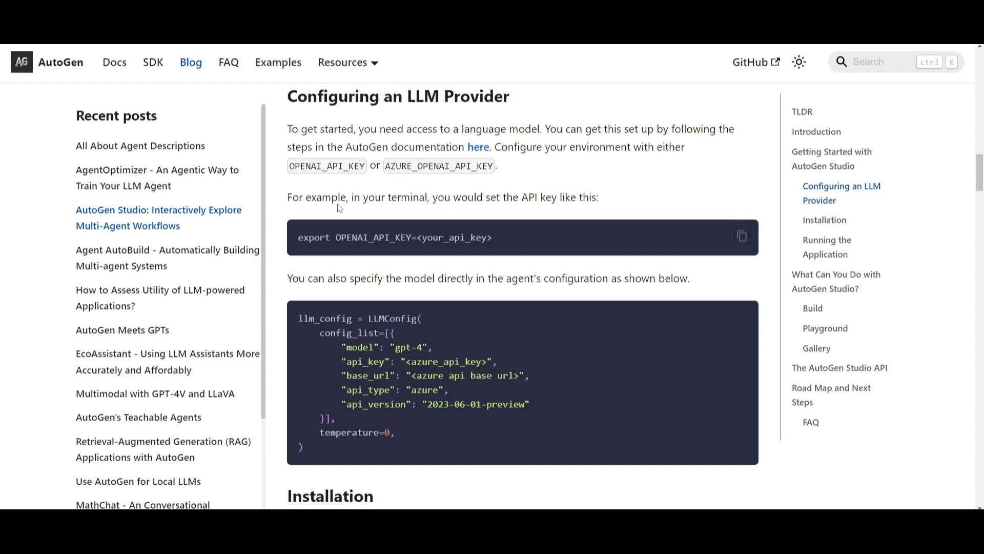
{"action": "mouse_move", "coordinate": [577, 243]}
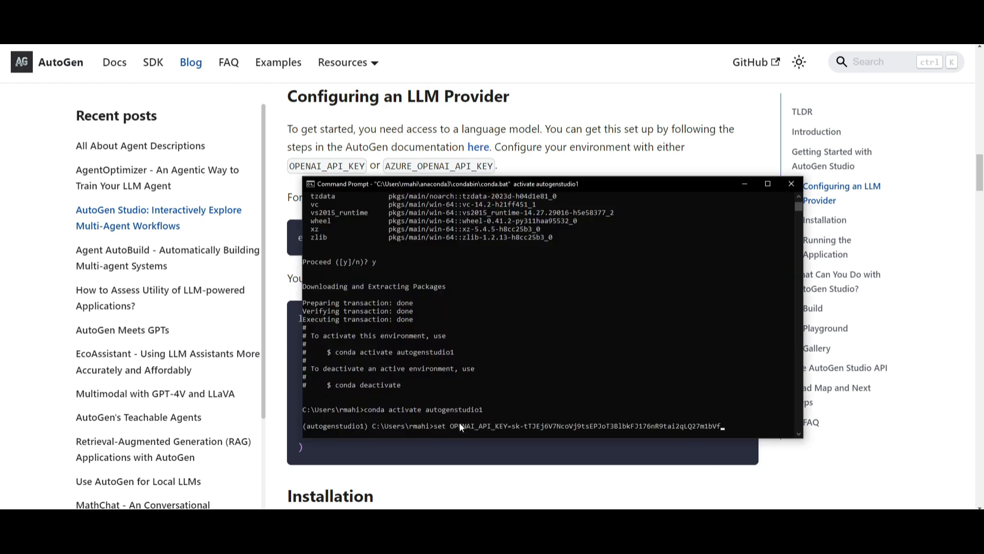
{"action": "mouse_move", "coordinate": [495, 436]}
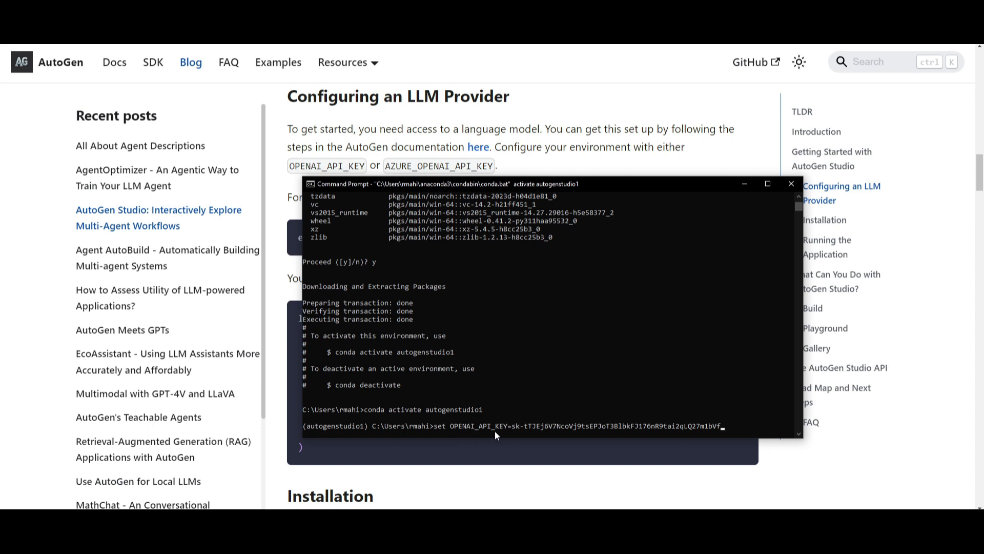
{"action": "mouse_move", "coordinate": [547, 437]}
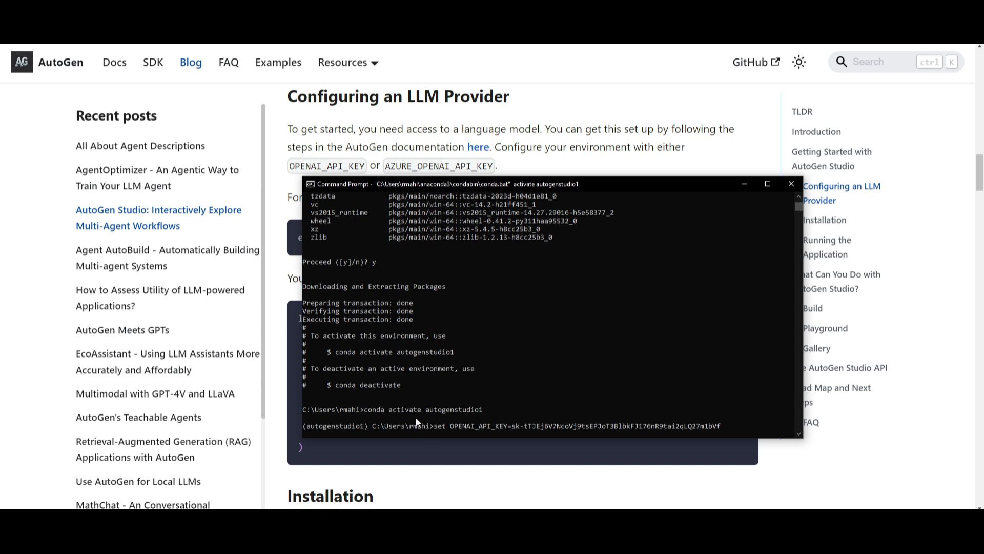
{"action": "mouse_move", "coordinate": [446, 423]}
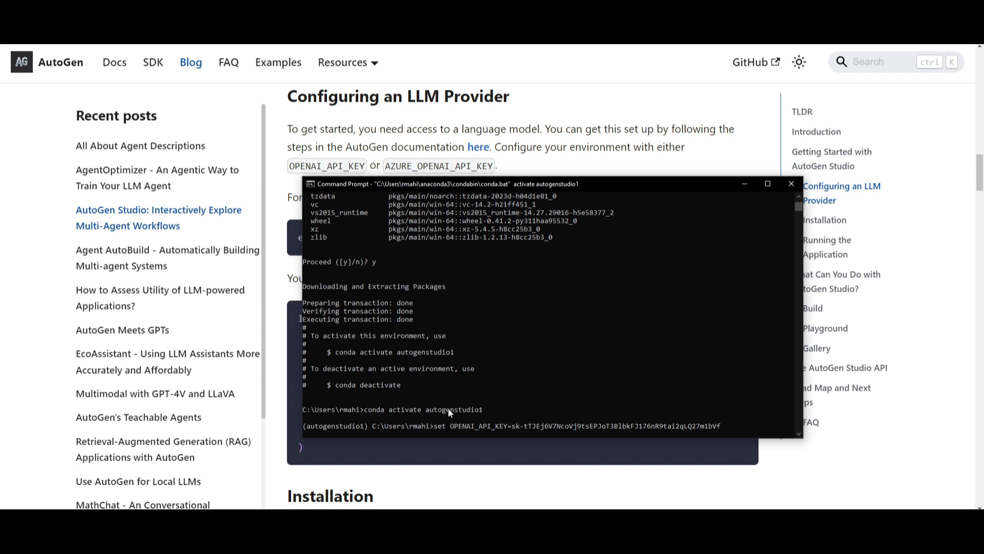
{"action": "mouse_move", "coordinate": [554, 259]}
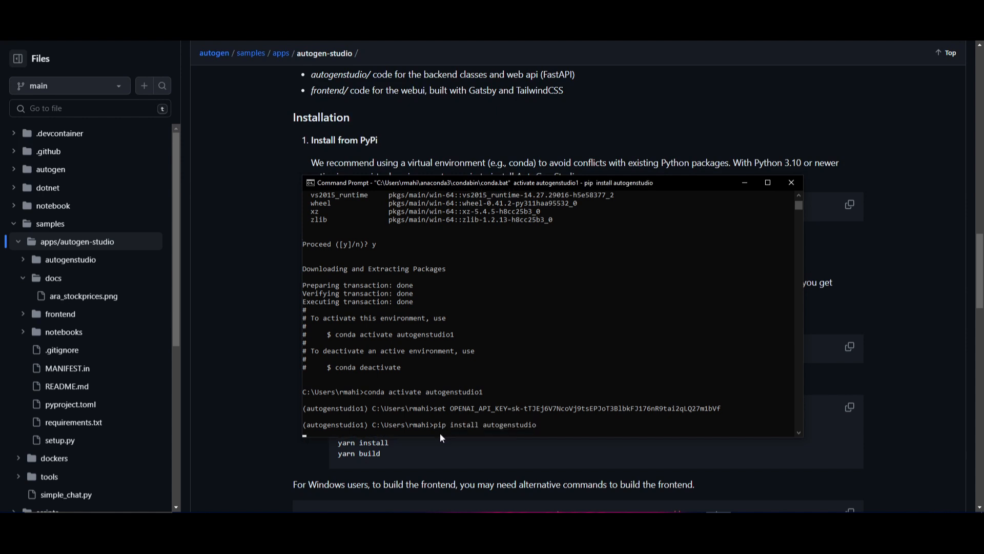
{"action": "mouse_move", "coordinate": [724, 404]}
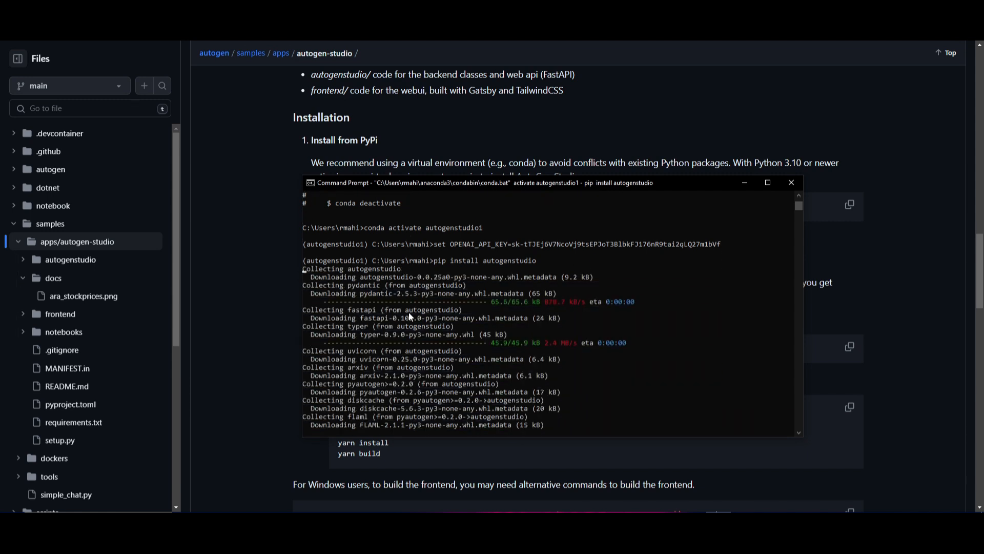
Step: Bring the AutoGen Studio GitHub README in front of the terminal
{"action": "left_click", "coordinate": [790, 182]}
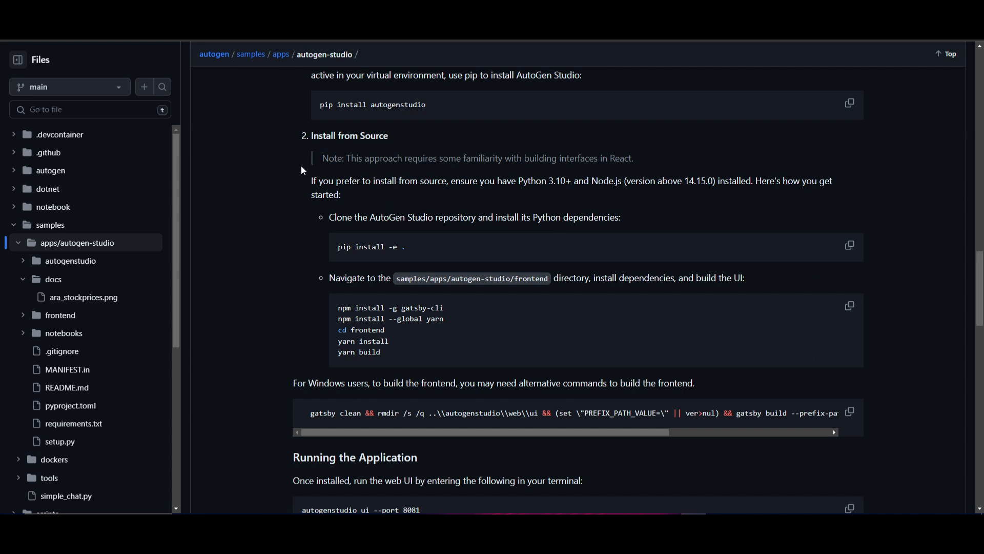
{"action": "mouse_move", "coordinate": [394, 139]}
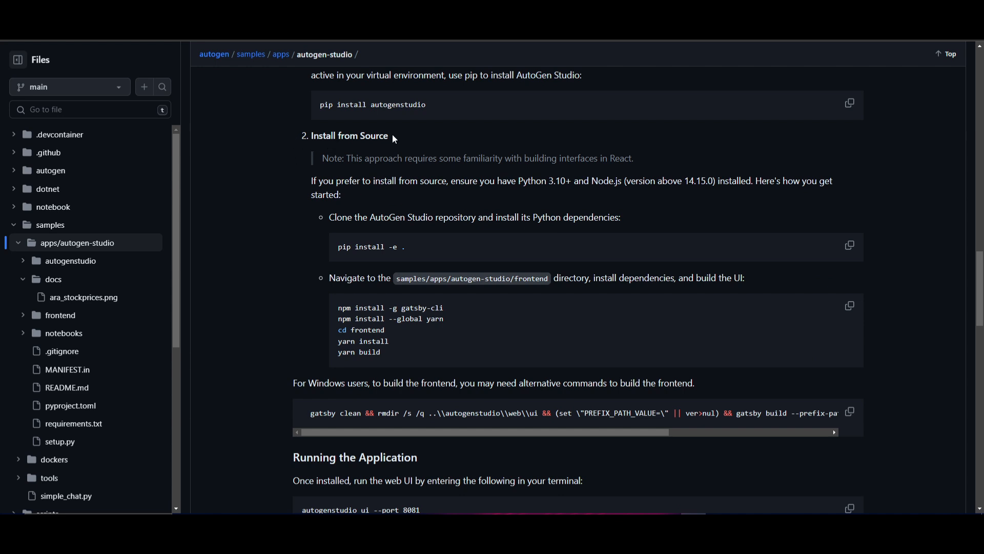
{"action": "mouse_move", "coordinate": [408, 138]}
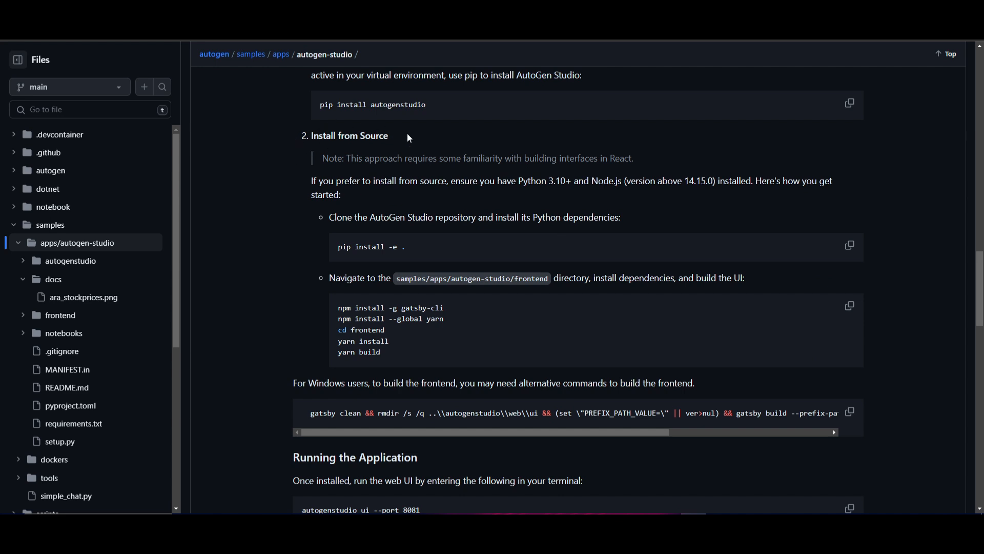
{"action": "mouse_move", "coordinate": [428, 393]}
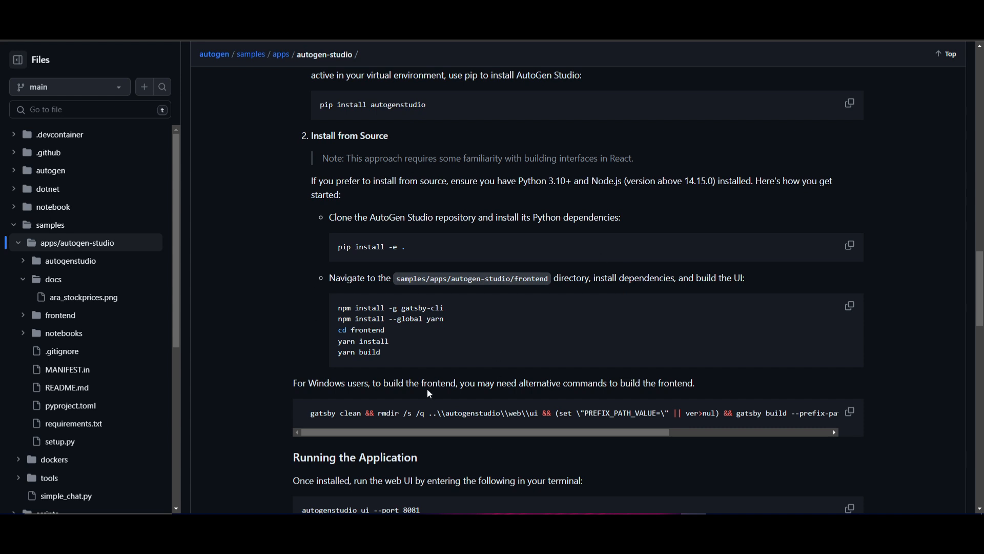
{"action": "mouse_move", "coordinate": [733, 464]}
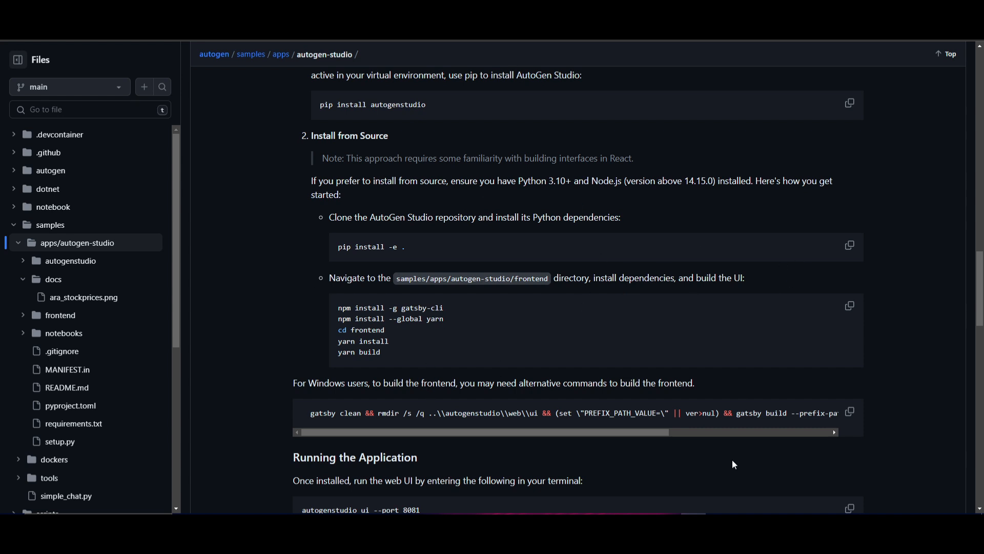
Step: Scroll the README to 'Running the Application', then return to Command Prompt
{"action": "scroll", "scroll_direction": "up", "scroll_amount": 3}
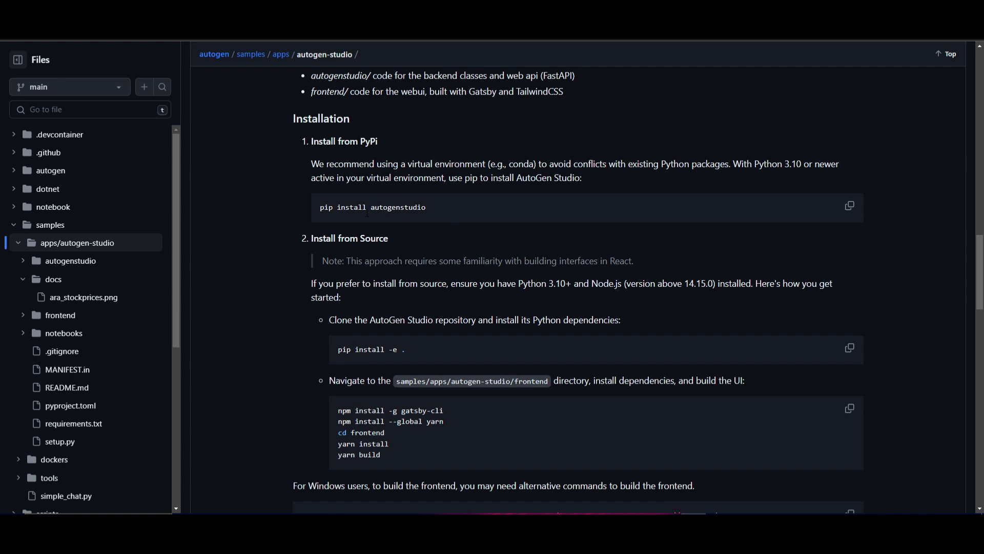
{"action": "scroll", "scroll_direction": "down", "scroll_amount": 3}
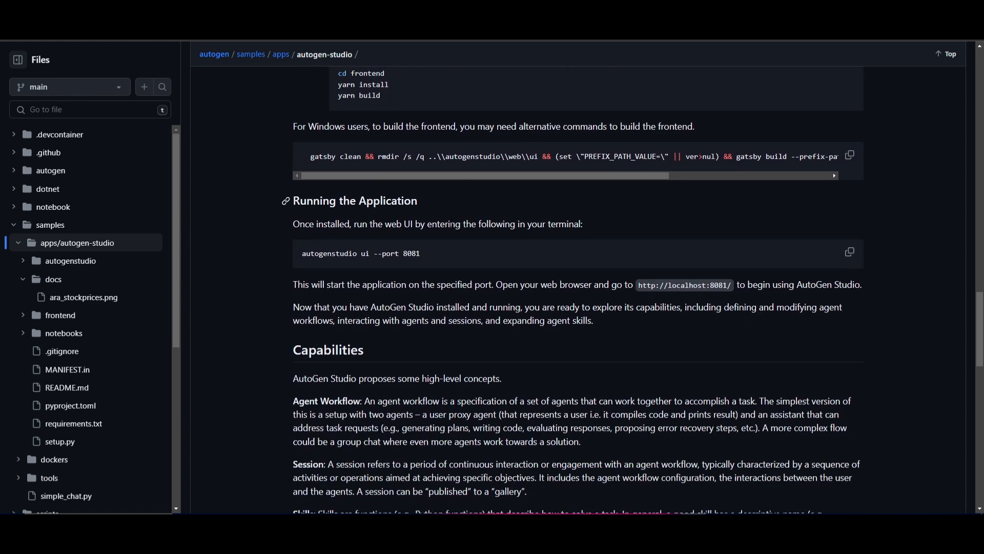
{"action": "left_click", "coordinate": [849, 252]}
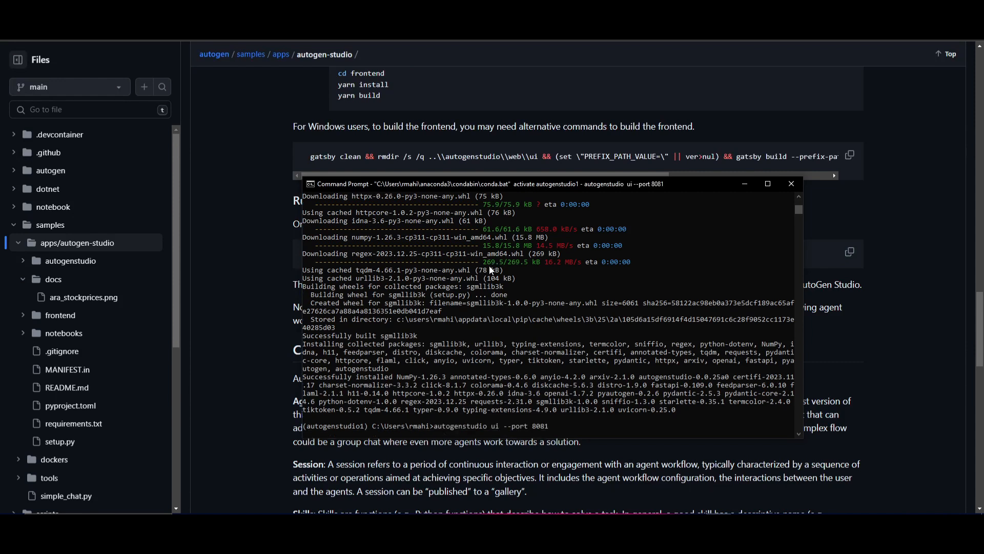
{"action": "scroll", "scroll_direction": "down", "scroll_amount": 3}
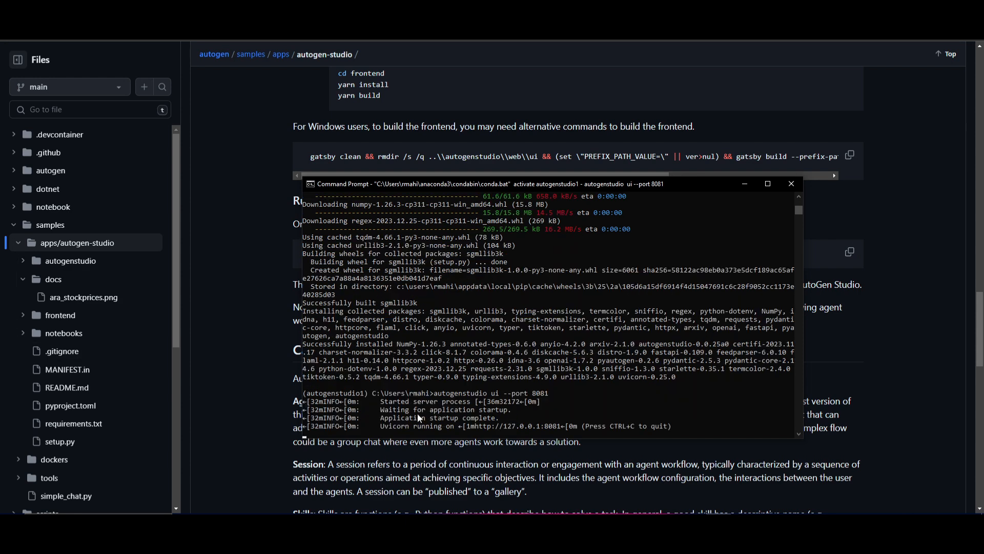
{"action": "mouse_move", "coordinate": [580, 430]}
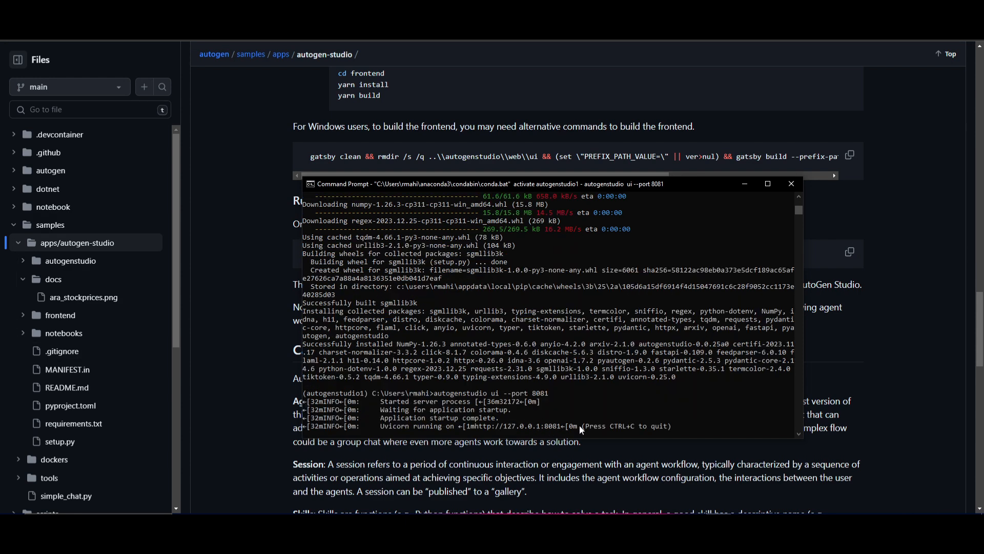
{"action": "mouse_move", "coordinate": [468, 431]}
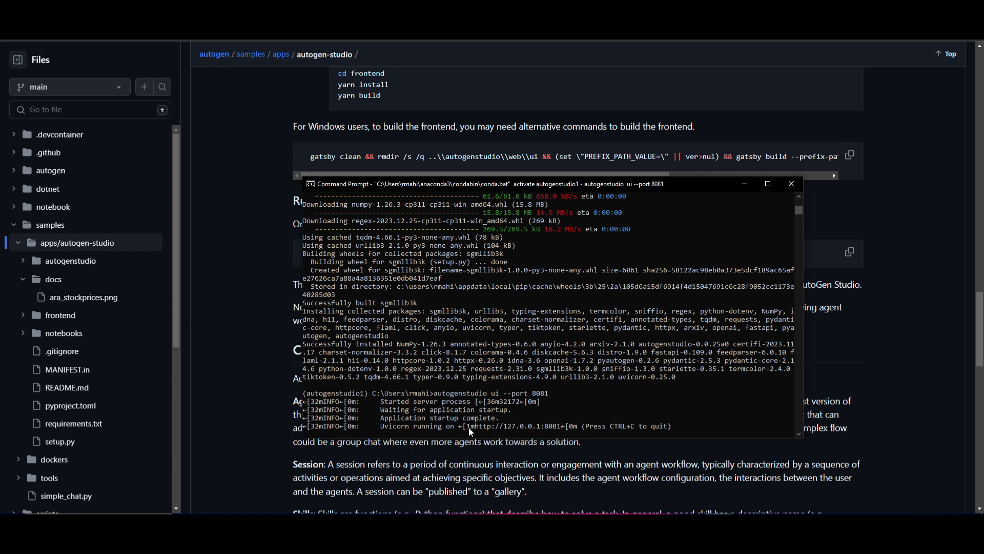
{"action": "double_click", "coordinate": [515, 425]}
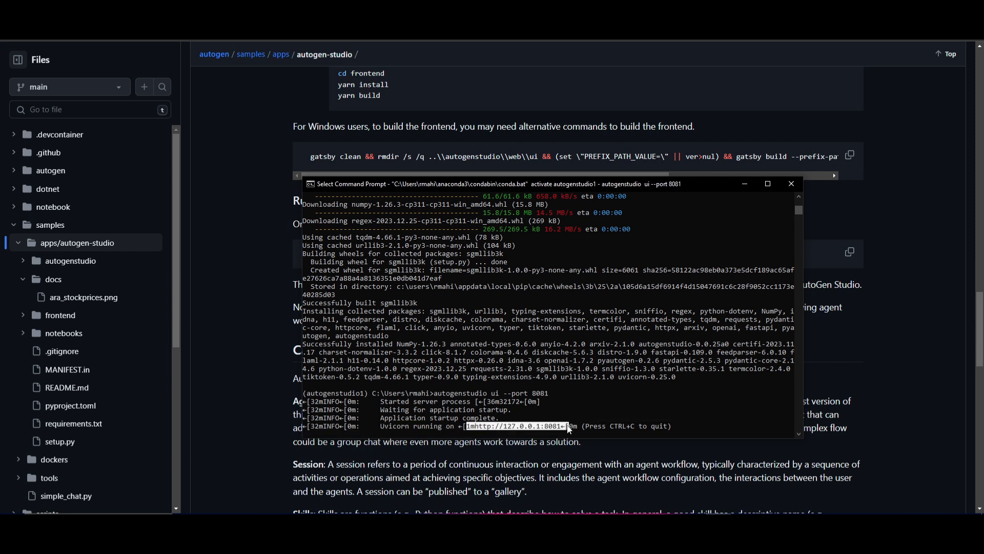
{"action": "mouse_move", "coordinate": [563, 432]}
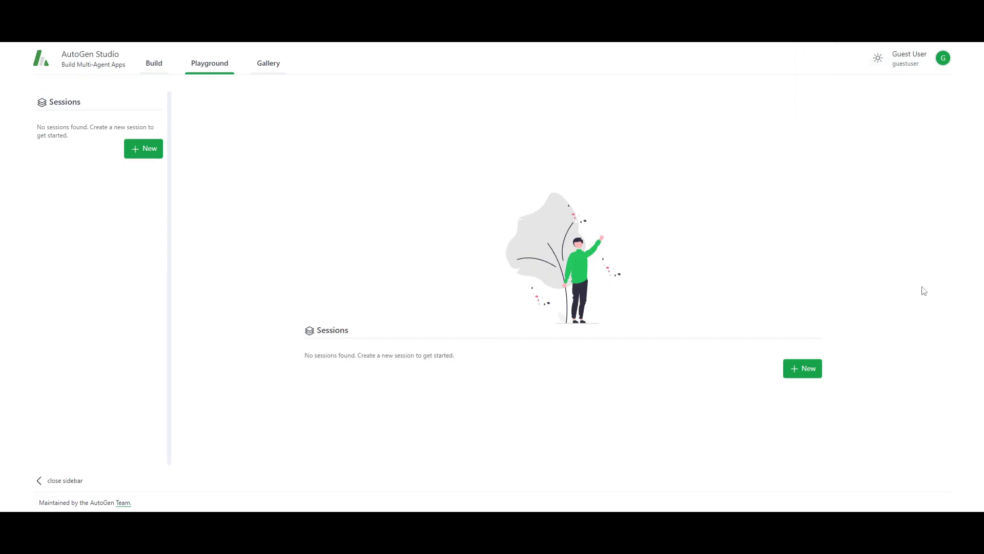
{"action": "mouse_move", "coordinate": [437, 262]}
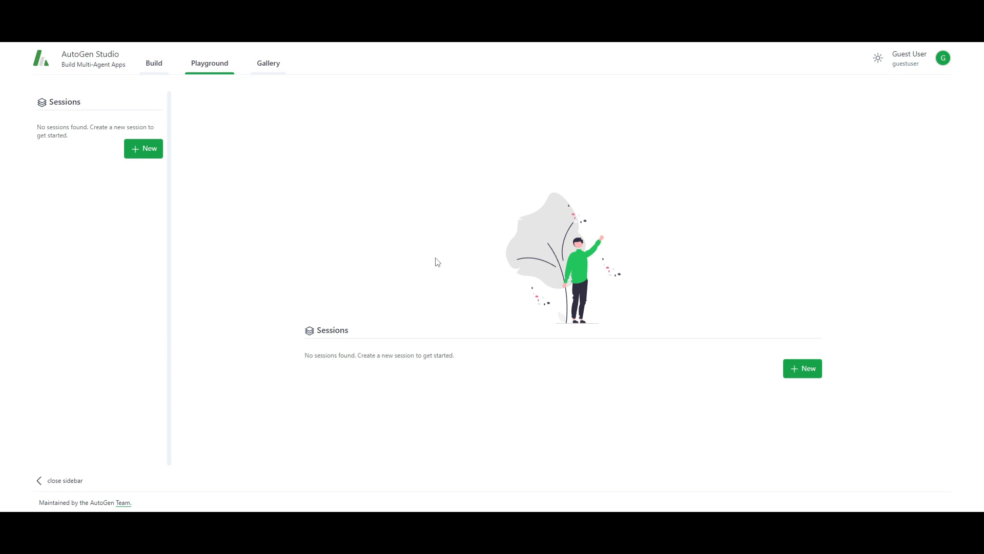
{"action": "mouse_move", "coordinate": [154, 63]}
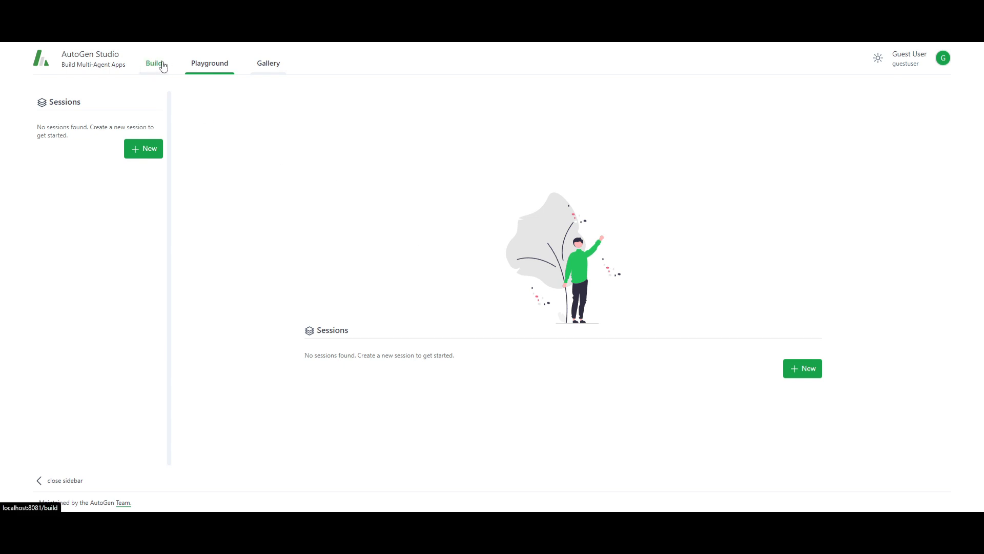
Step: Switch between the Build and Playground tabs of the local AutoGen Studio
{"action": "left_click", "coordinate": [268, 62]}
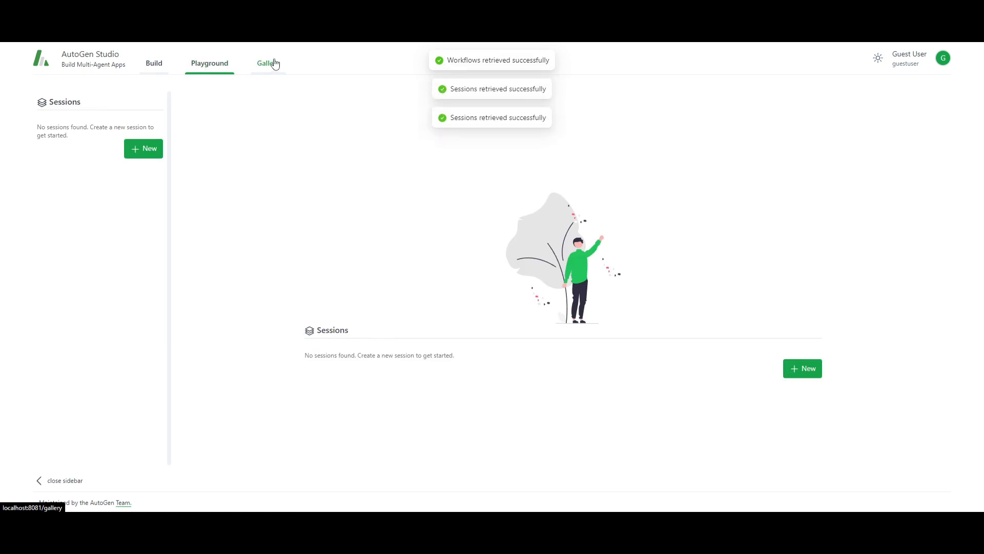
{"action": "left_click", "coordinate": [154, 63]}
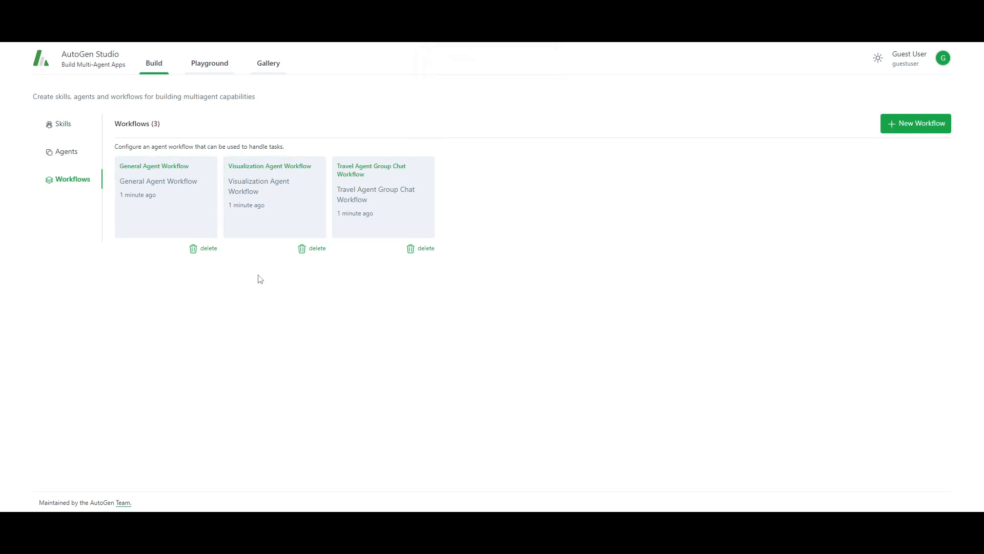
{"action": "mouse_move", "coordinate": [445, 234]}
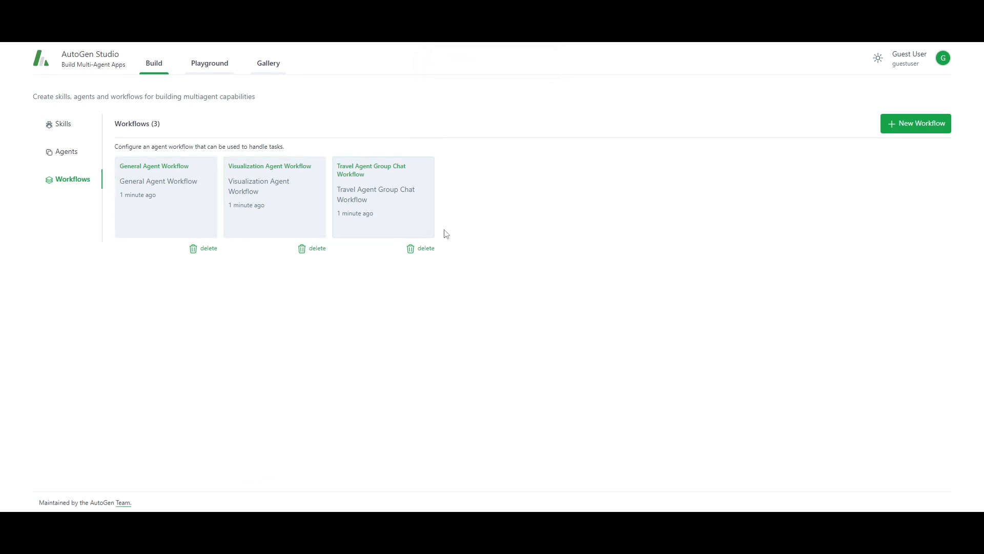
{"action": "mouse_move", "coordinate": [851, 155]}
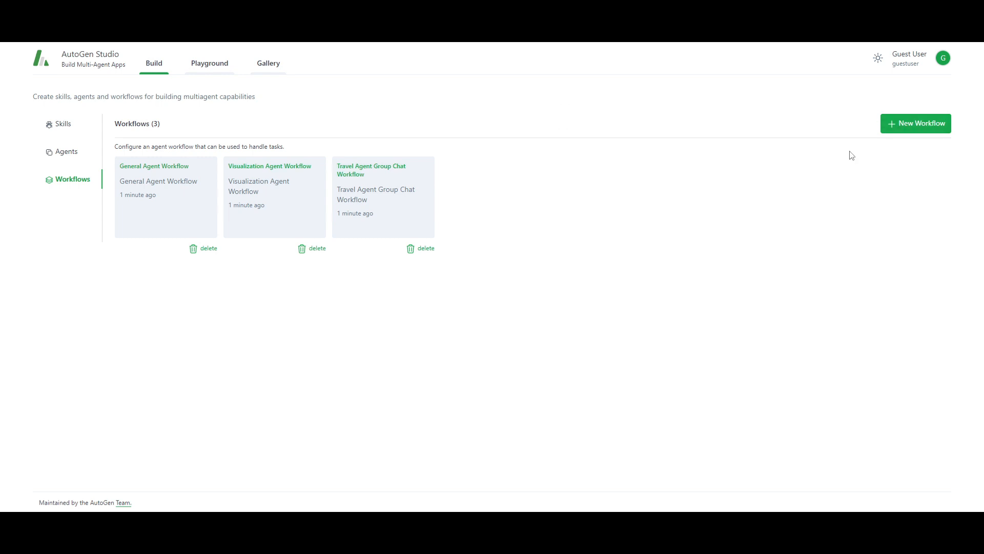
{"action": "mouse_move", "coordinate": [413, 92]}
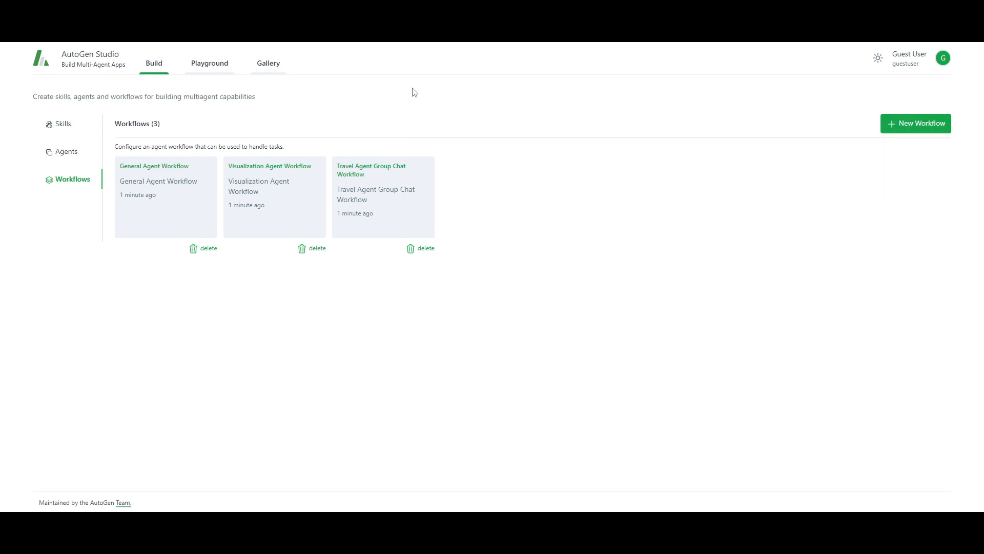
Step: View the Skills and Agents lists, including userproxy and primary_assistant
{"action": "left_click", "coordinate": [62, 123]}
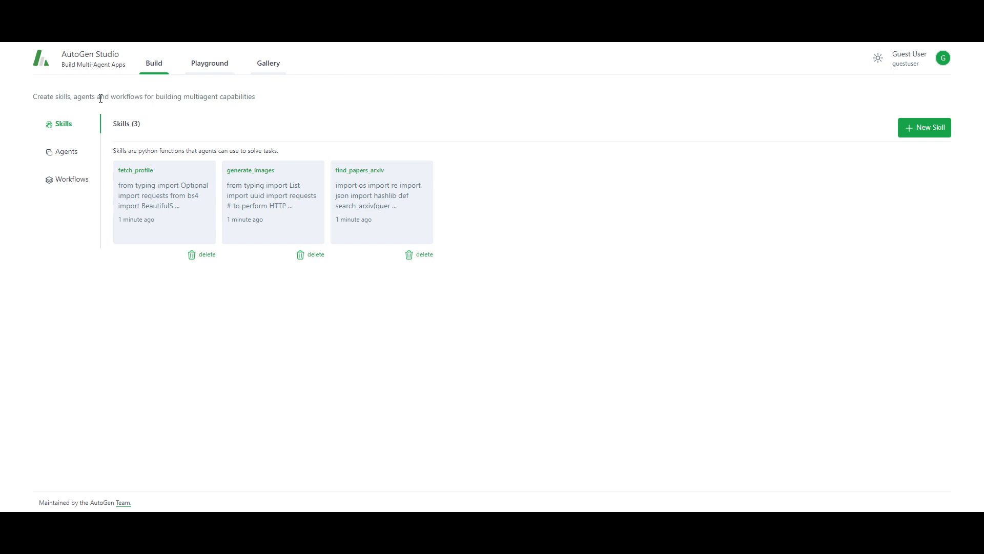
{"action": "left_click", "coordinate": [66, 151]}
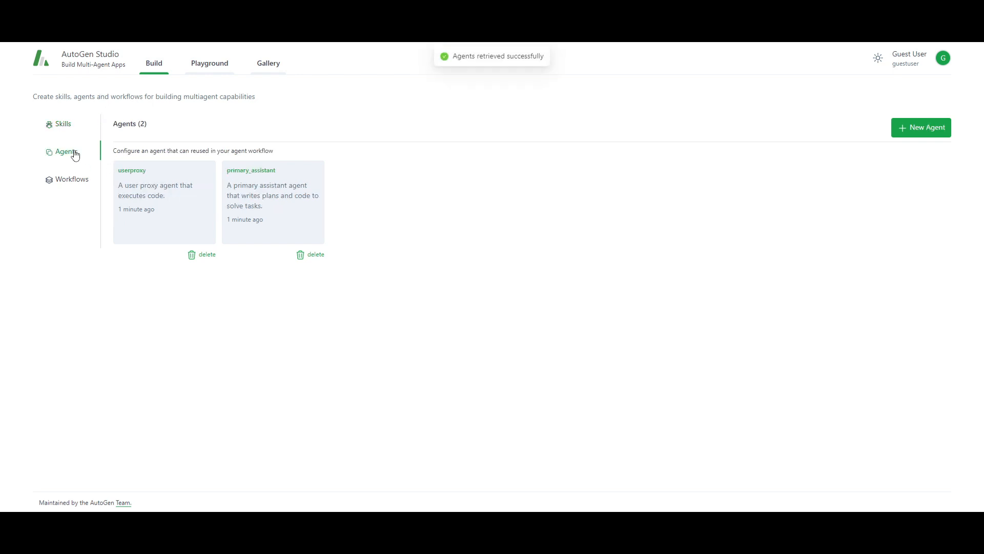
{"action": "left_click", "coordinate": [210, 63]}
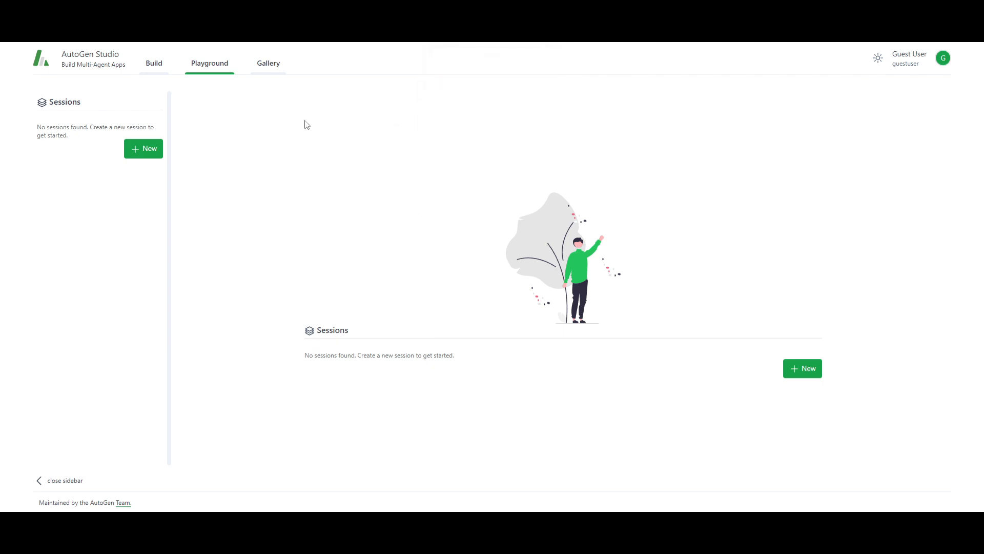
{"action": "mouse_move", "coordinate": [307, 124]}
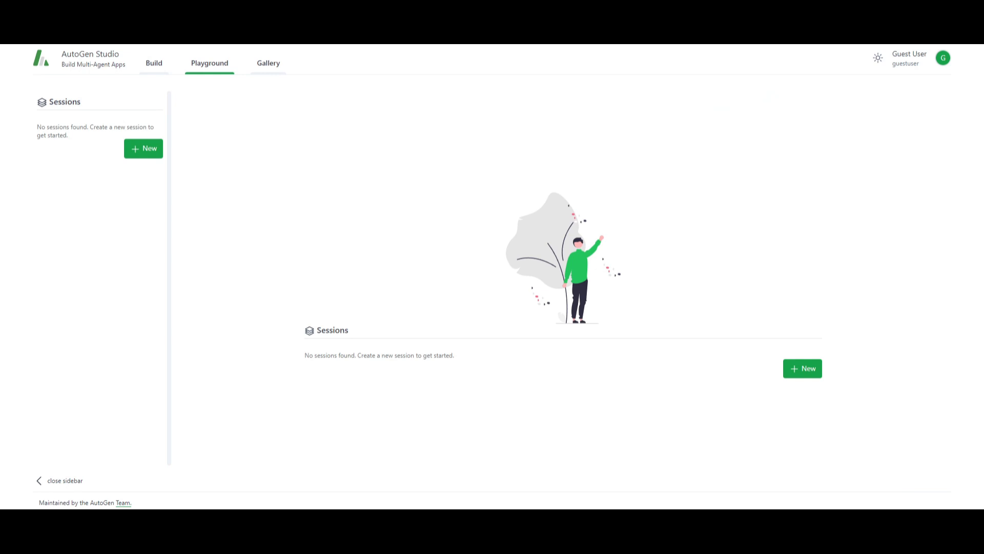
{"action": "mouse_move", "coordinate": [316, 299]}
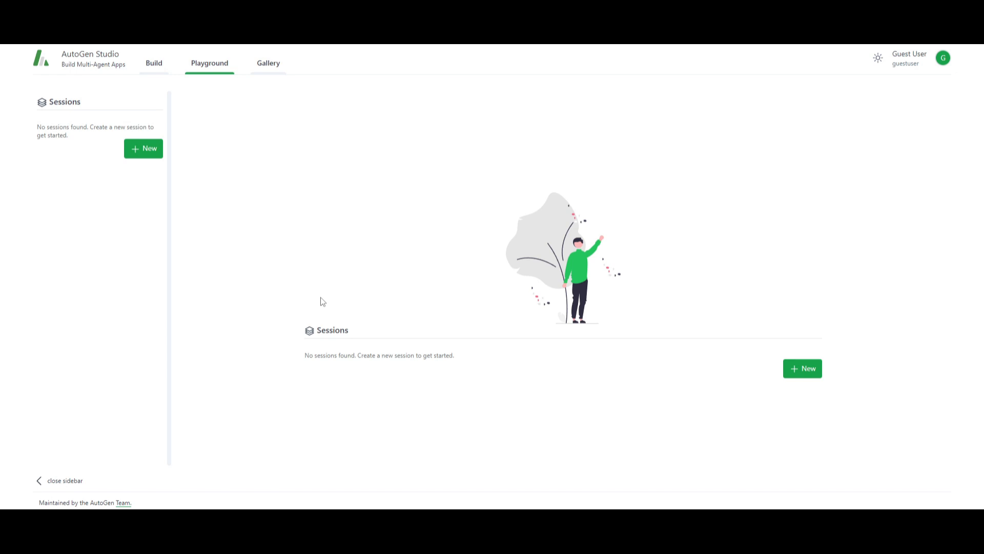
{"action": "mouse_move", "coordinate": [815, 262]}
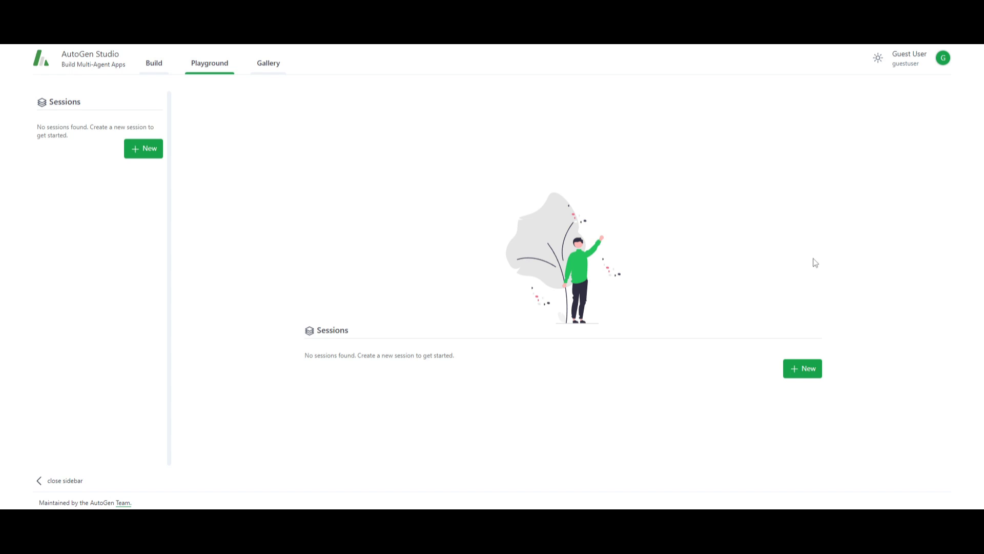
{"action": "mouse_move", "coordinate": [435, 177]}
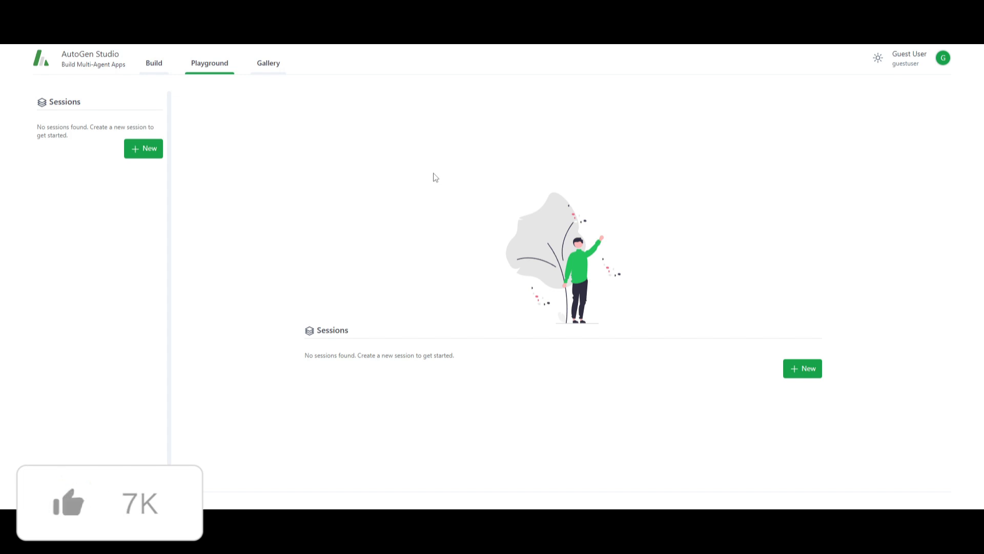
{"action": "mouse_move", "coordinate": [784, 180]}
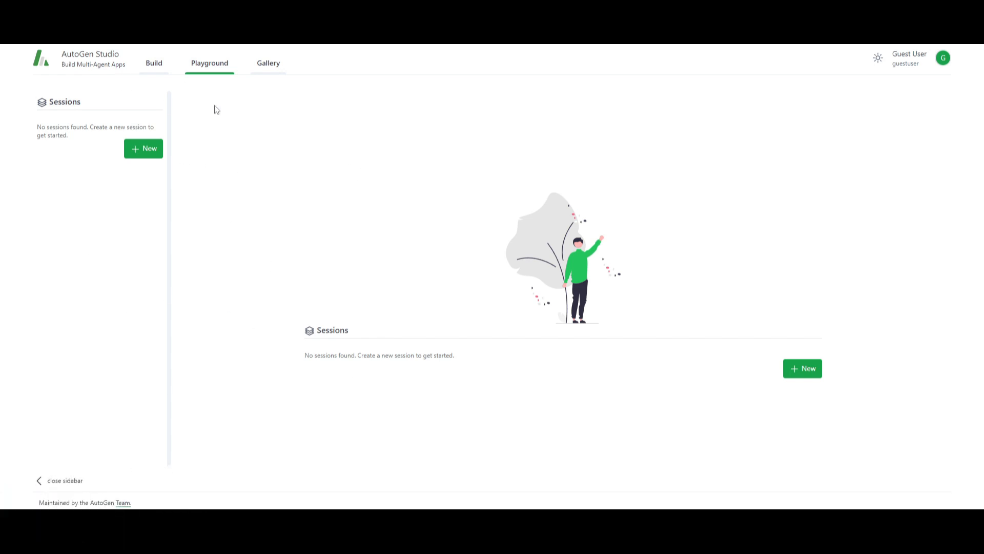
{"action": "mouse_move", "coordinate": [98, 91]}
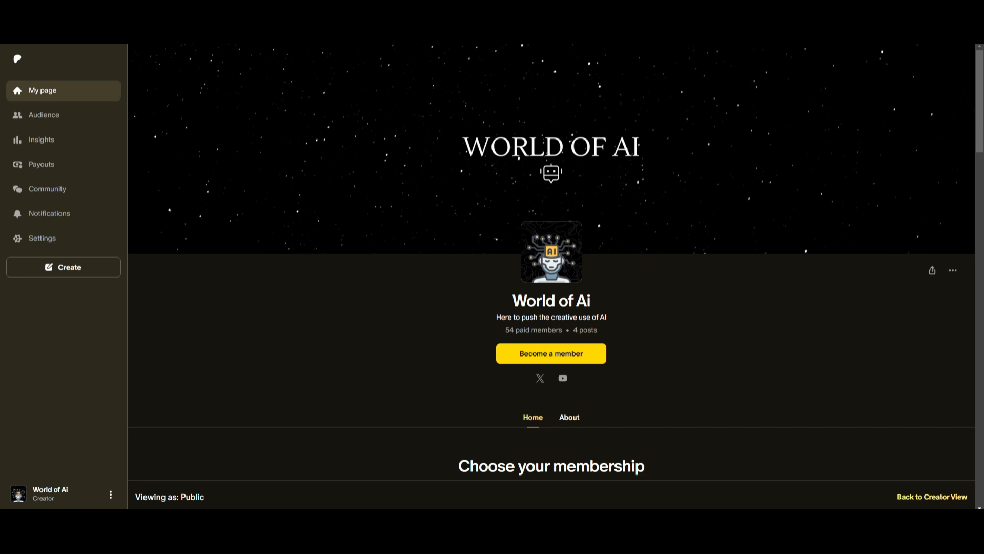
Step: Open the WorldofAi X profile from the Patreon page and scroll through it
{"action": "left_click", "coordinate": [539, 377]}
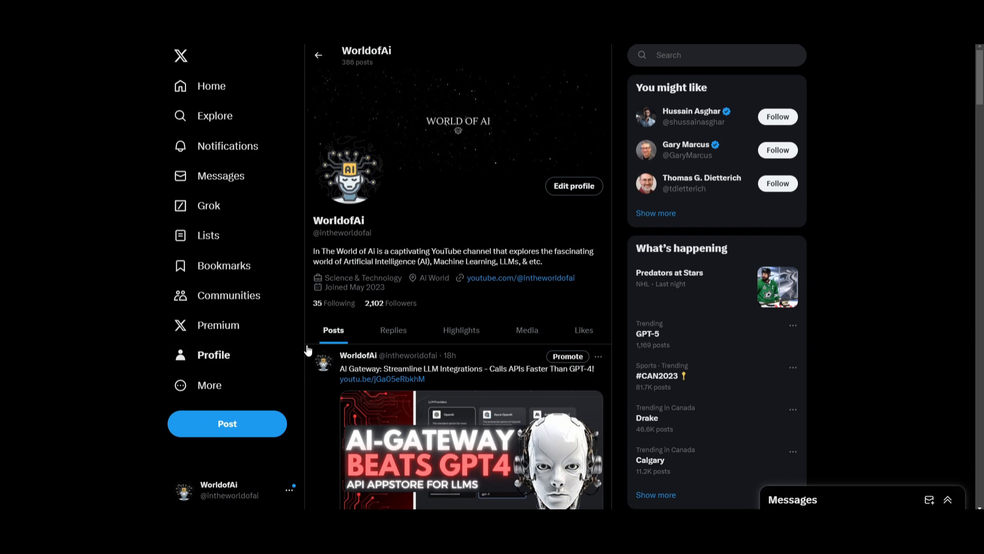
{"action": "scroll", "scroll_direction": "down", "scroll_amount": 3}
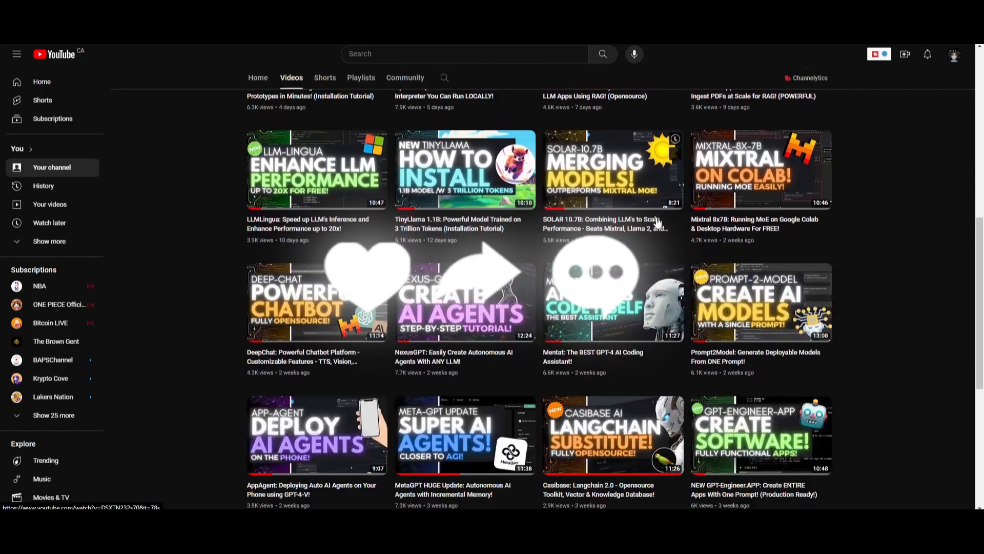
Step: Scroll down the channel's video grid to older AI tutorial uploads from two months ago
{"action": "scroll", "scroll_direction": "down", "scroll_amount": 3}
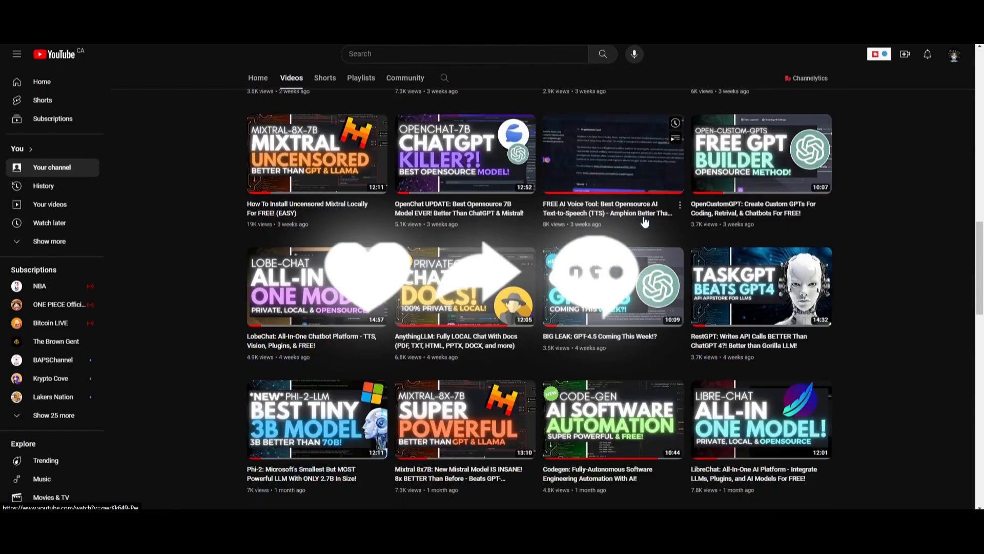
{"action": "scroll", "scroll_direction": "down", "scroll_amount": 3}
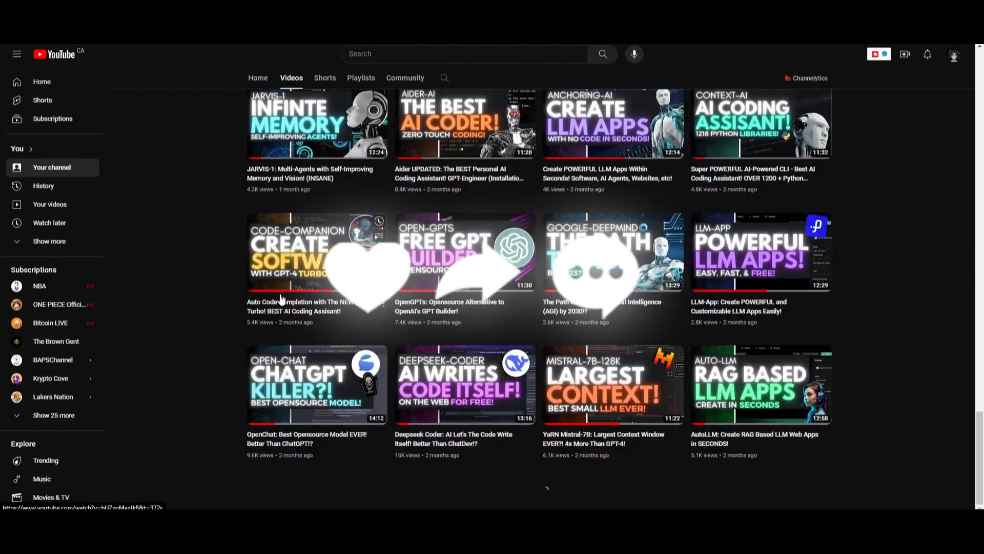
{"action": "scroll", "scroll_direction": "down", "scroll_amount": 3}
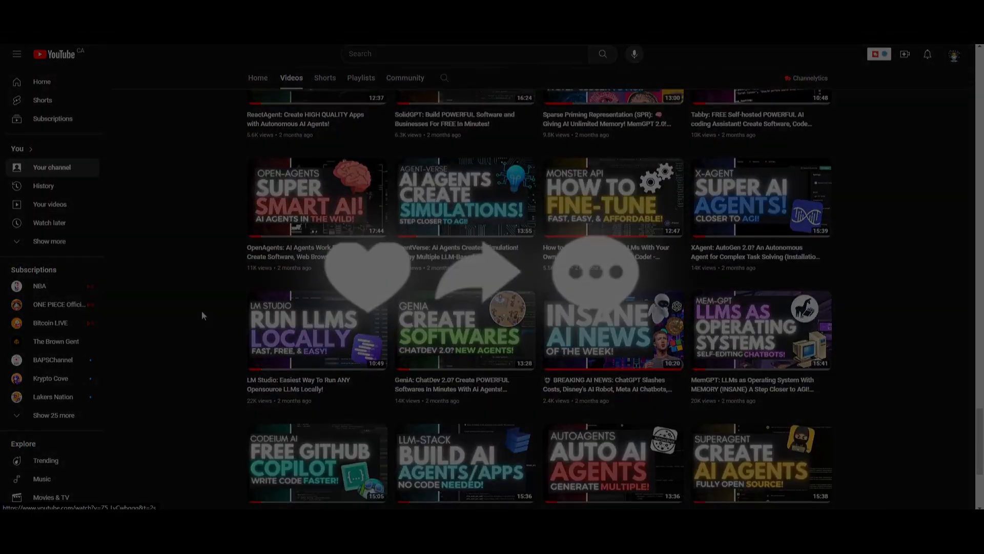